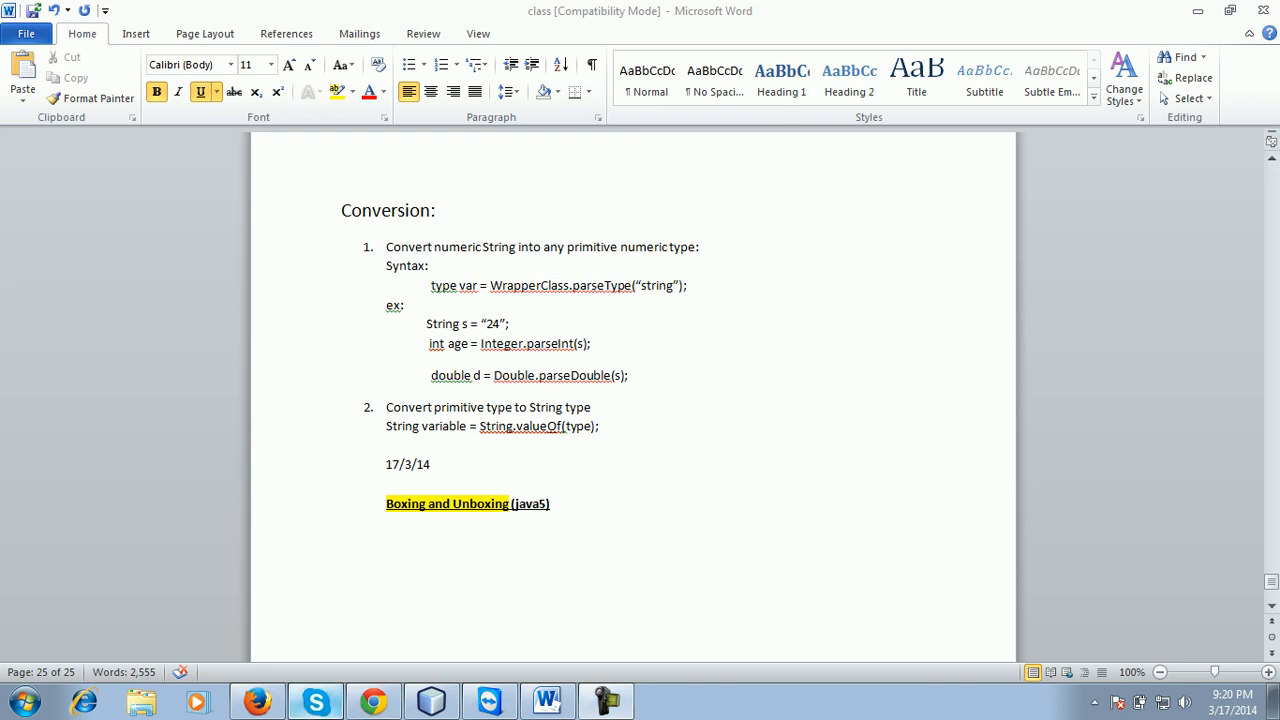
Step: Switch from the Word notes via Skype back to NetBeans' New Java Class wizard
{"action": "left_click", "coordinate": [314, 700]}
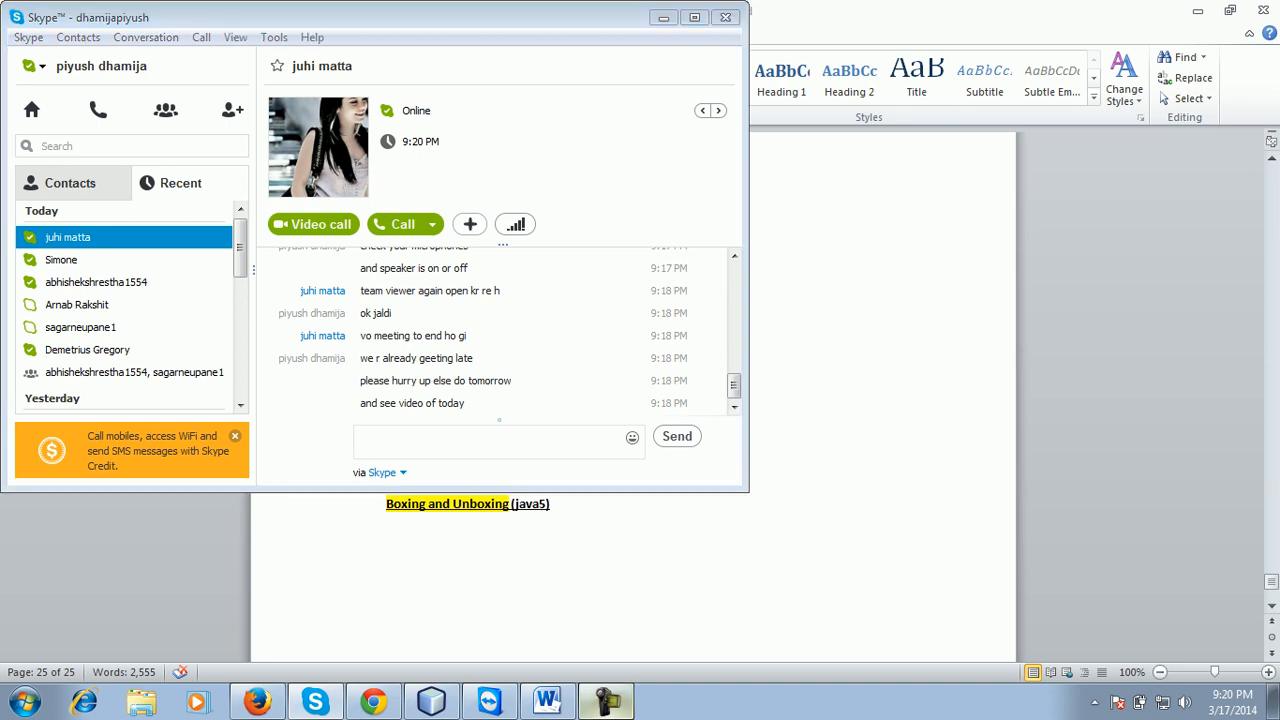
{"action": "left_click", "coordinate": [546, 700]}
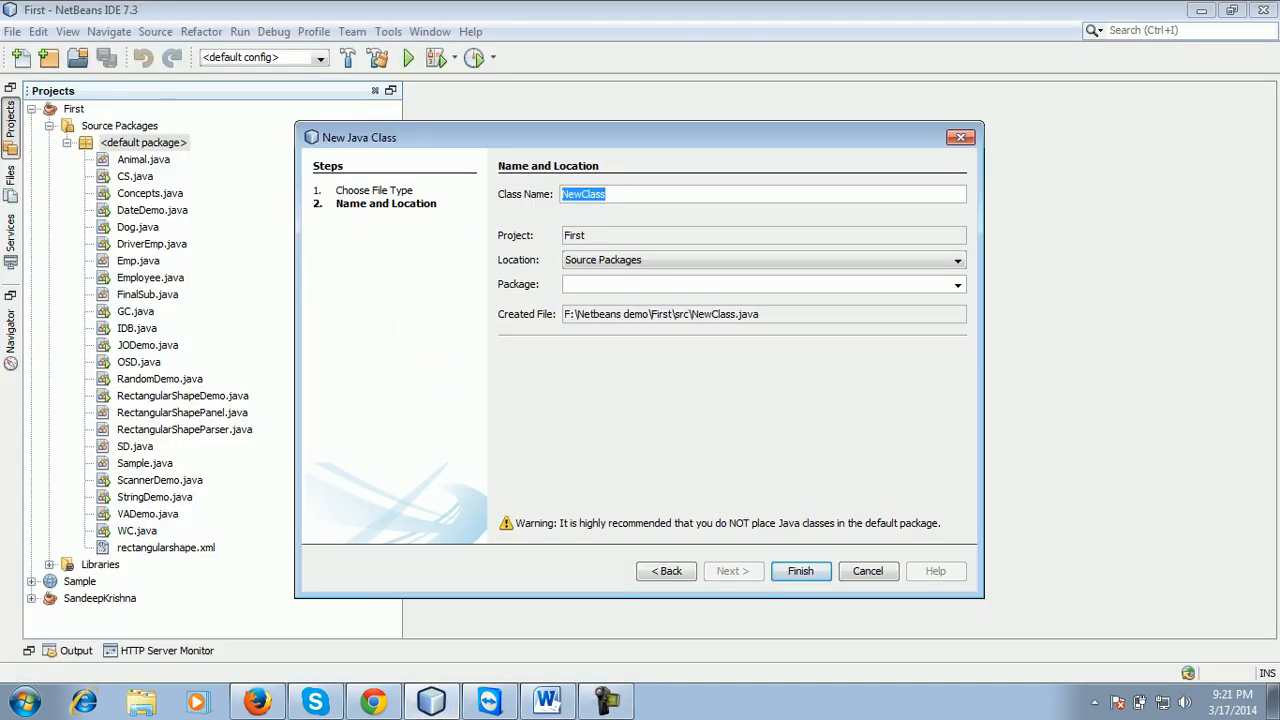
Step: Name the new class BoxingUnboxing and finish the wizard in project First
{"action": "key", "text": "Delete"}
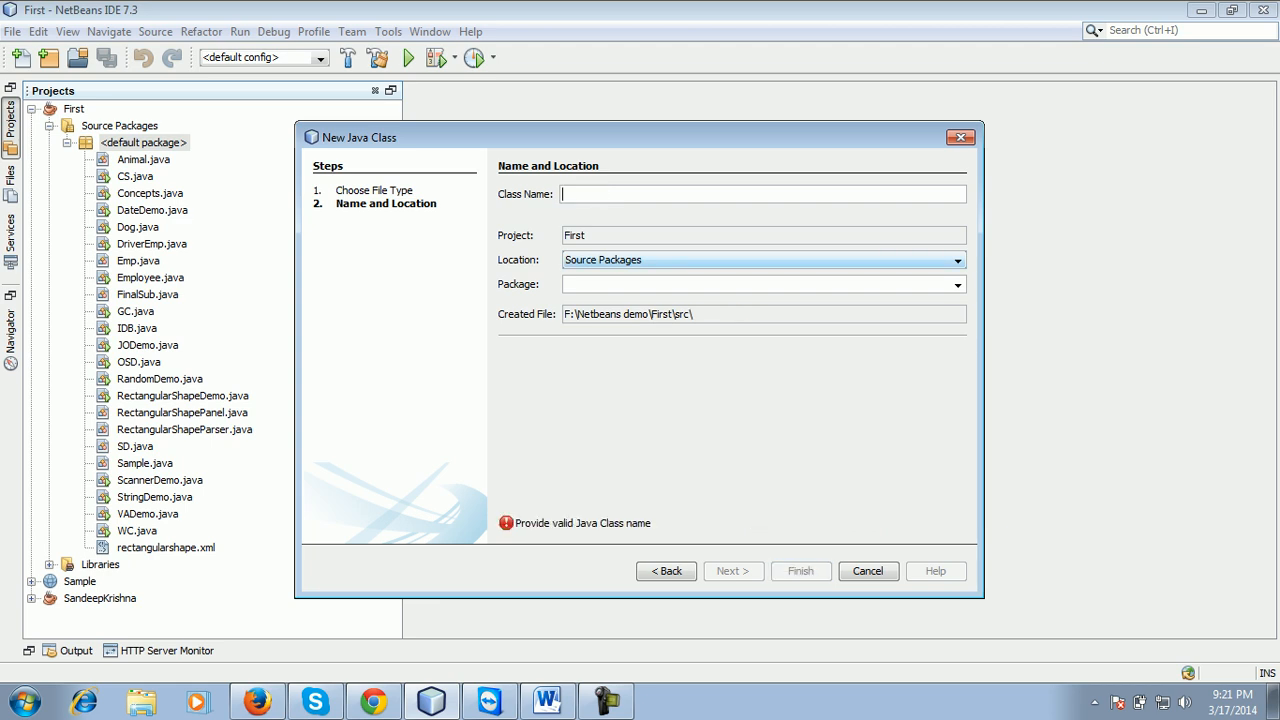
{"action": "type", "text": "Bodi"}
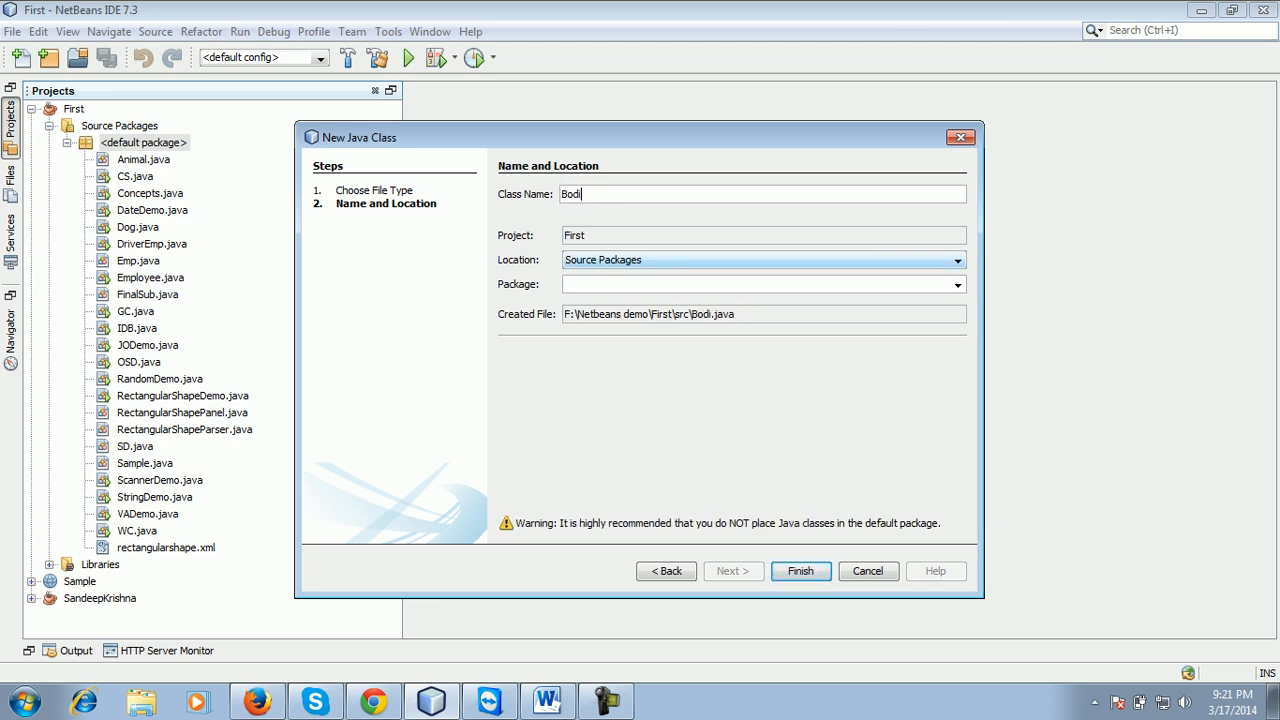
{"action": "type", "text": "BoxingUnboxi"}
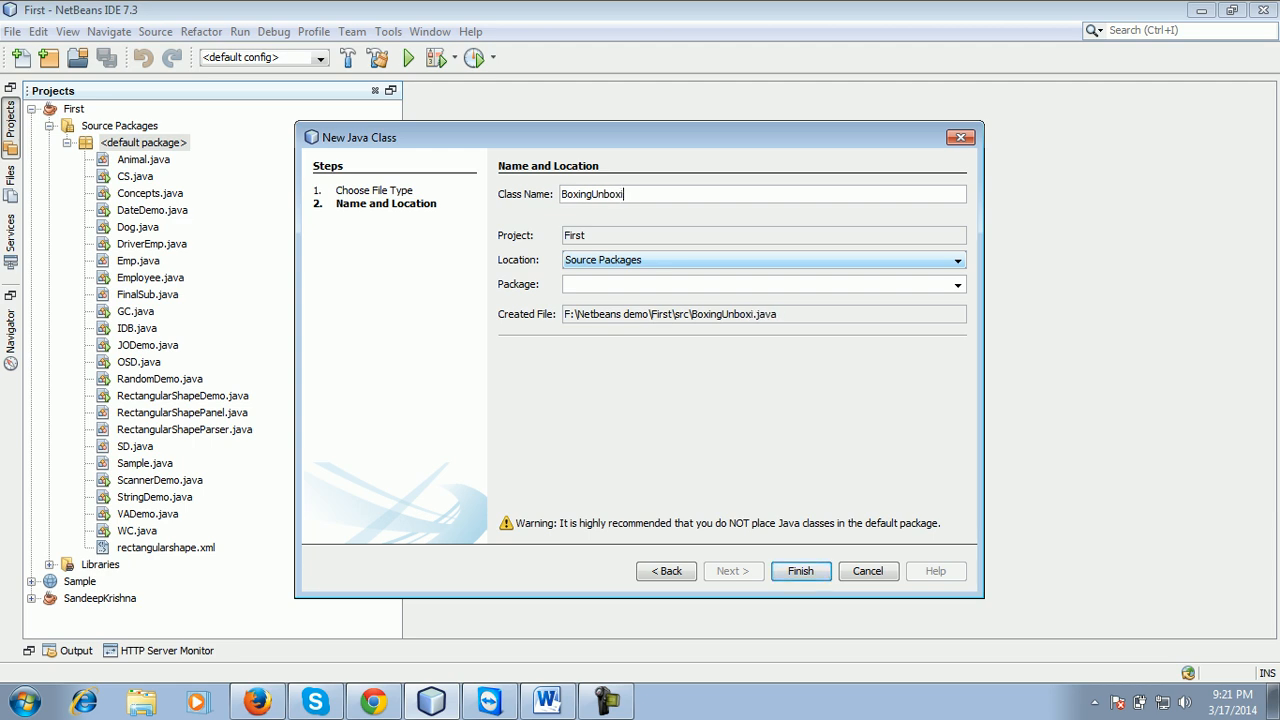
{"action": "left_click", "coordinate": [800, 572]}
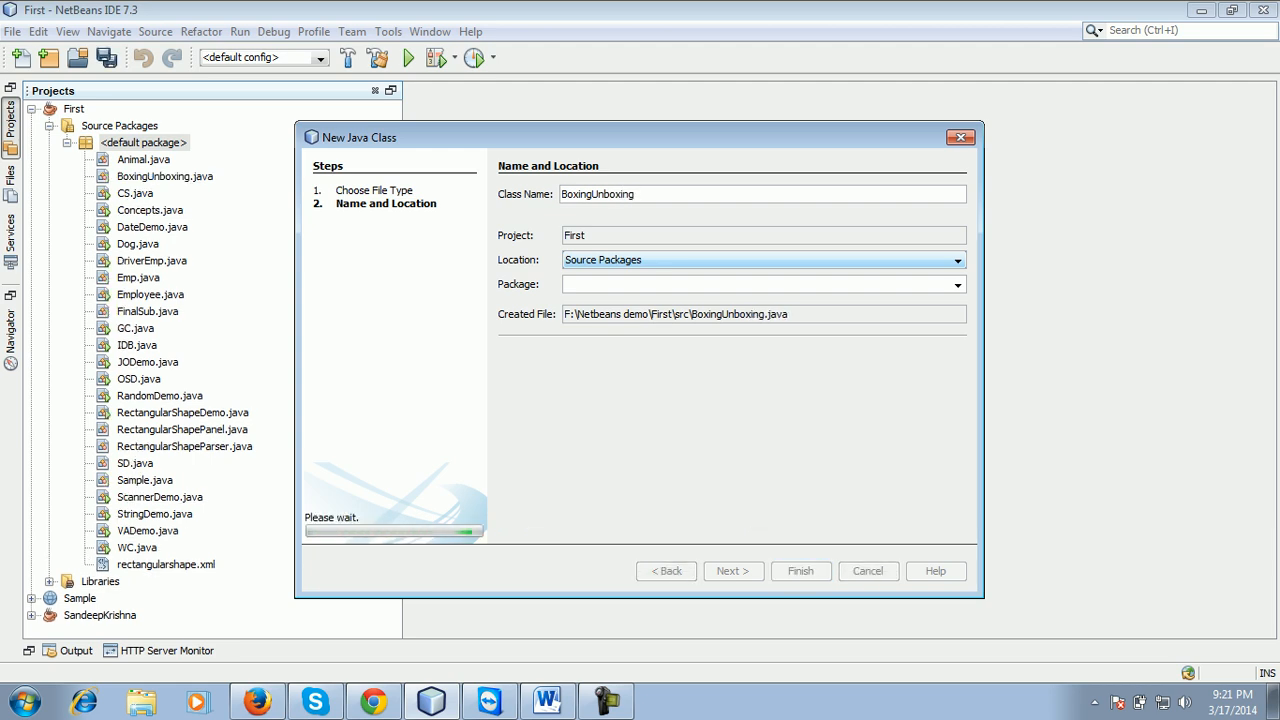
{"action": "left_click", "coordinate": [800, 570]}
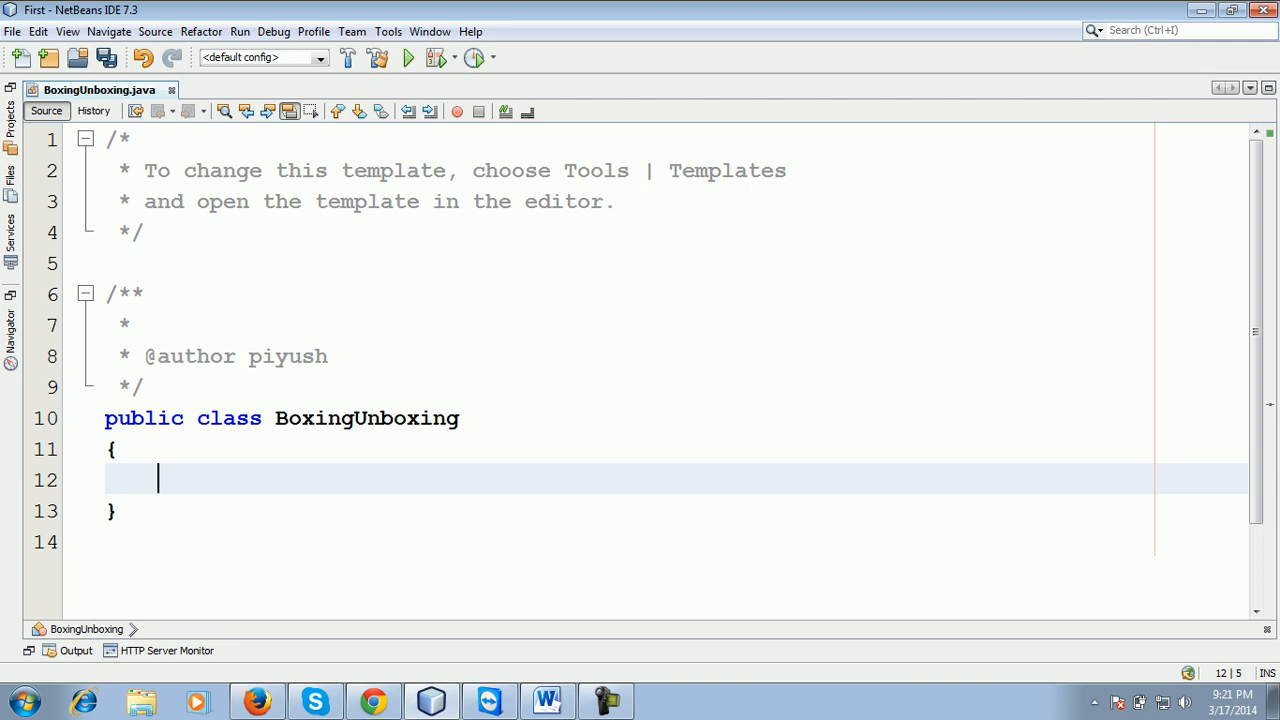
Step: Write an empty int area(int a, int b) method in the class and save
{"action": "type", "text": "int area()"}
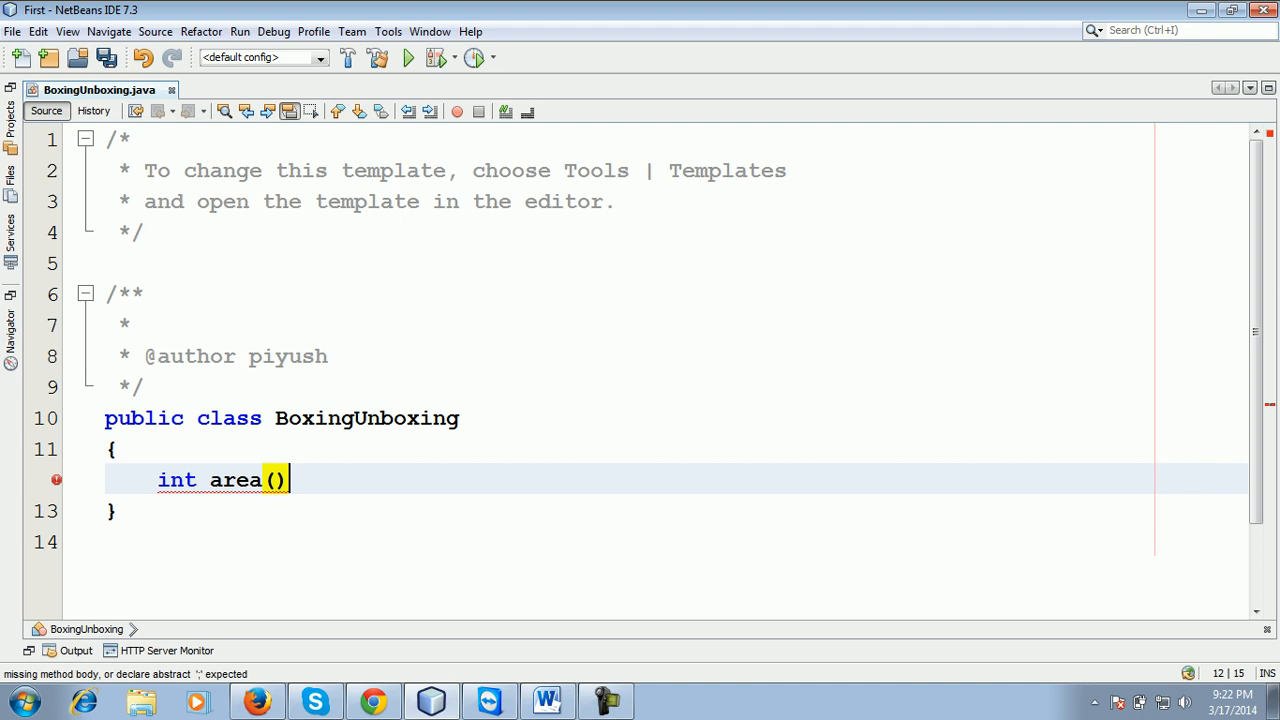
{"action": "type", "text": "int a"}
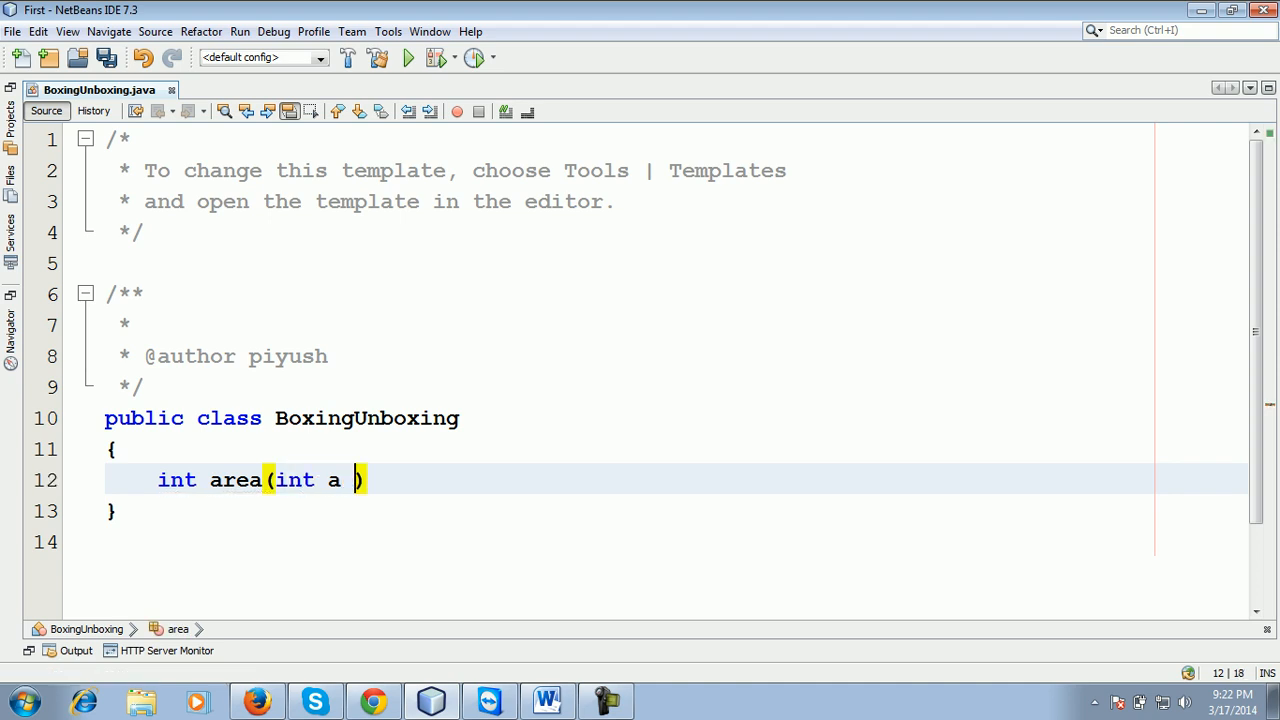
{"action": "type", "text": ", int b"}
{"action": "type", "text": "{"}
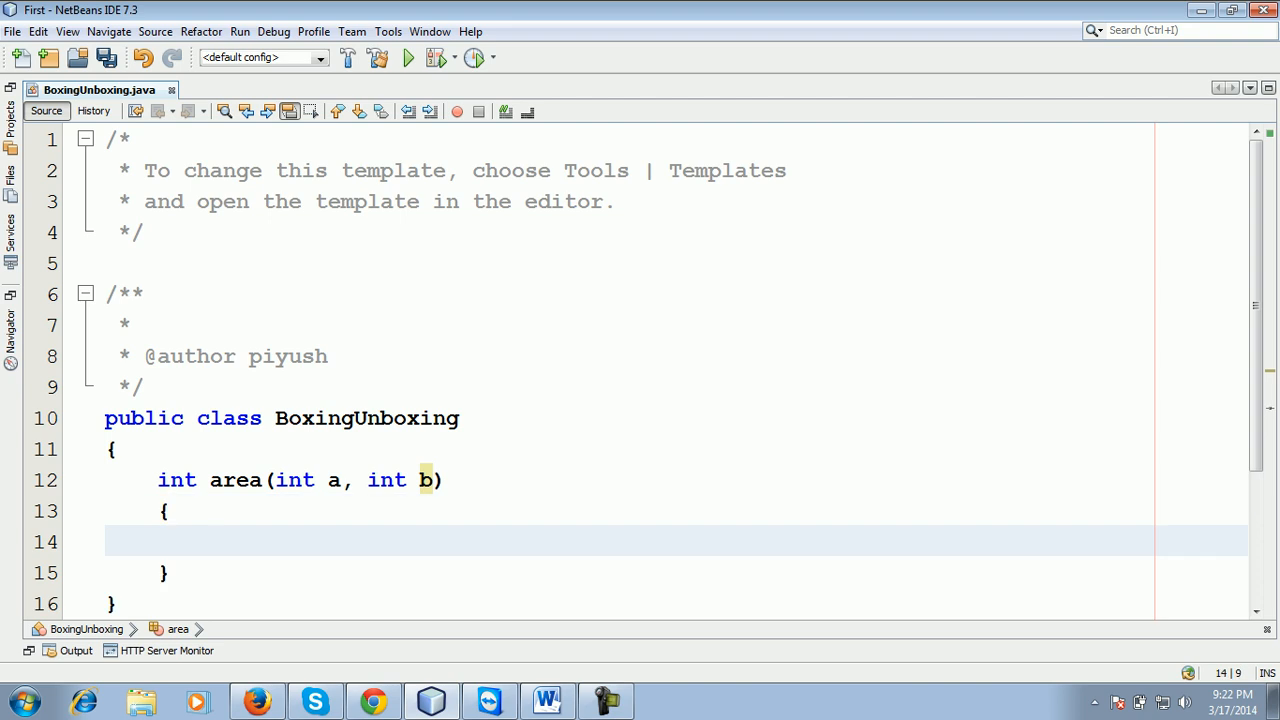
{"action": "type", "text": "int"}
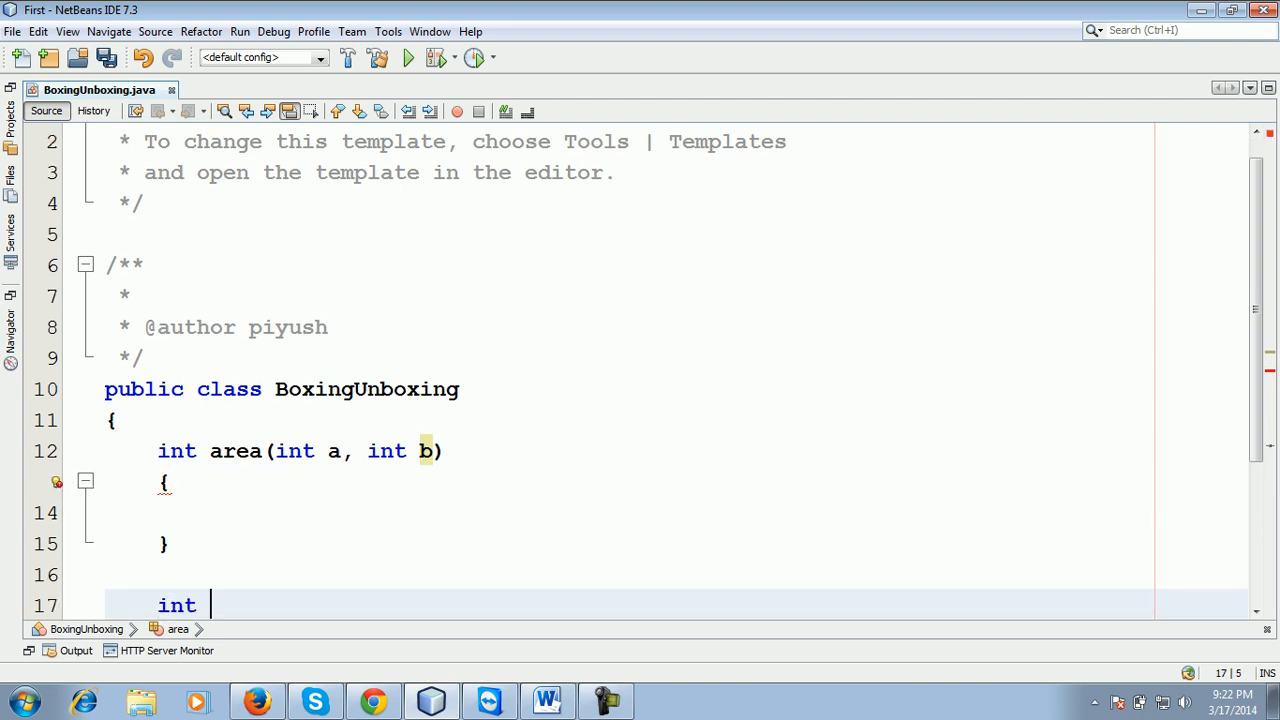
{"action": "type", "text": "v1"}
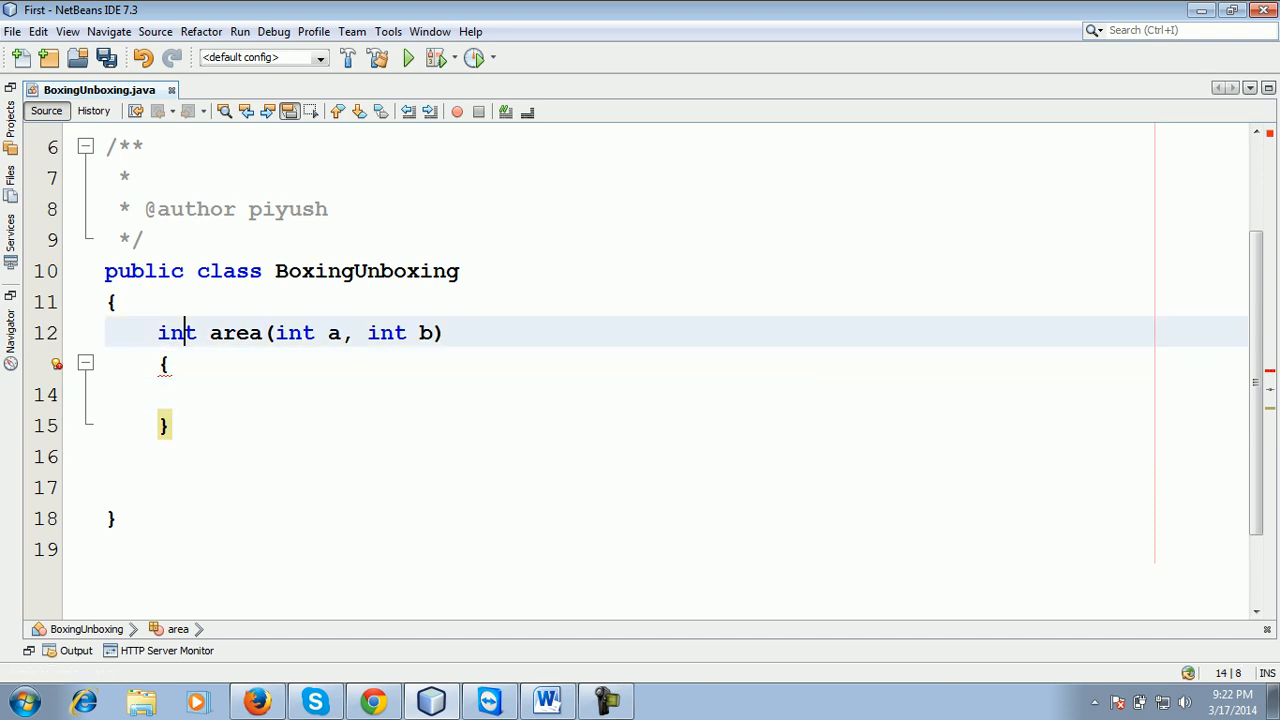
{"action": "double_click", "coordinate": [176, 332]}
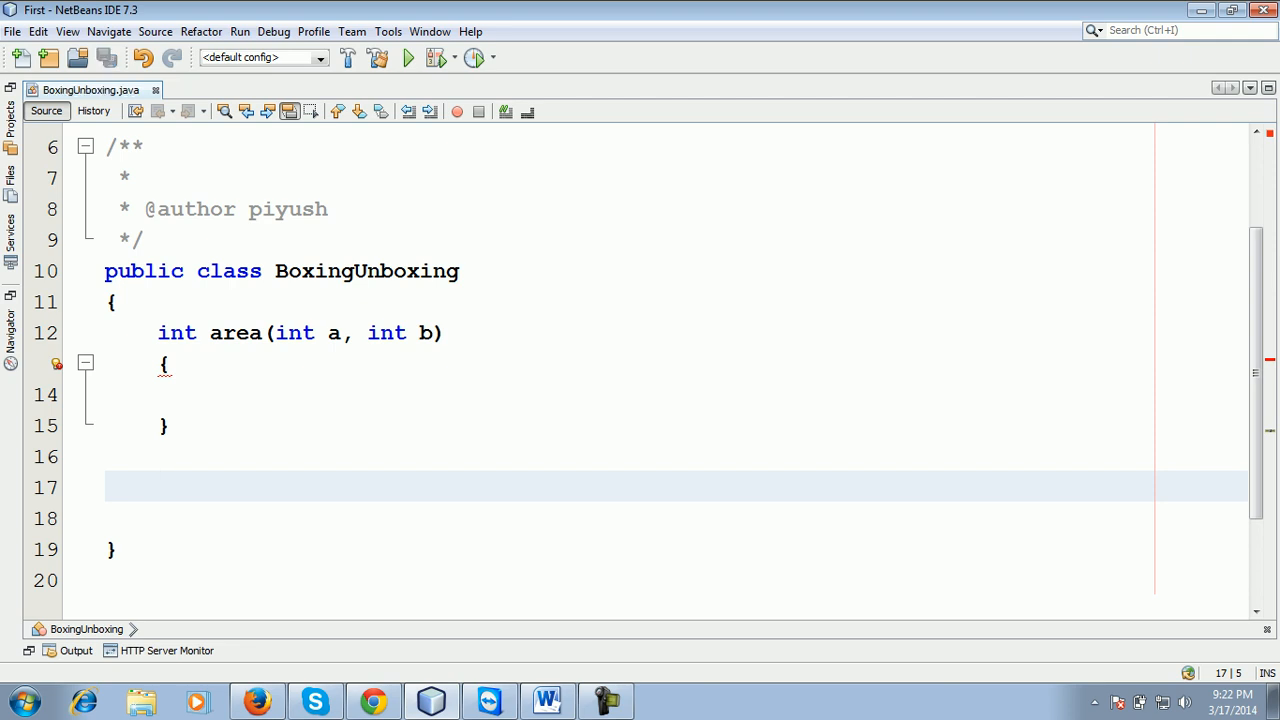
{"action": "key", "text": "ctrl+s"}
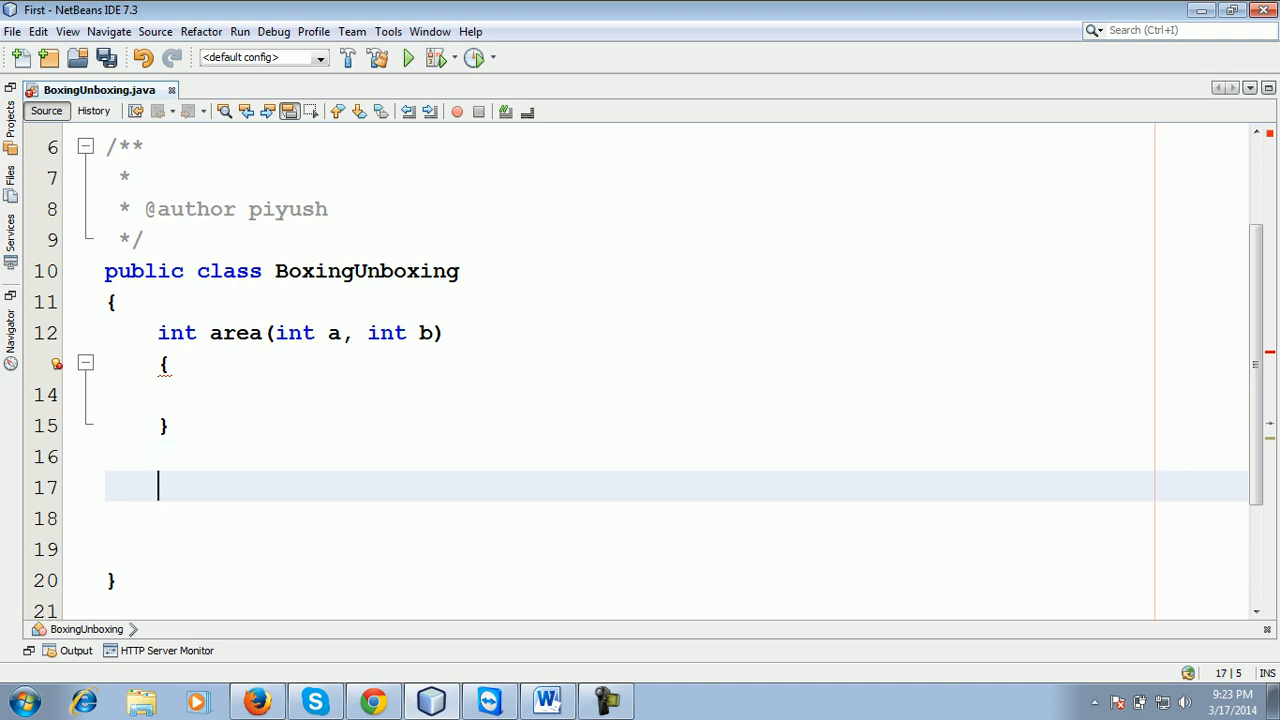
Step: Write void volume with a Double d parameter, correcting the mistyped parameter type
{"action": "type", "text": "vo"}
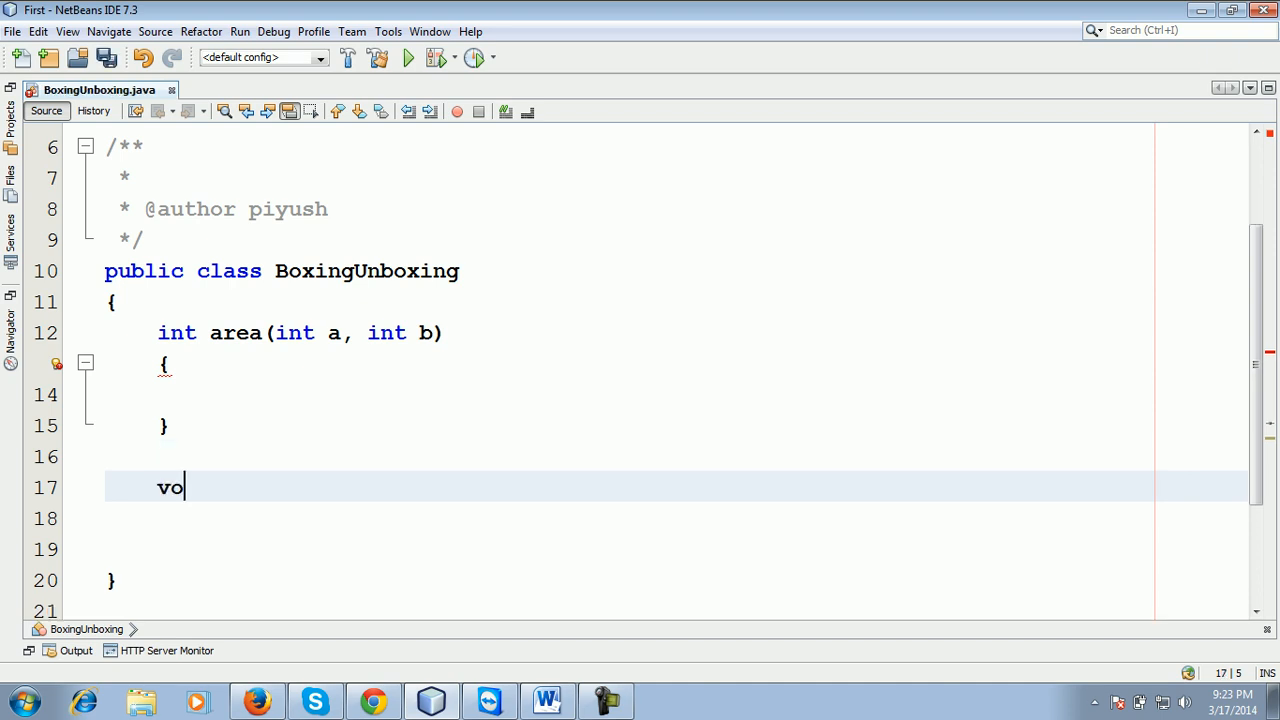
{"action": "type", "text": "id f"}
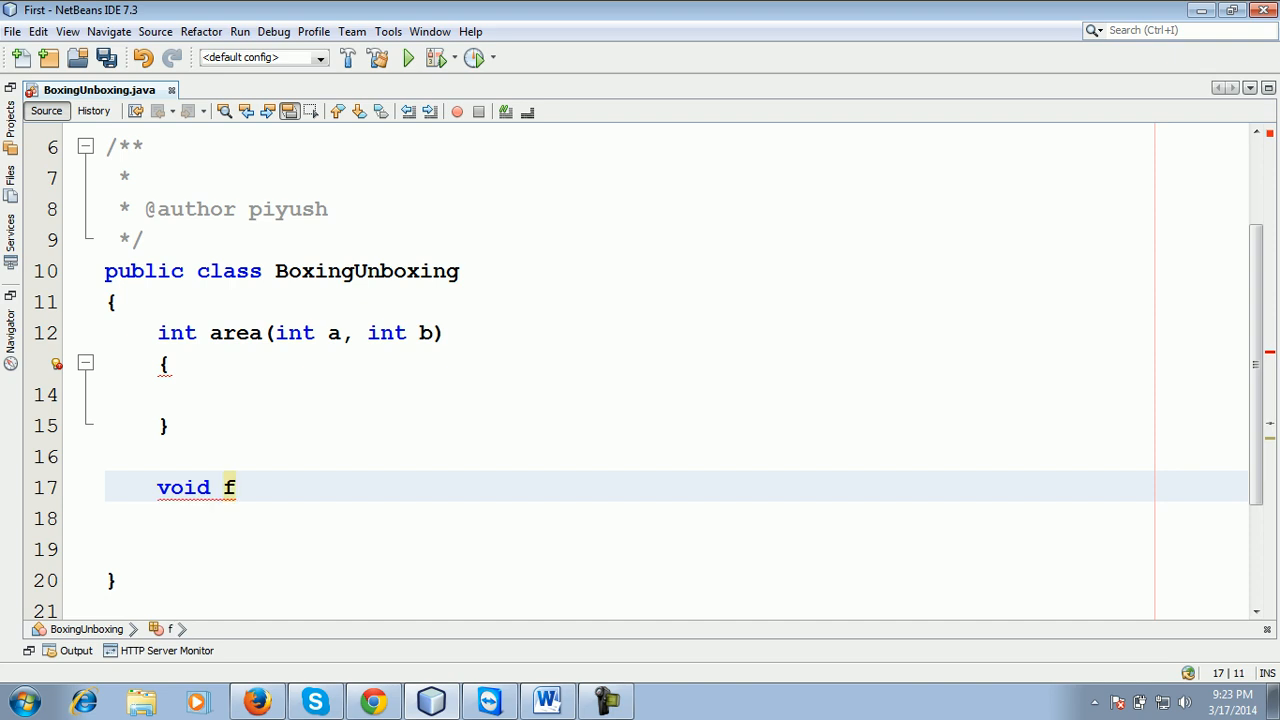
{"action": "type", "text": "o"}
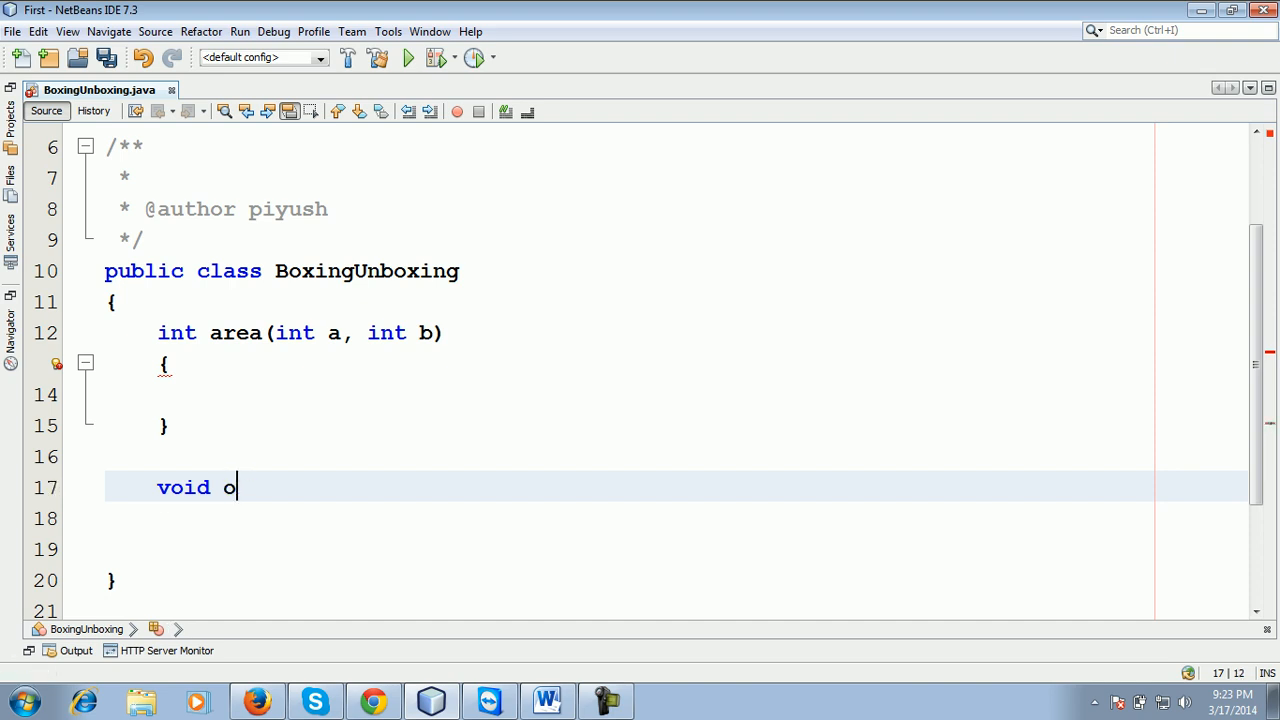
{"action": "type", "text": "volume(Inte"}
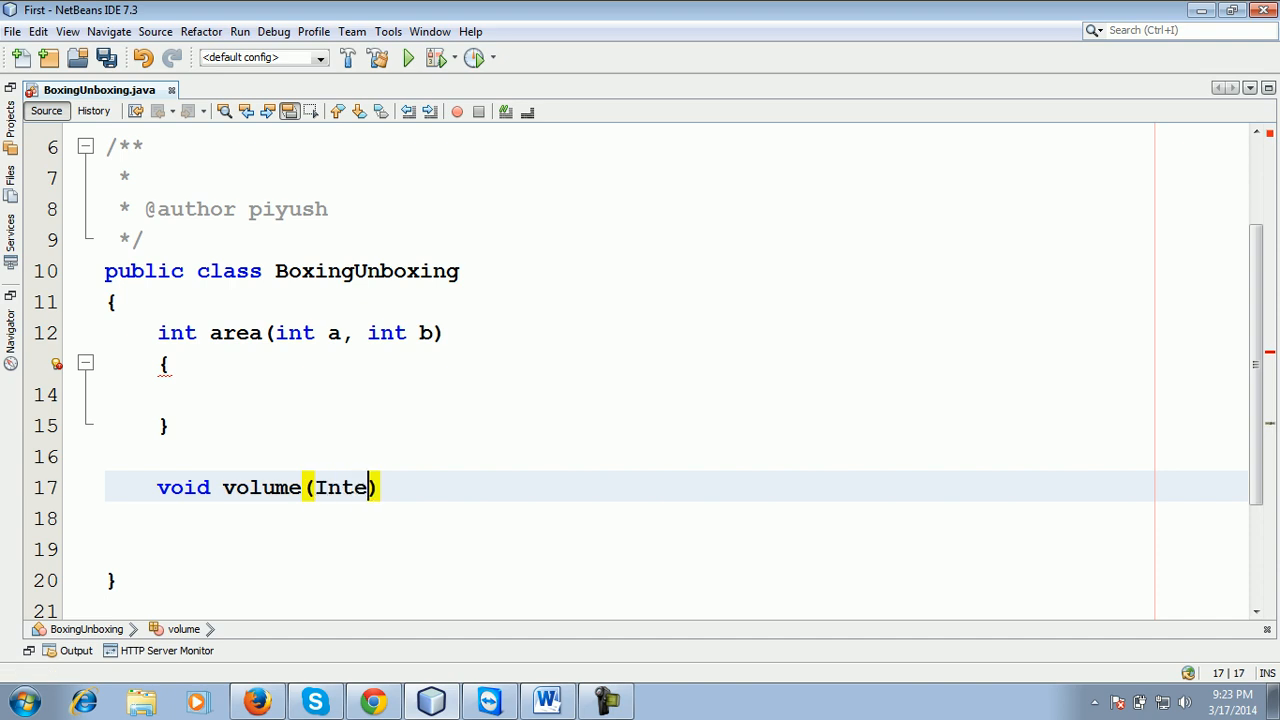
{"action": "key", "text": "BackSpace"}
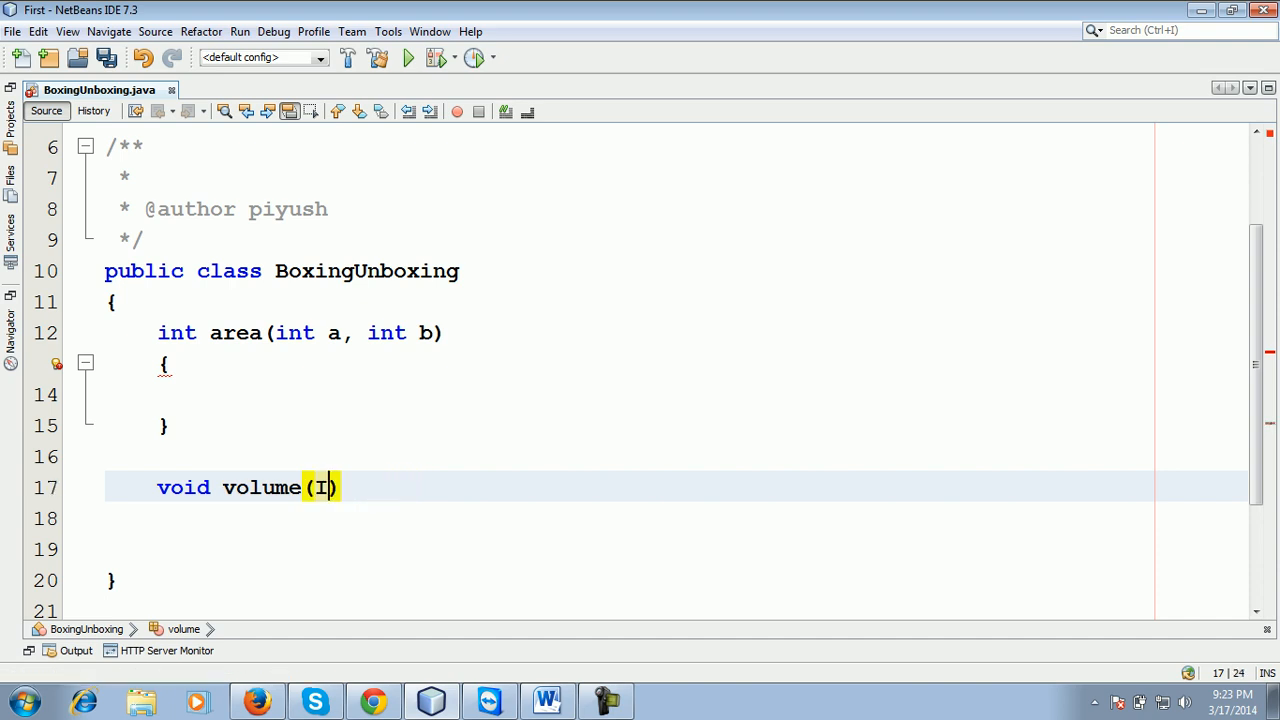
{"action": "type", "text": "FL"}
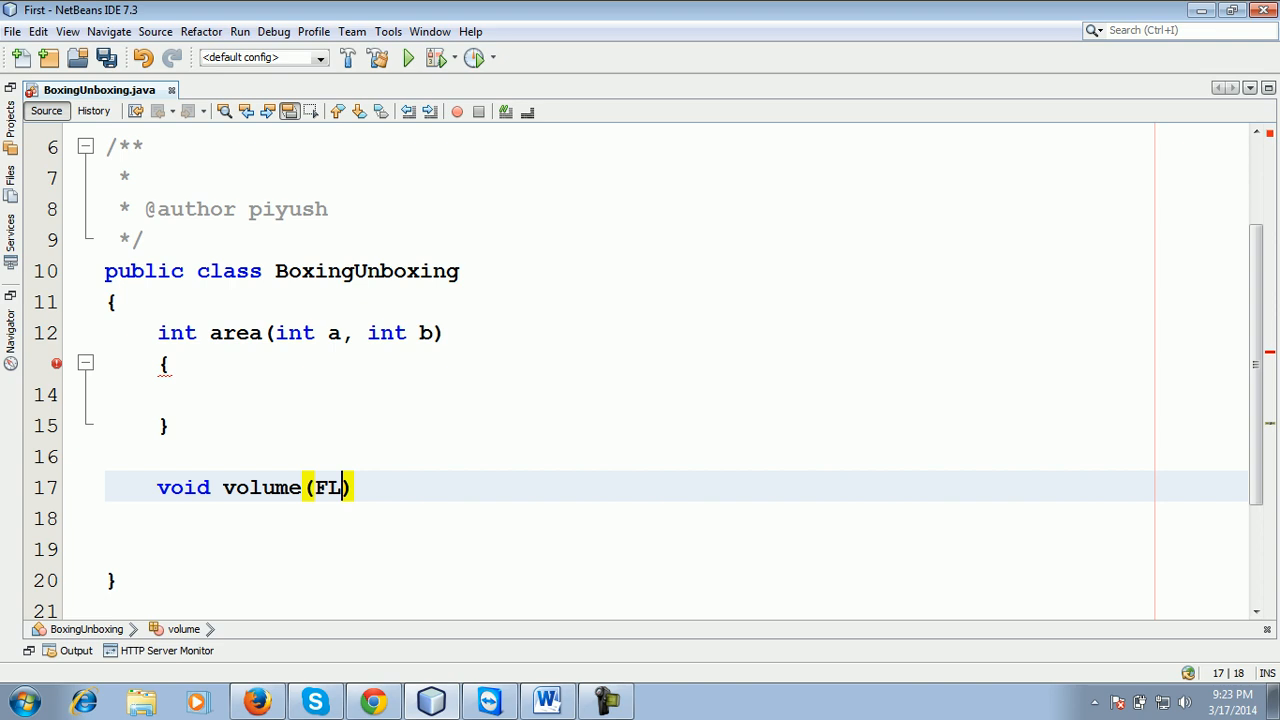
{"action": "key", "text": "Backspace"}
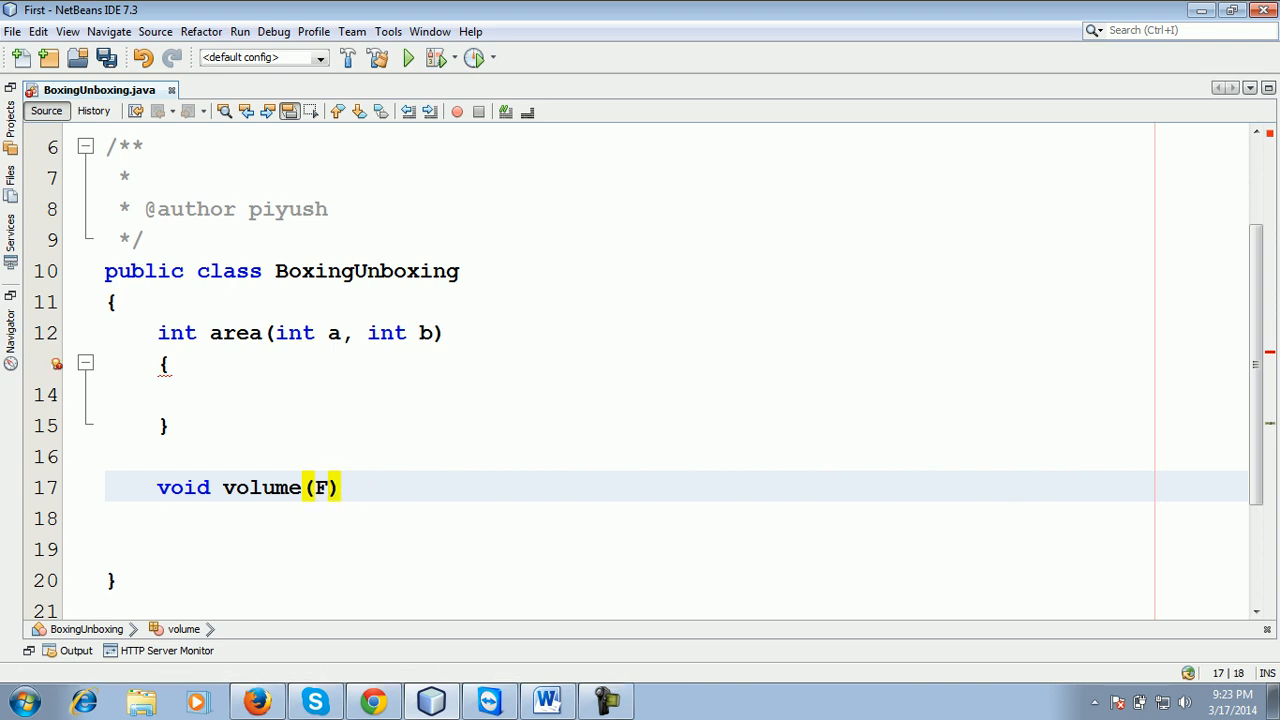
{"action": "key", "text": "Backspace"}
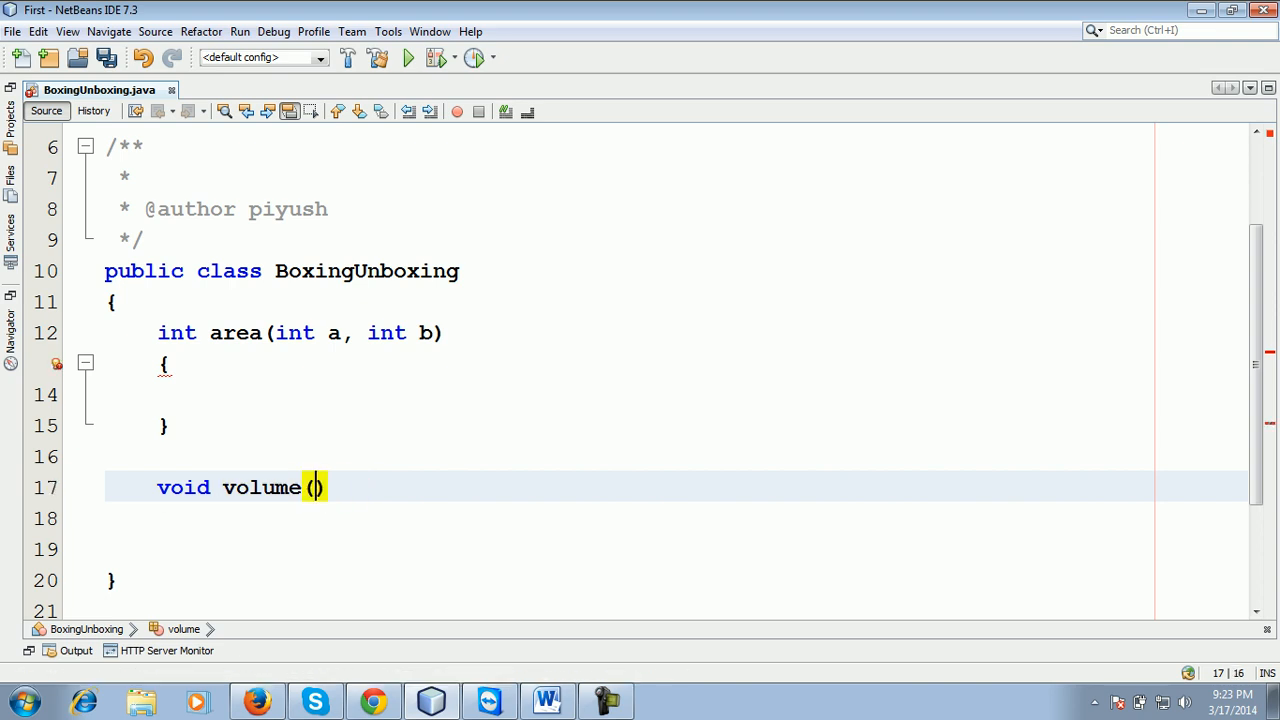
{"action": "key", "text": "Right"}
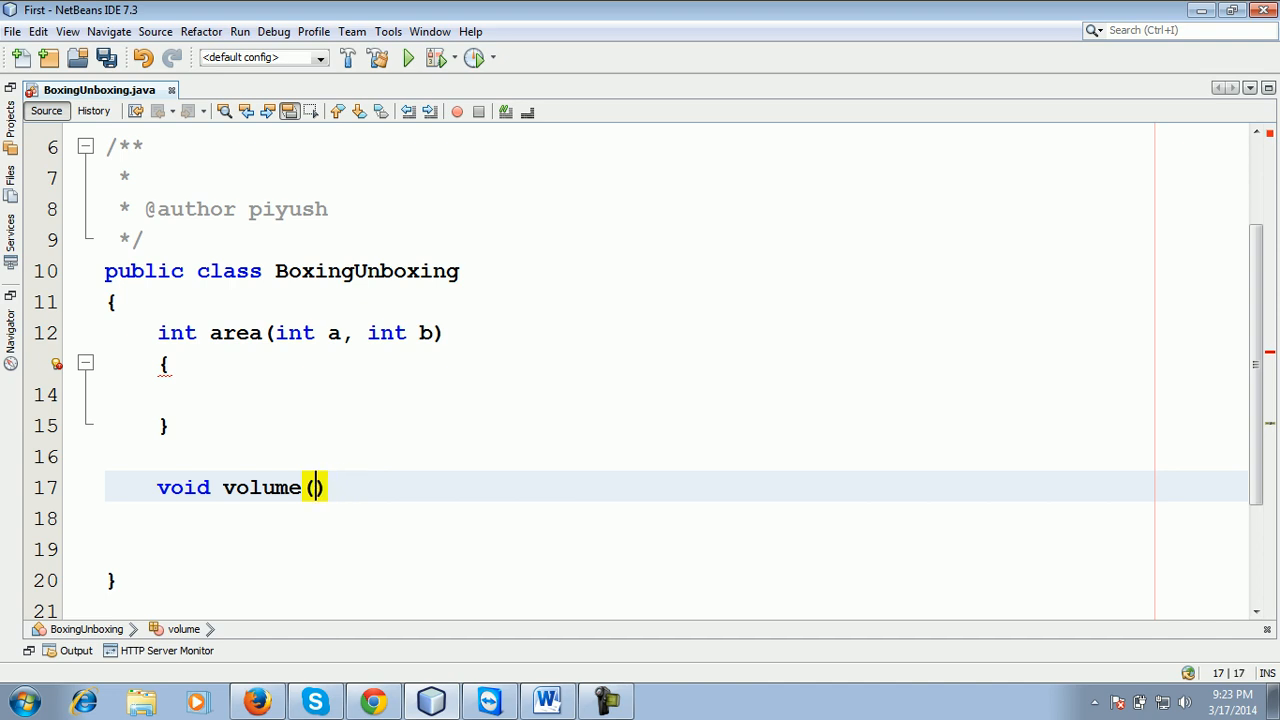
{"action": "type", "text": "Doube"}
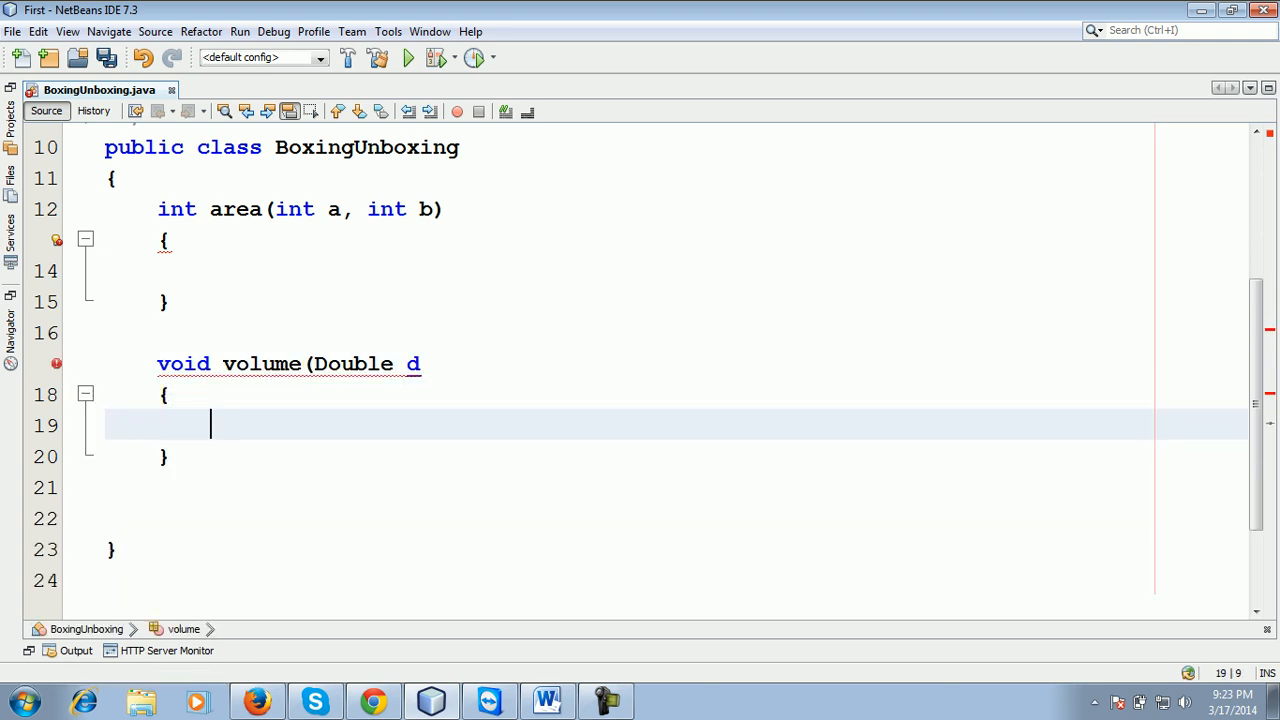
Step: Save the file and place the cursor inside the volume method body
{"action": "key", "text": "ctrl+s"}
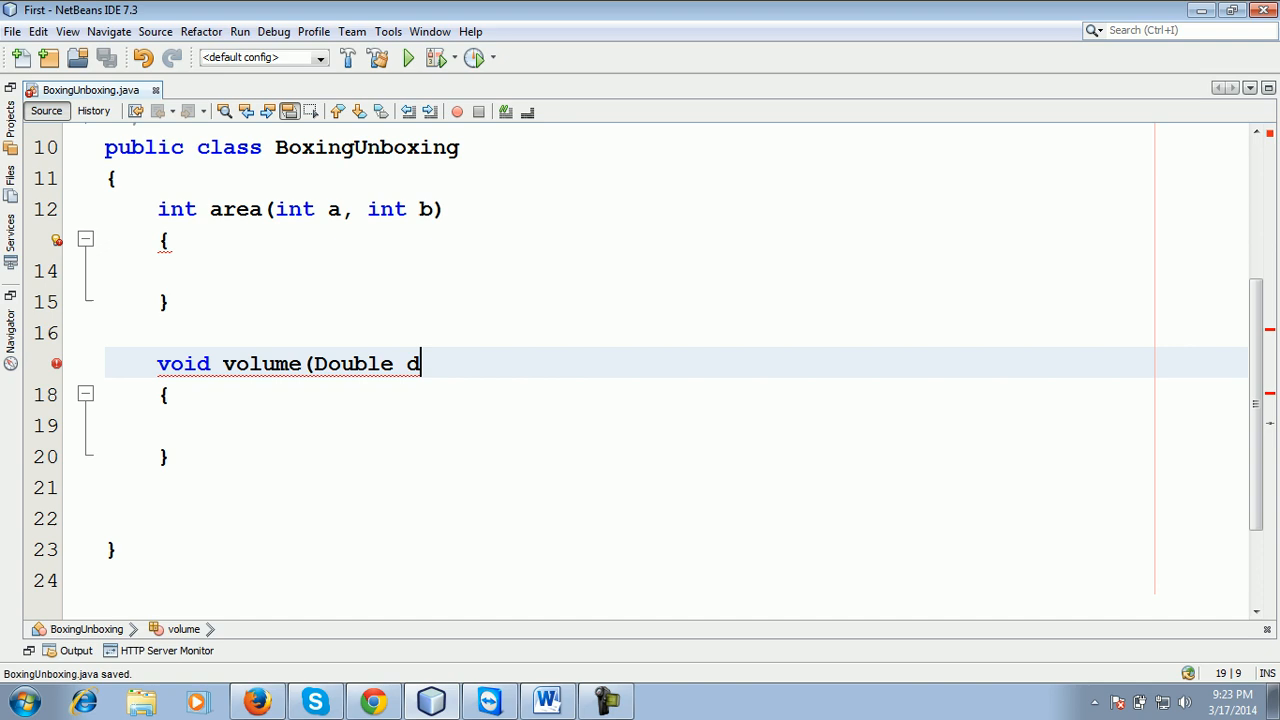
{"action": "type", "text": ")"}
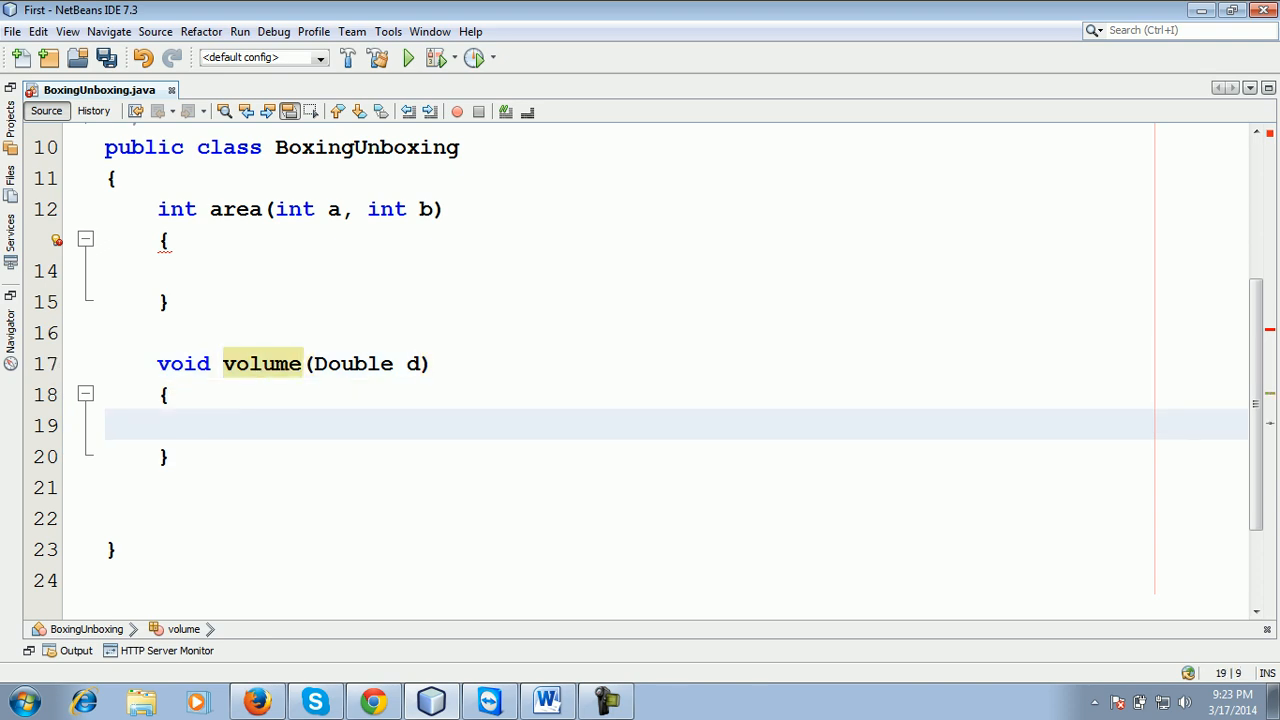
{"action": "left_click", "coordinate": [316, 700]}
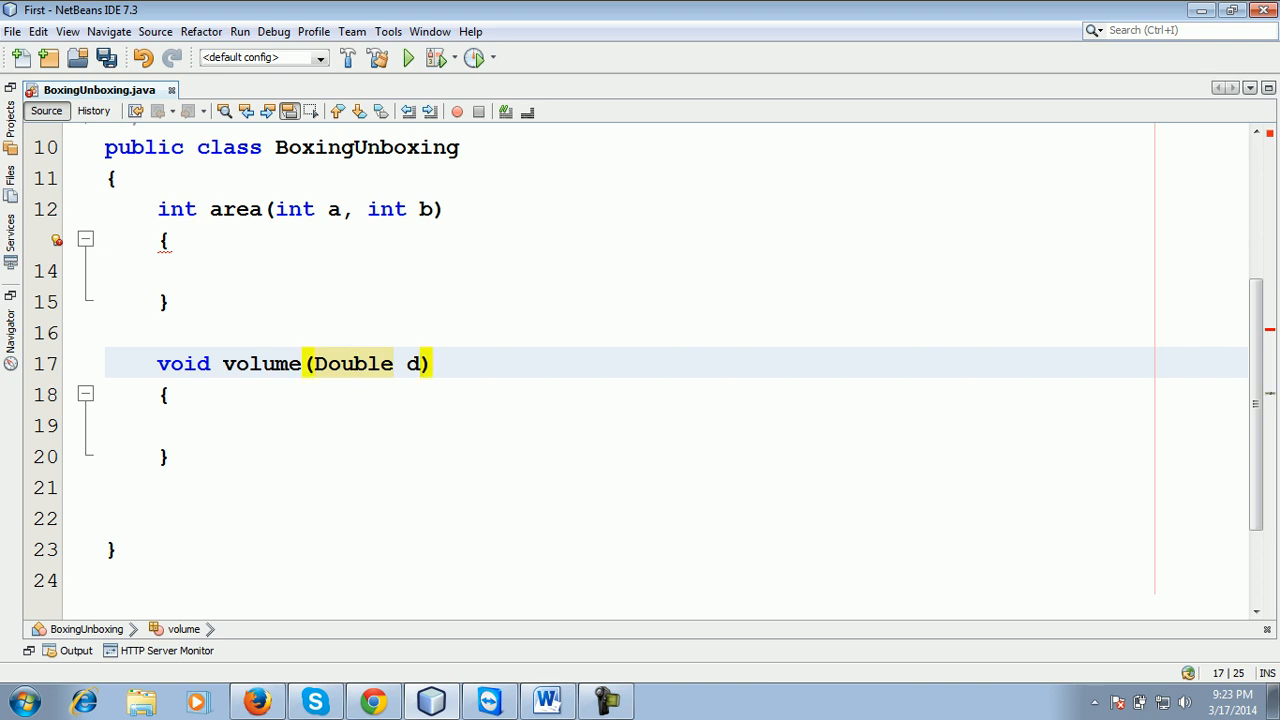
{"action": "double_click", "coordinate": [352, 364]}
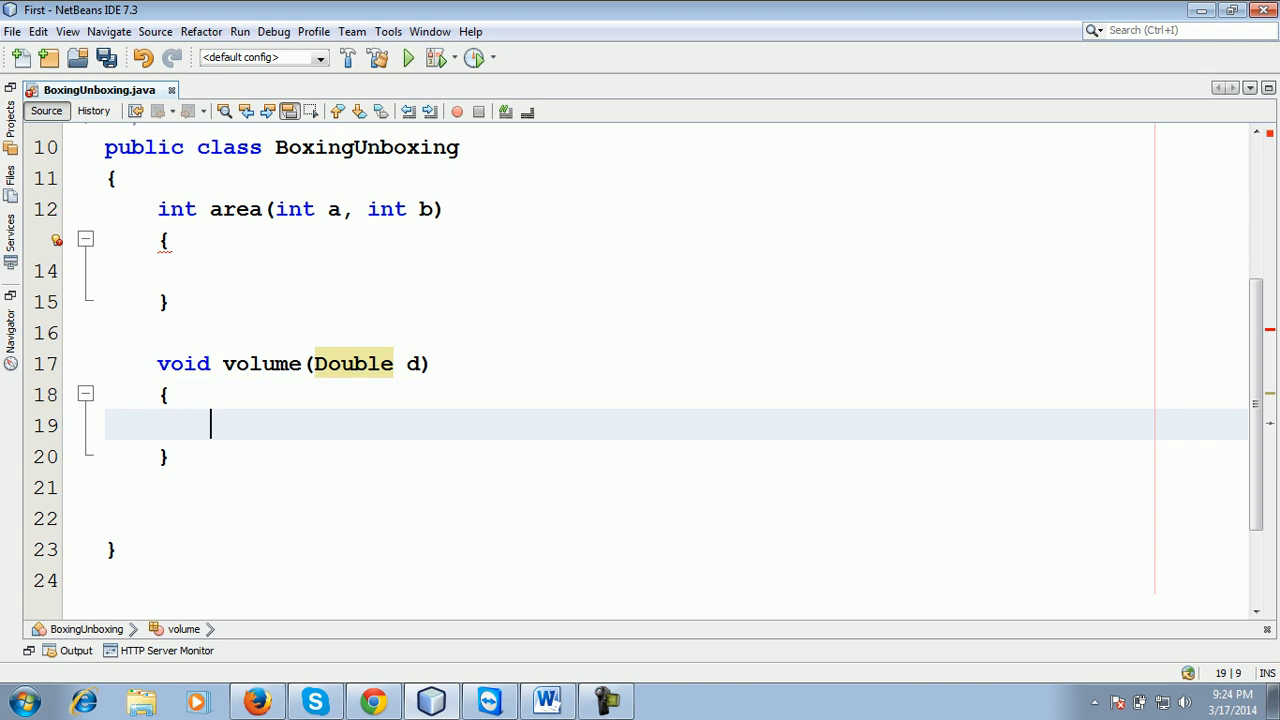
Step: Have volume print "Volume is " followed by the product d*f
{"action": "type", "text": "System.out.println(\"\");"}
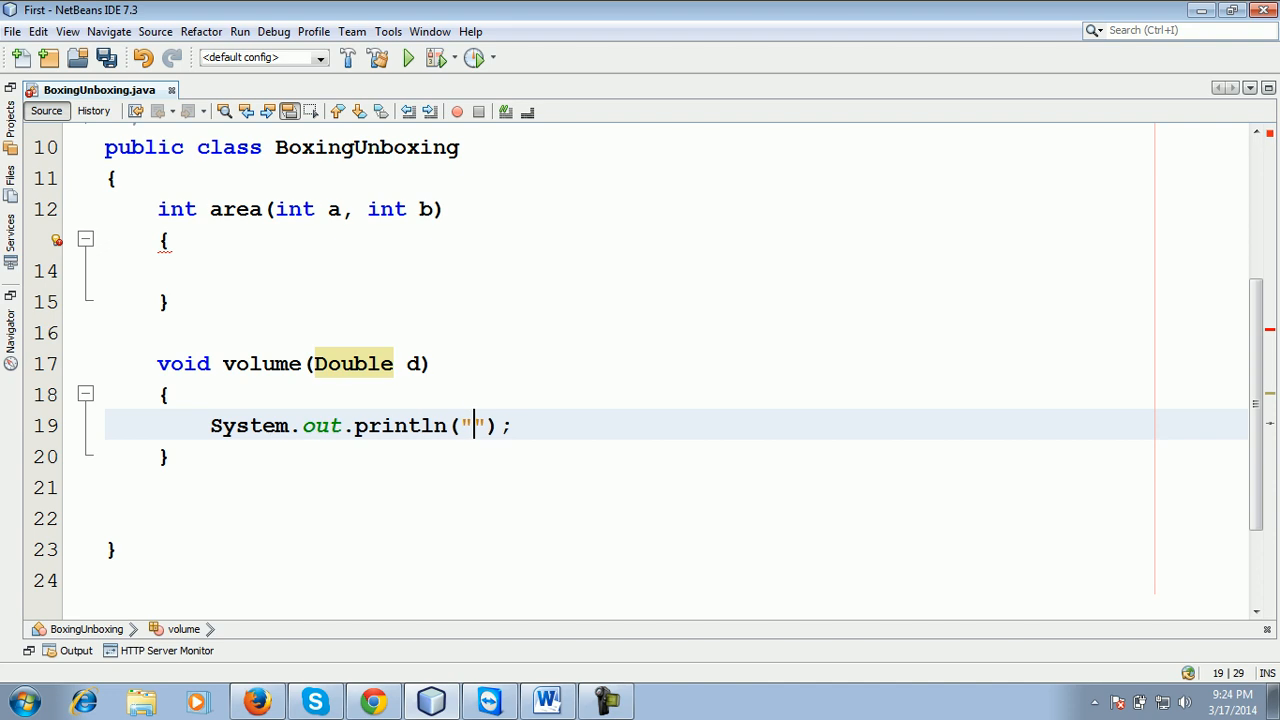
{"action": "type", "text": "Vo"}
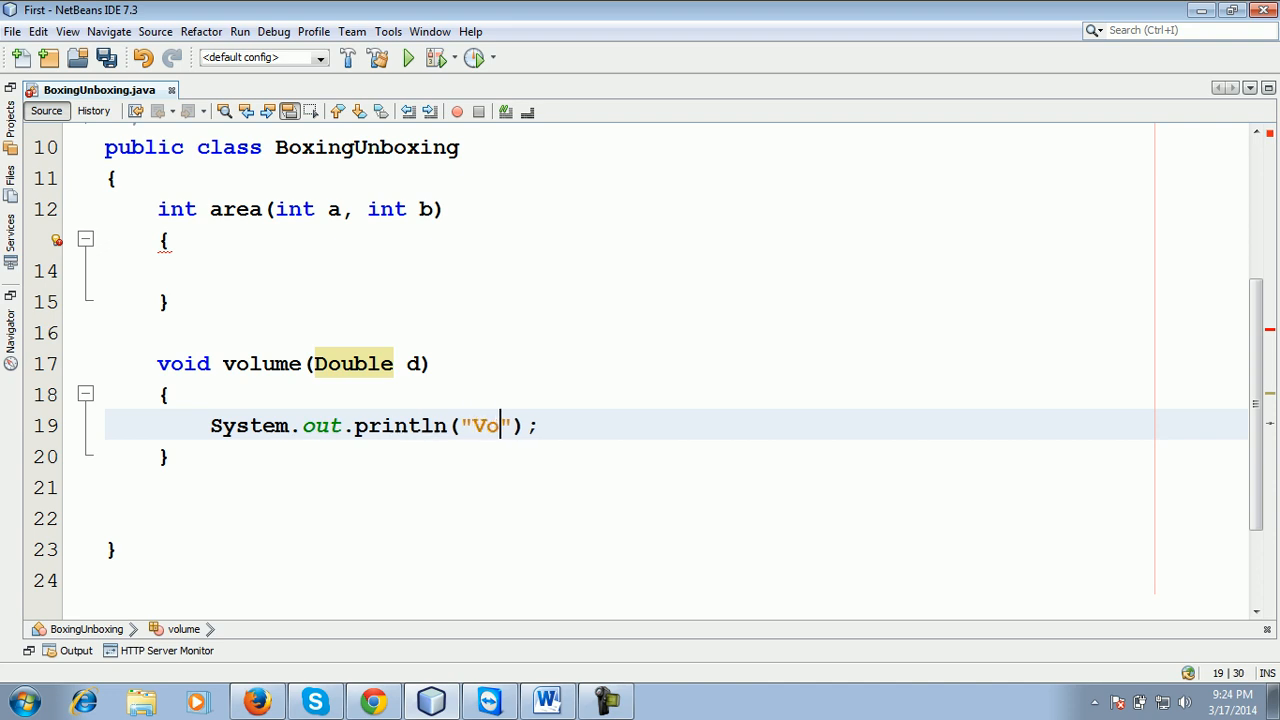
{"action": "type", "text": "lume is"}
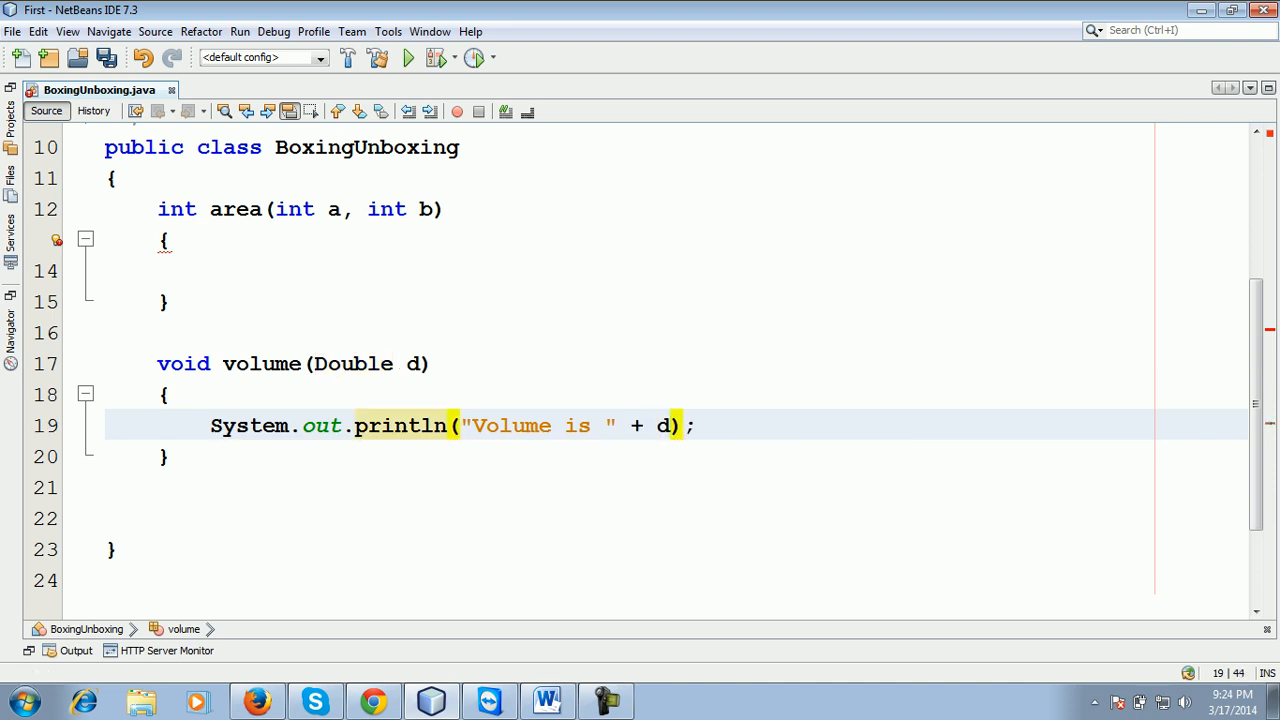
{"action": "type", "text": "*"}
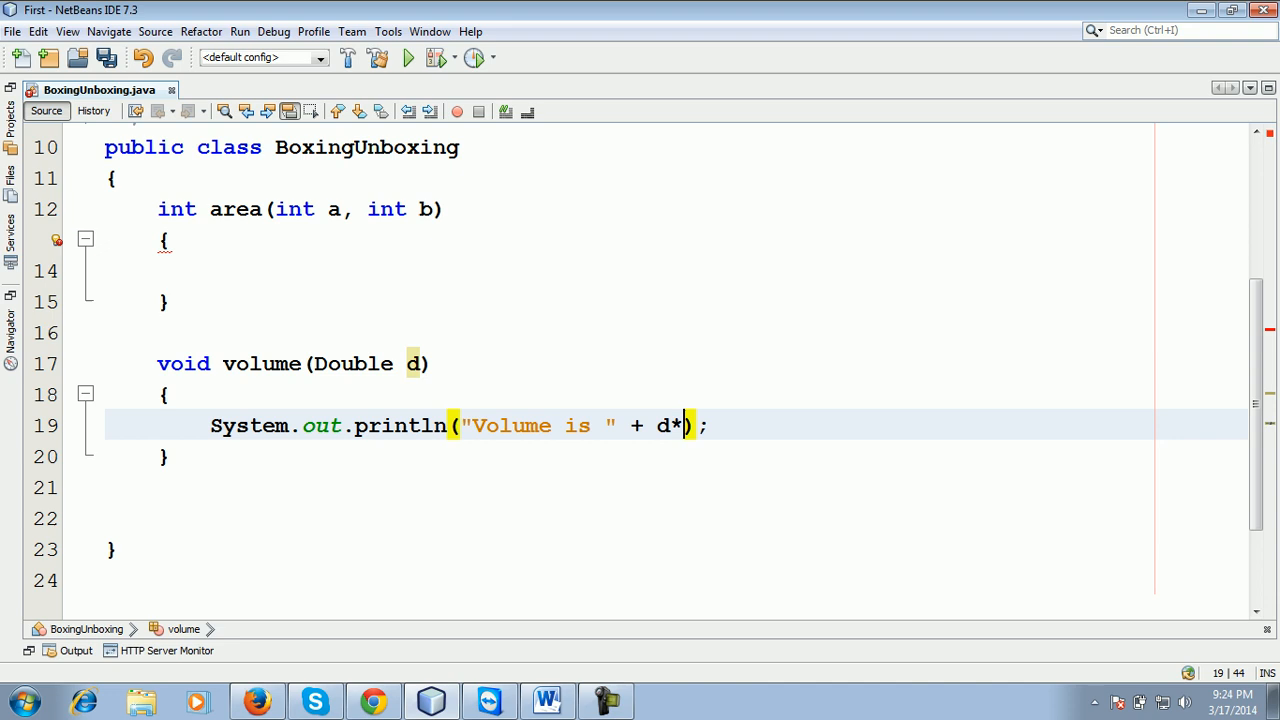
{"action": "type", "text": "d)"}
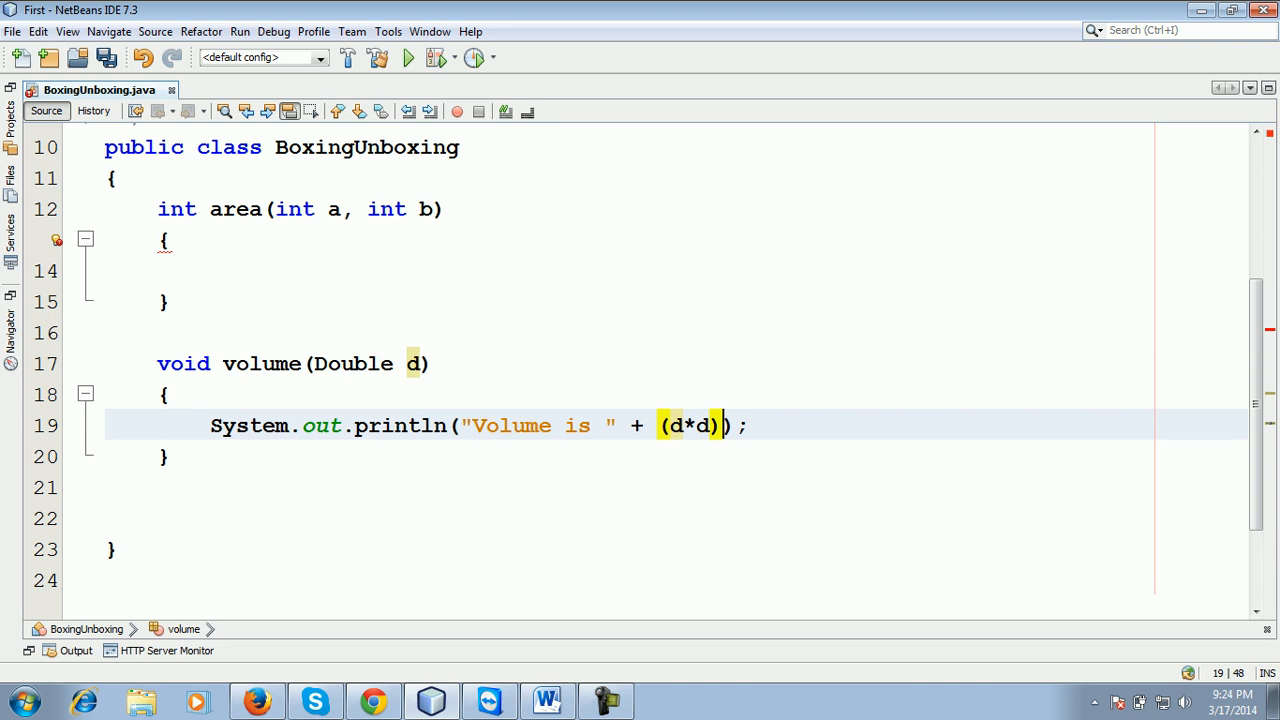
Step: Add a second Double f parameter to volume's signature and save
{"action": "type", "text": ", Doube"}
{"action": "type", "text": "f"}
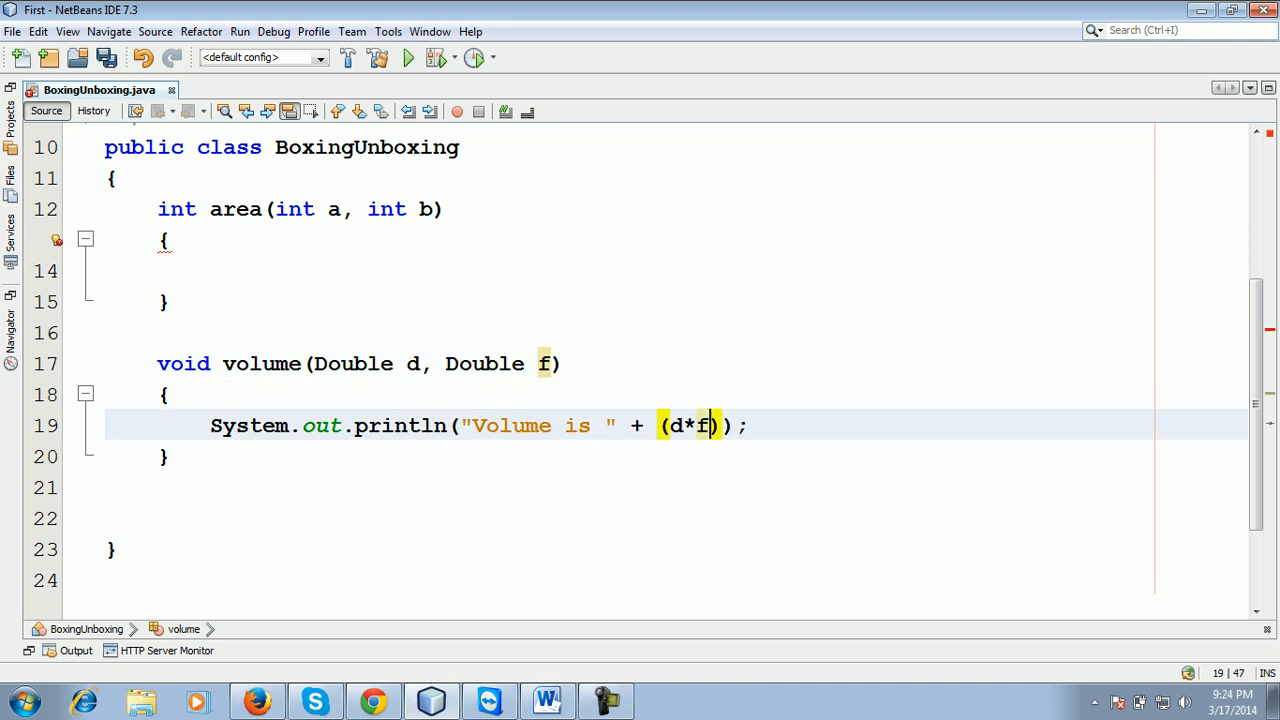
{"action": "key", "text": "ctrl+s"}
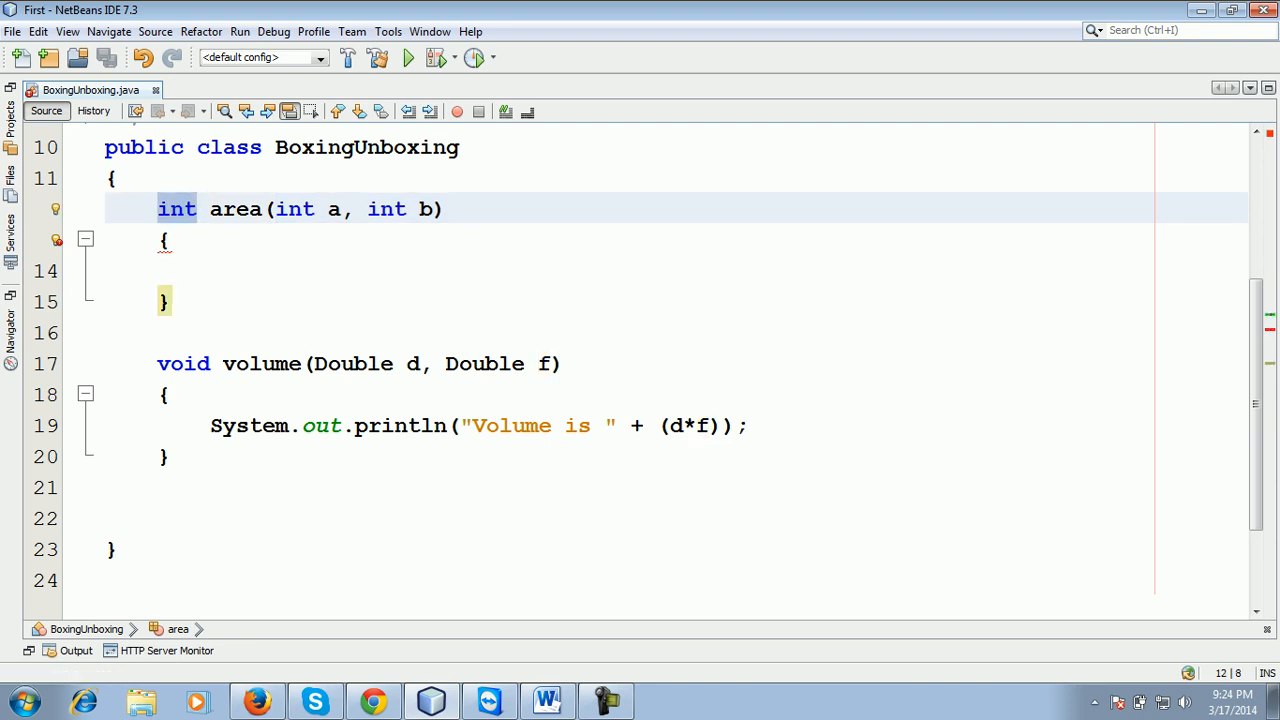
Step: Make area return (a*b), fixing the typo in return
{"action": "type", "text": "ret"}
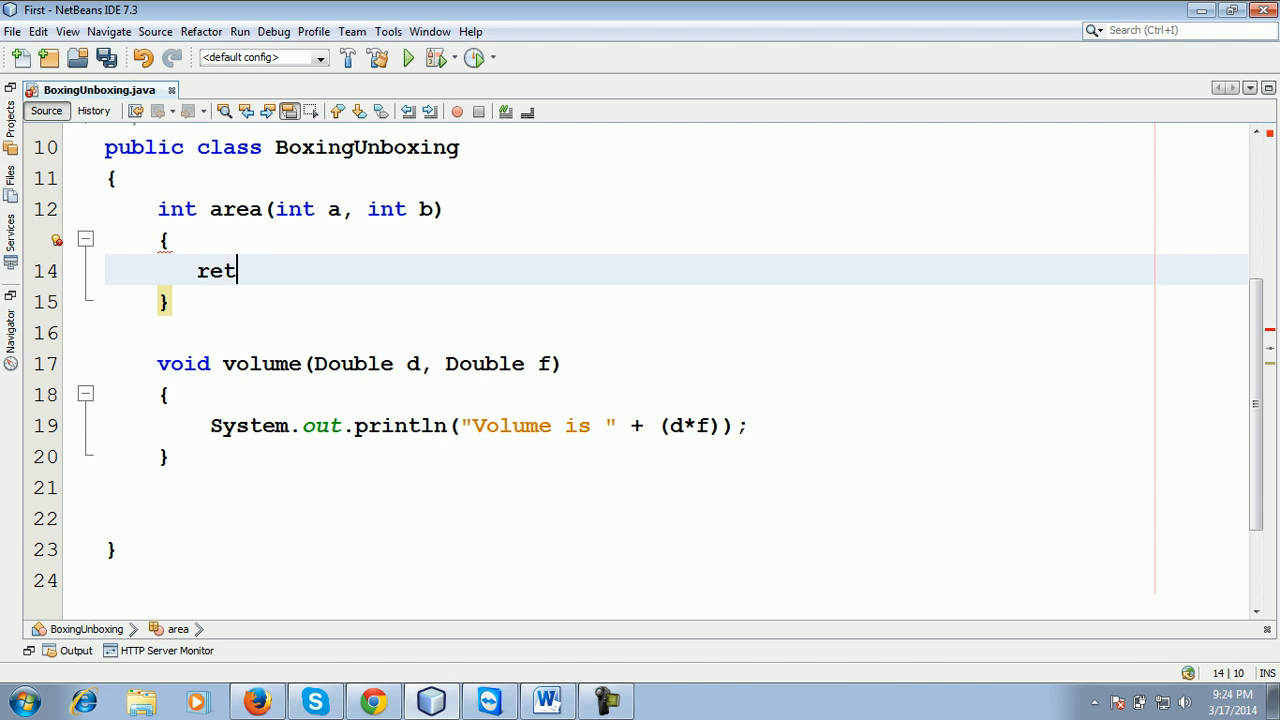
{"action": "type", "text": "ir"}
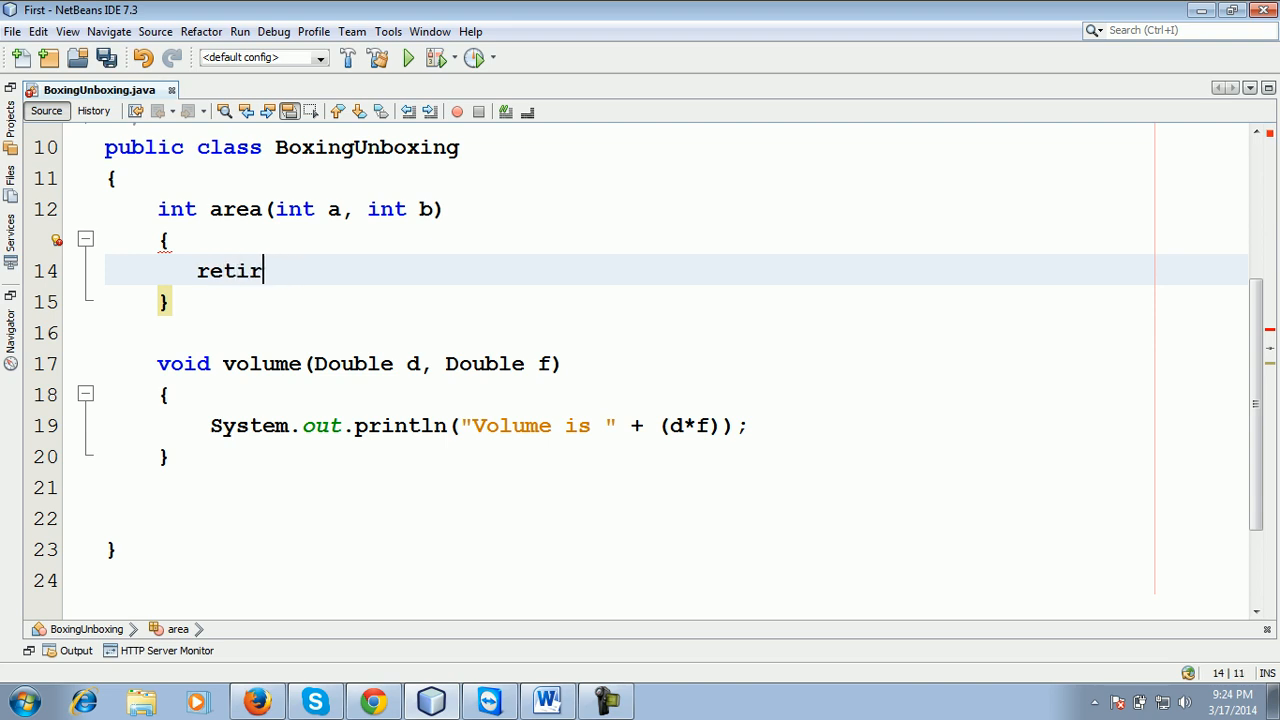
{"action": "key", "text": "Backspace"}
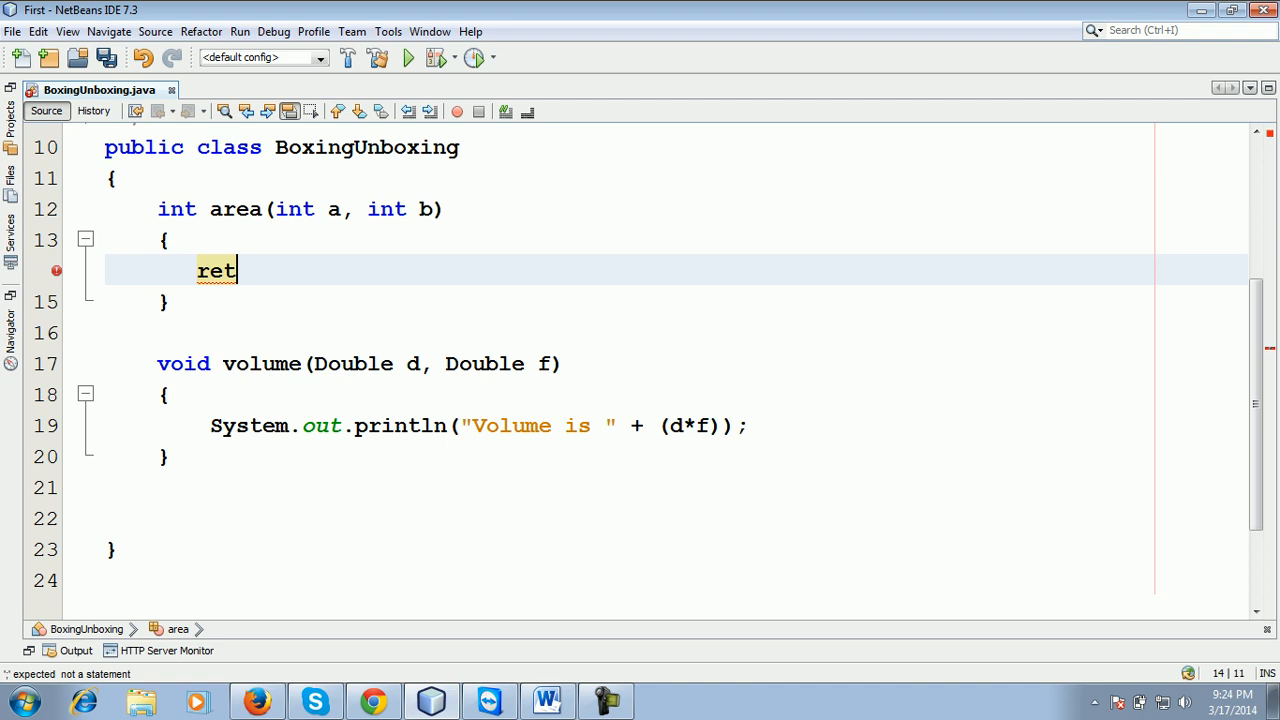
{"action": "type", "text": "un"}
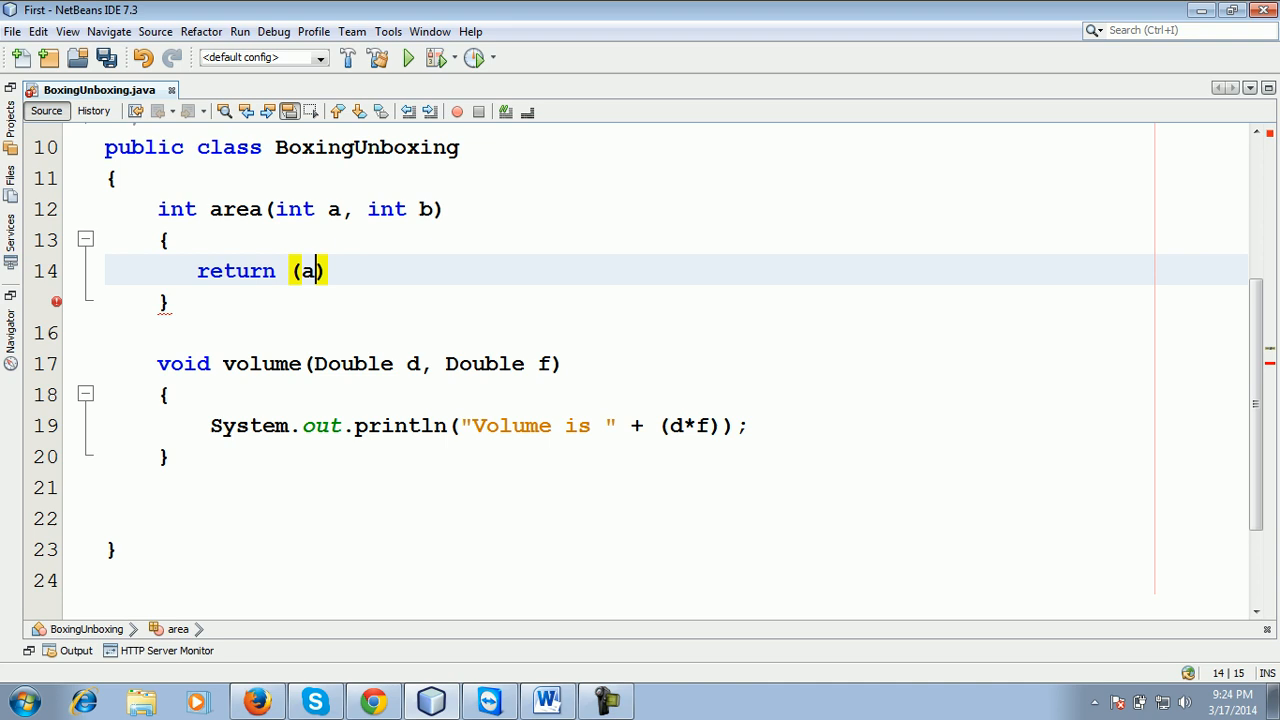
{"action": "type", "text": "*b"}
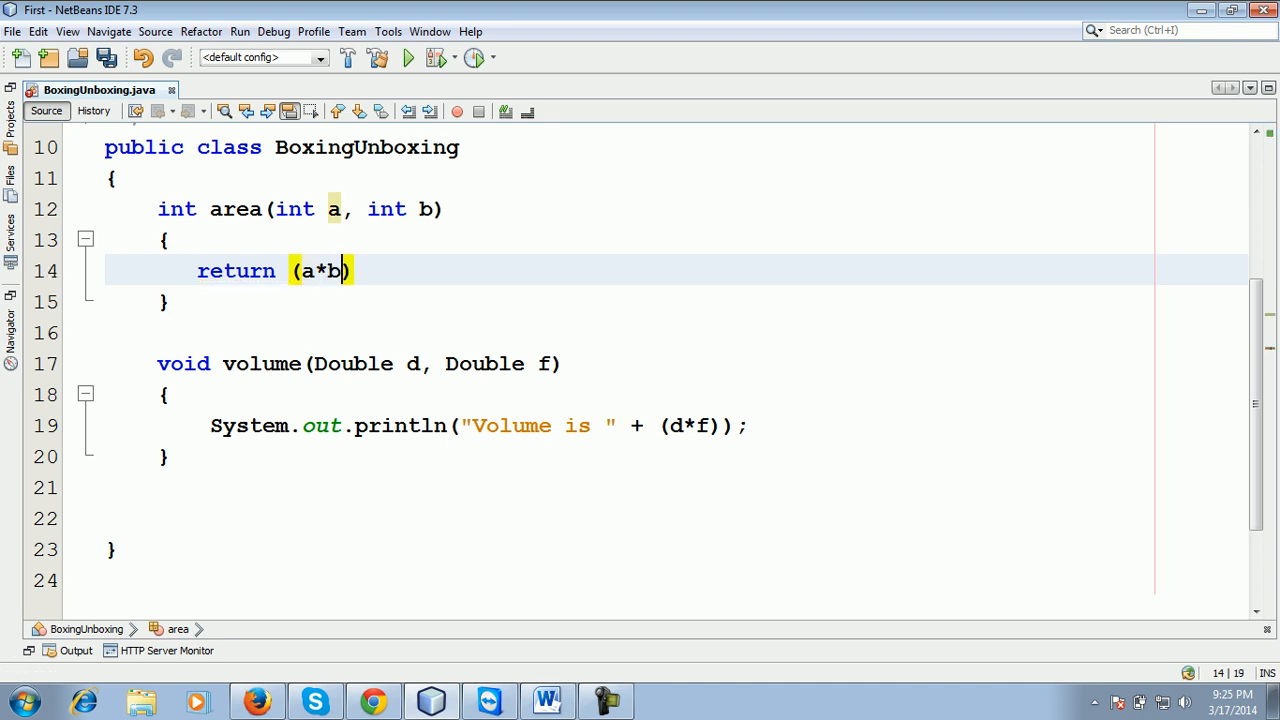
{"action": "type", "text": "'"}
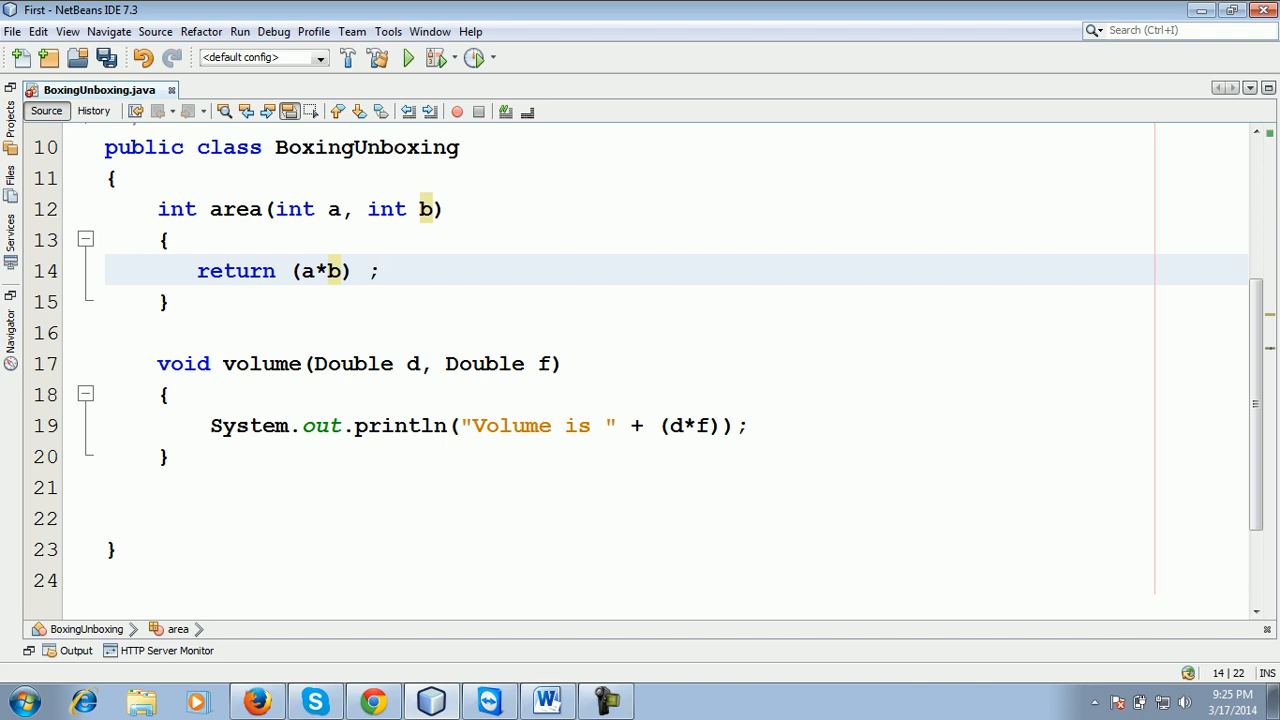
{"action": "double_click", "coordinate": [236, 272]}
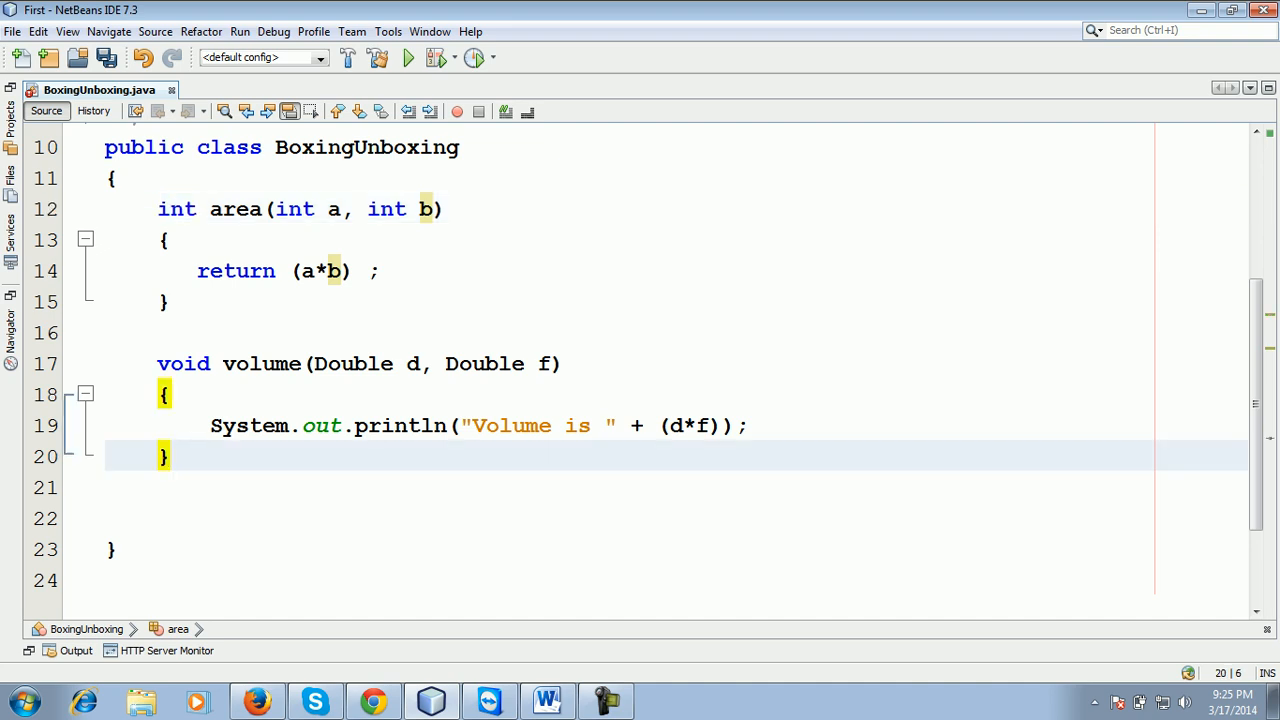
Step: Add an empty public static void main(String[] args) method below volume
{"action": "type", "text": "public static void main(String[] args) {"}
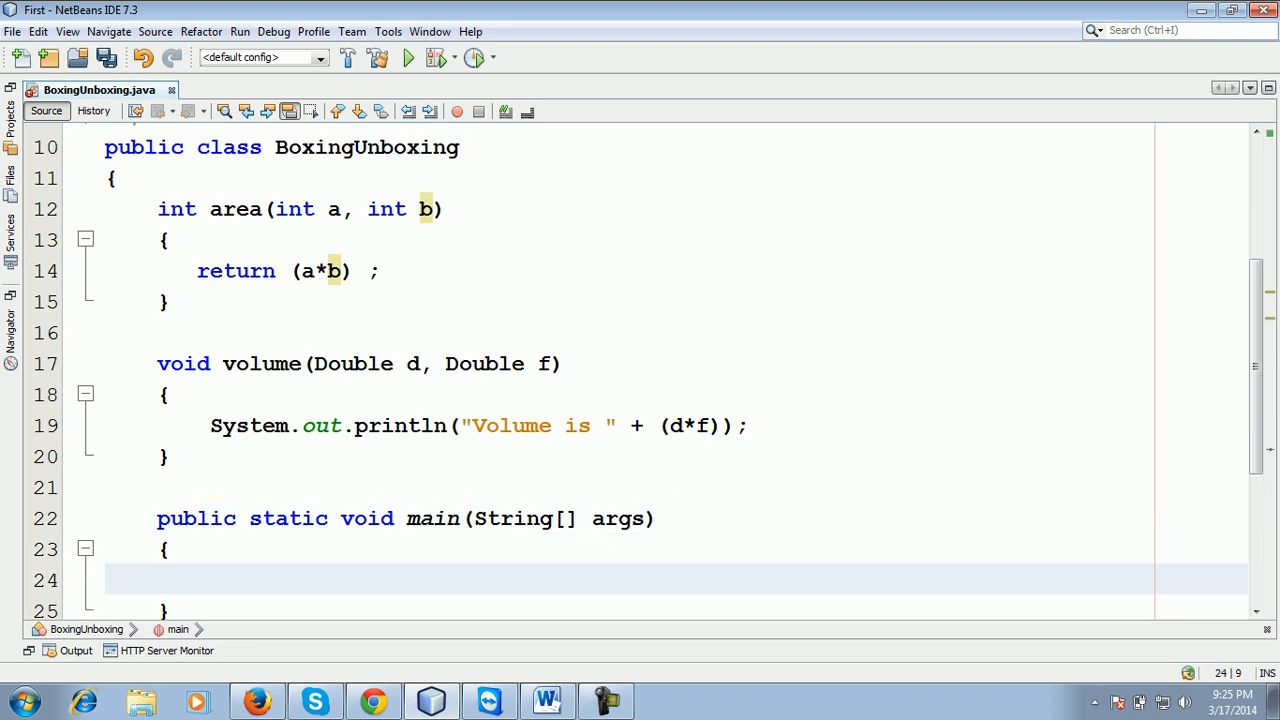
{"action": "scroll", "scroll_direction": "down", "scroll_amount": 3}
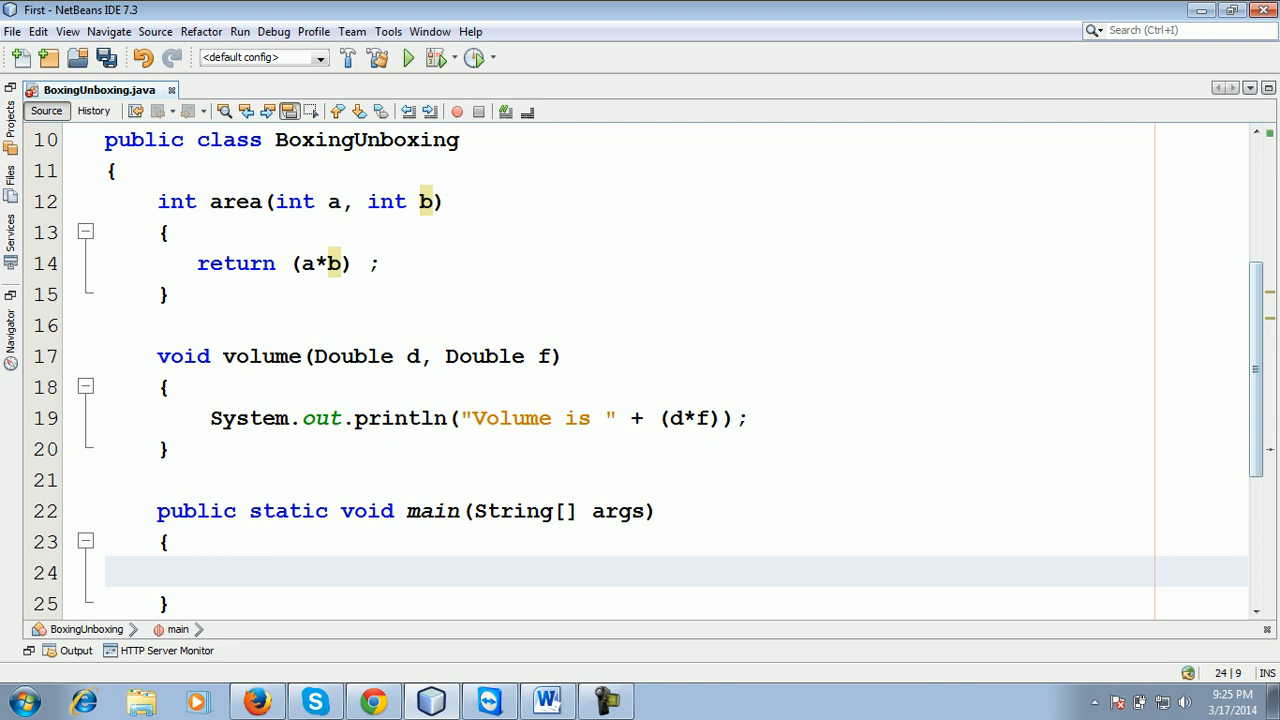
Step: Insert static before the area and volume declarations, then move into main's body
{"action": "type", "text": "stati"}
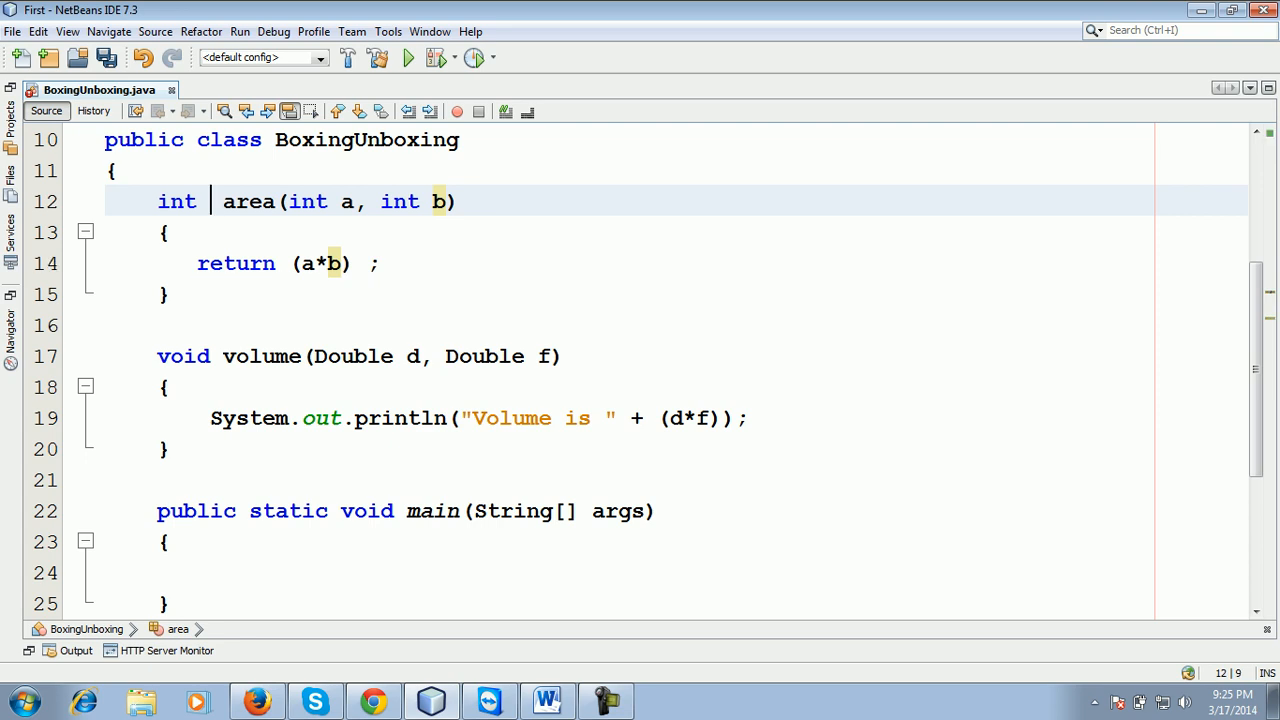
{"action": "type", "text": "static"}
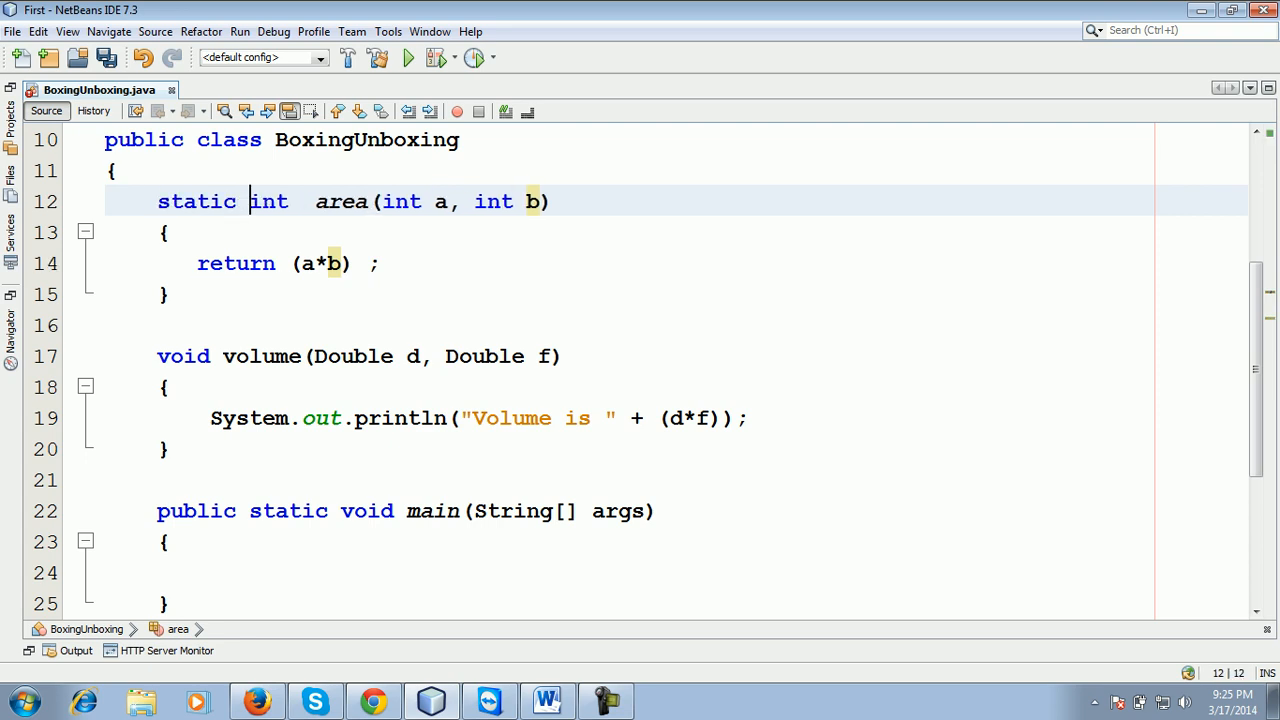
{"action": "type", "text": "static"}
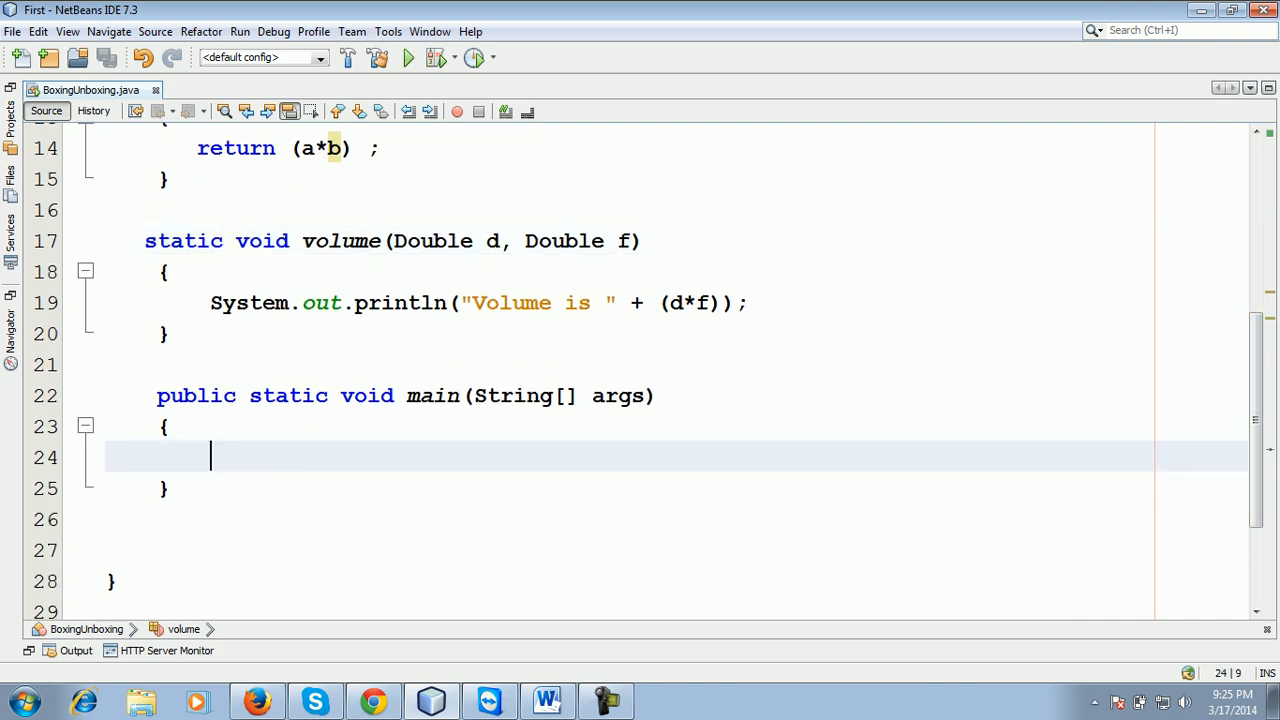
{"action": "left_click", "coordinate": [210, 456]}
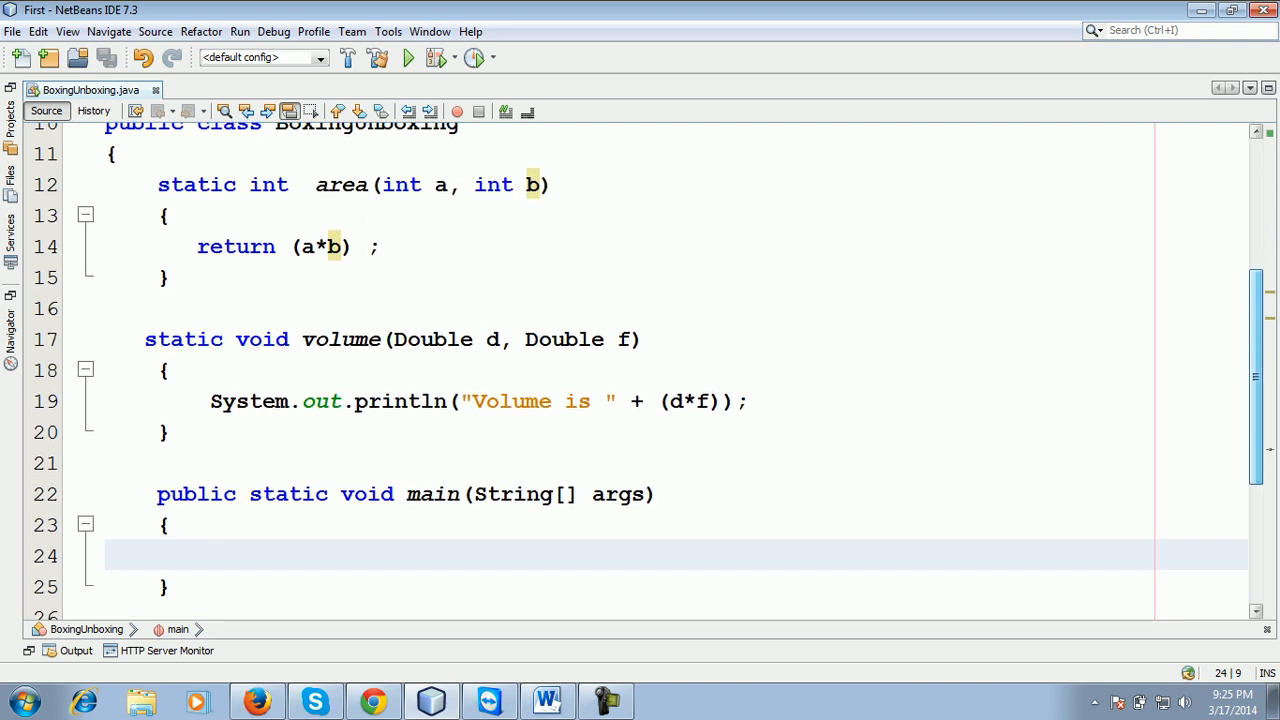
Step: Declare Integer a1 = new Integer(10) and Integer b1 = new Integer(20) in main
{"action": "type", "text": "a"}
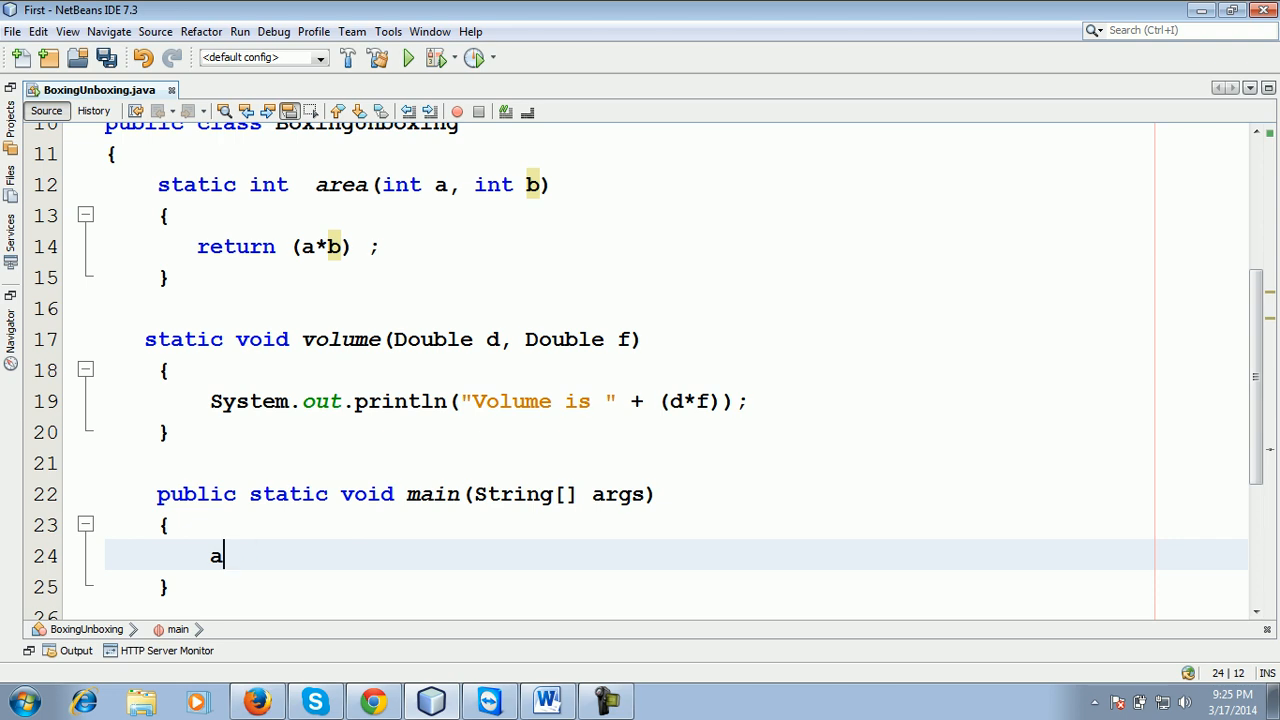
{"action": "type", "text": "Integer"}
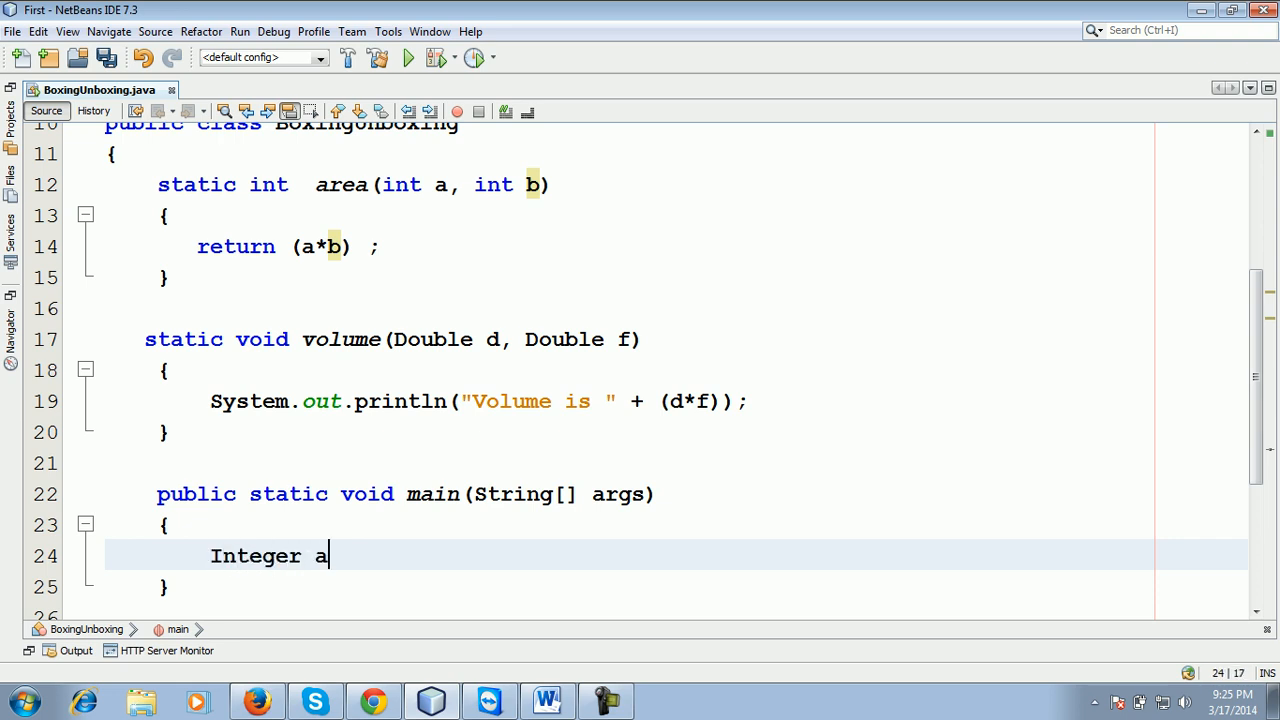
{"action": "type", "text": "1 = nre"}
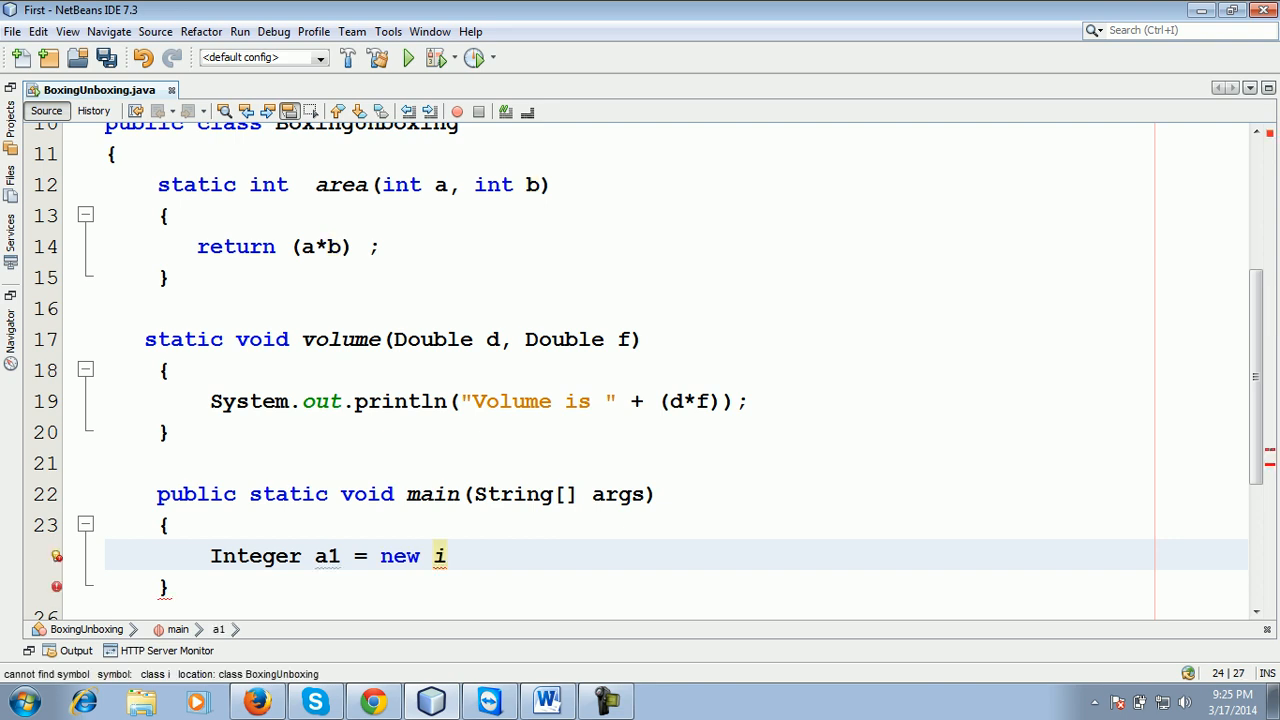
{"action": "type", "text": "nteger"}
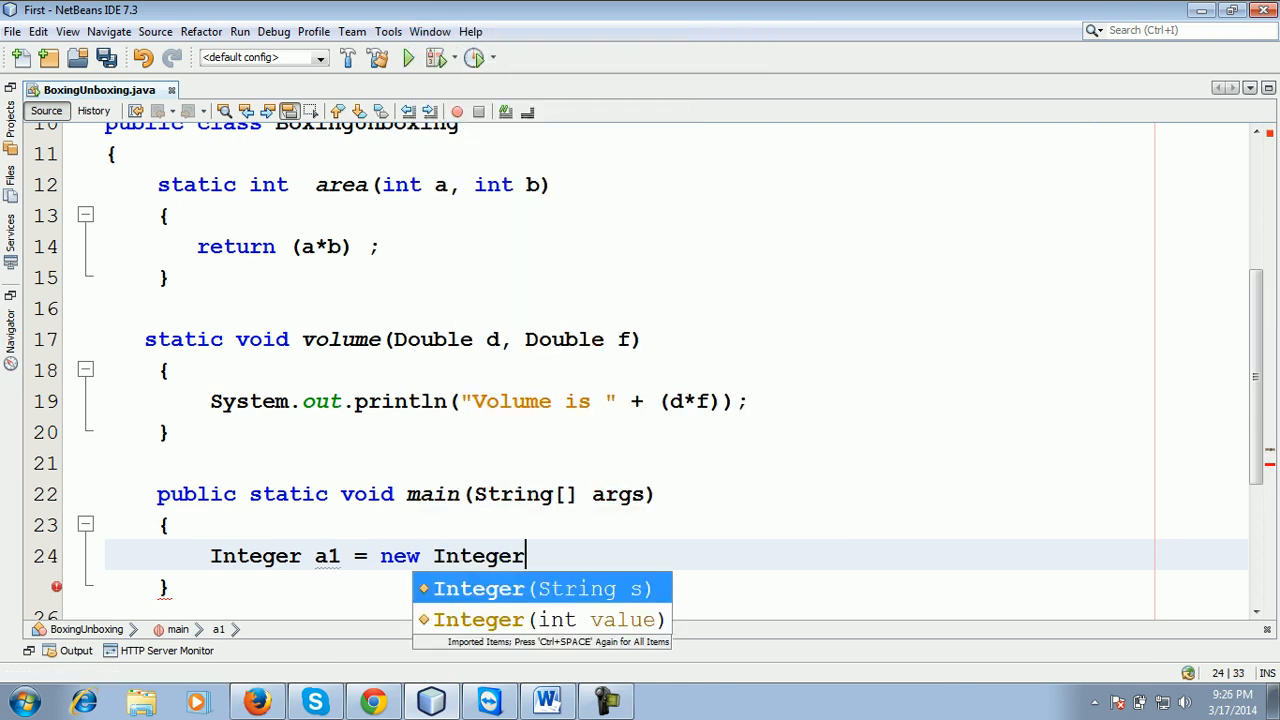
{"action": "type", "text": "(1-"}
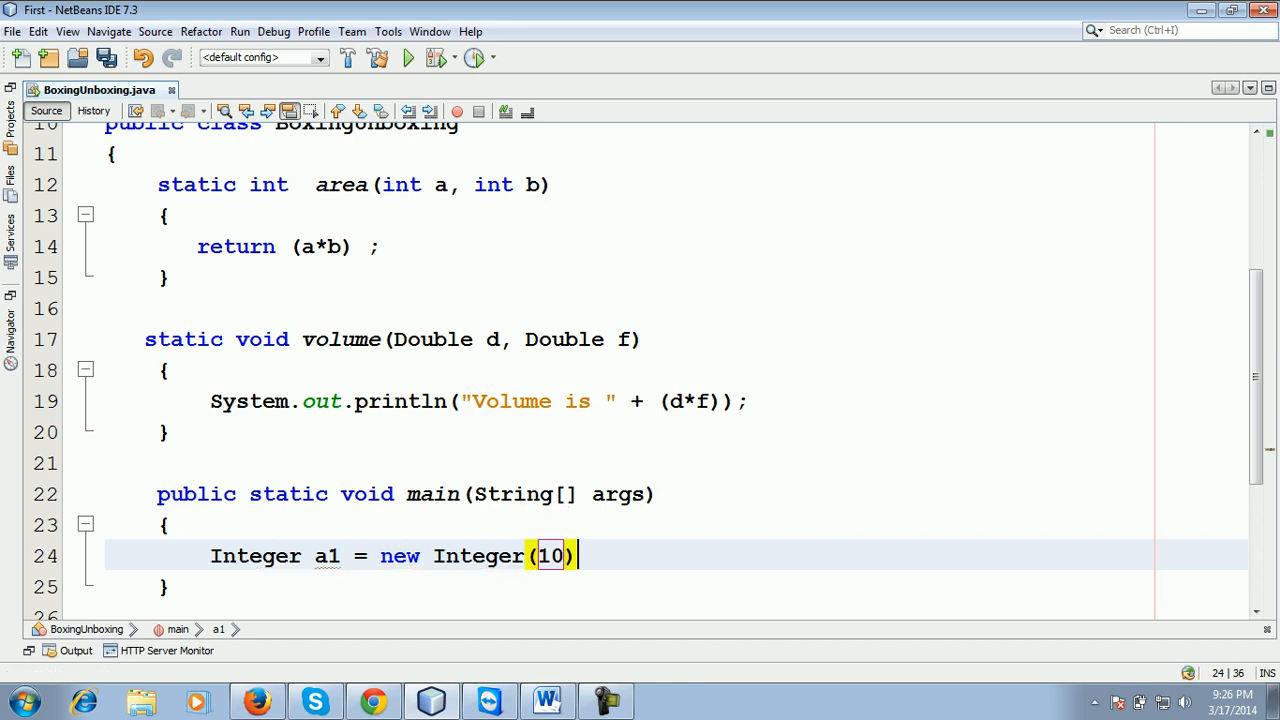
{"action": "type", "text": "Integer b1 ="}
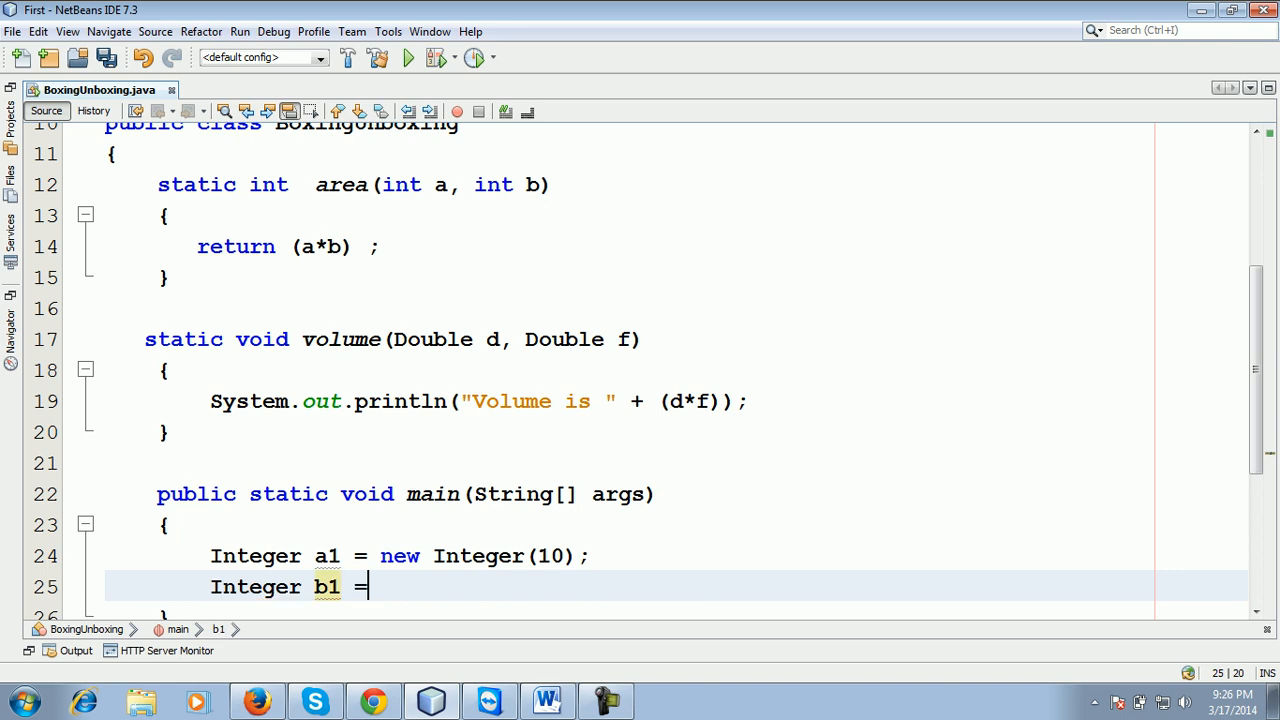
{"action": "type", "text": "new Integer"}
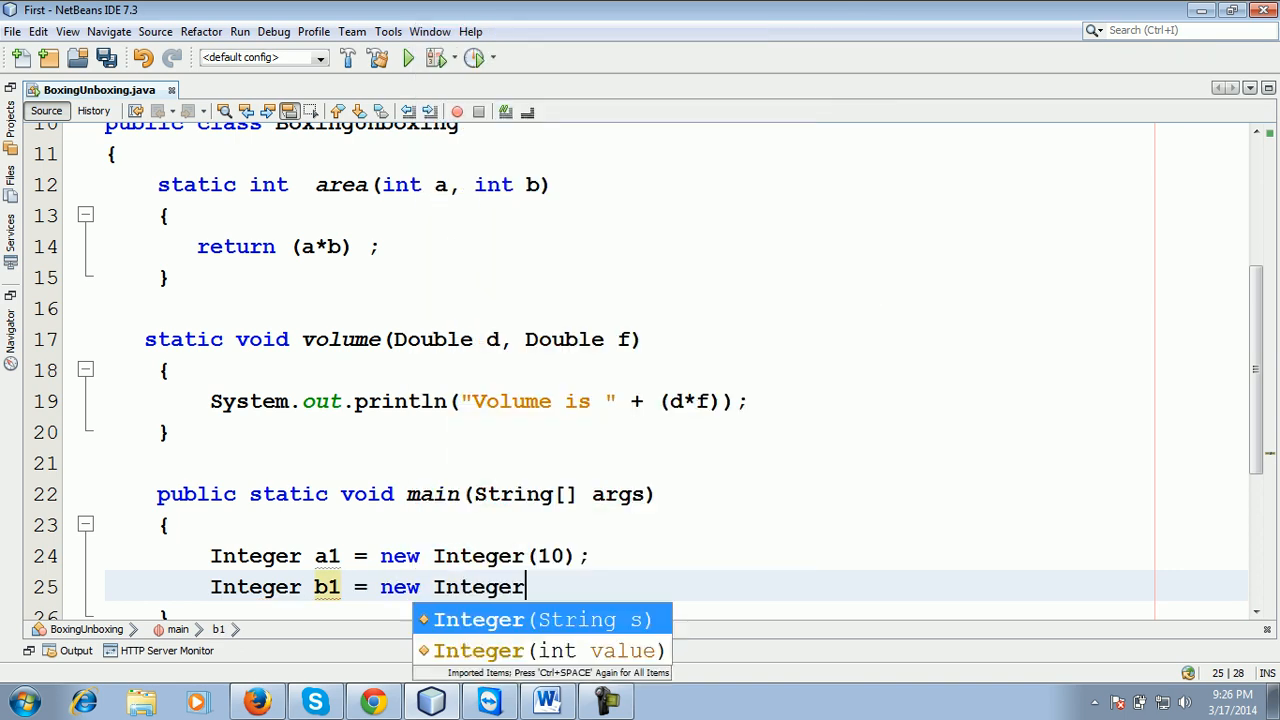
{"action": "type", "text": "(20);"}
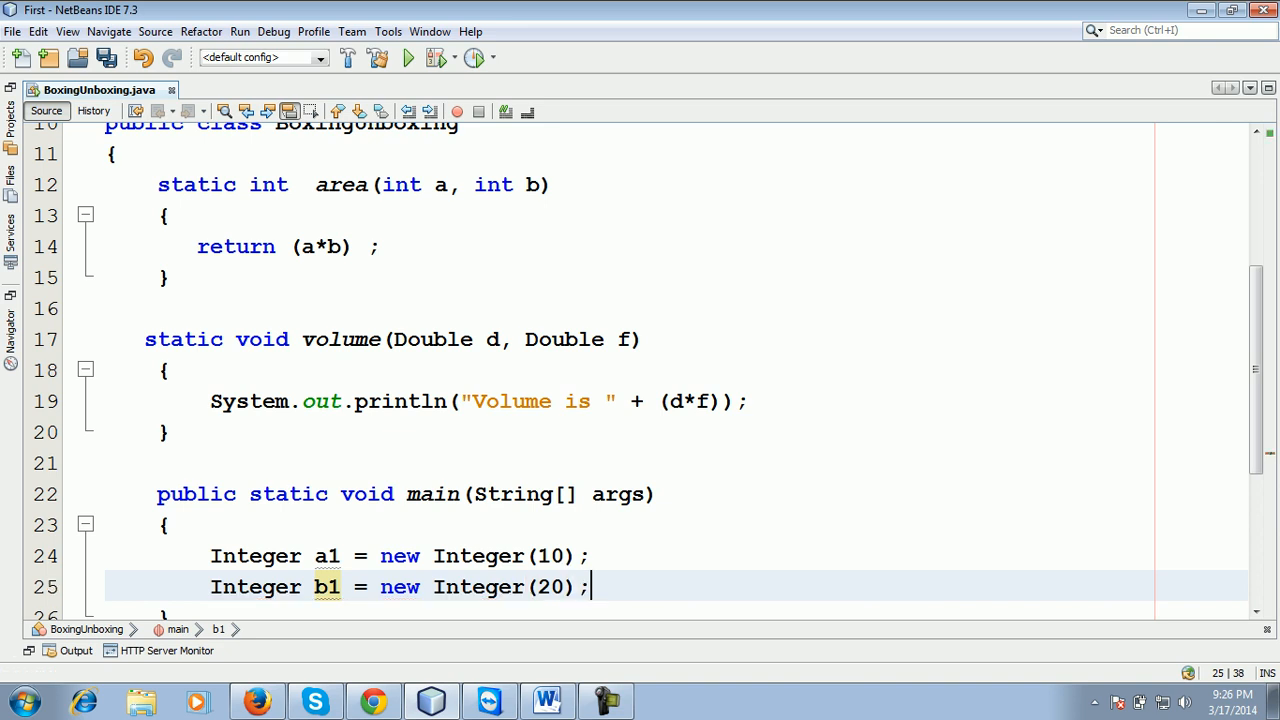
{"action": "scroll", "scroll_direction": "down", "scroll_amount": 3}
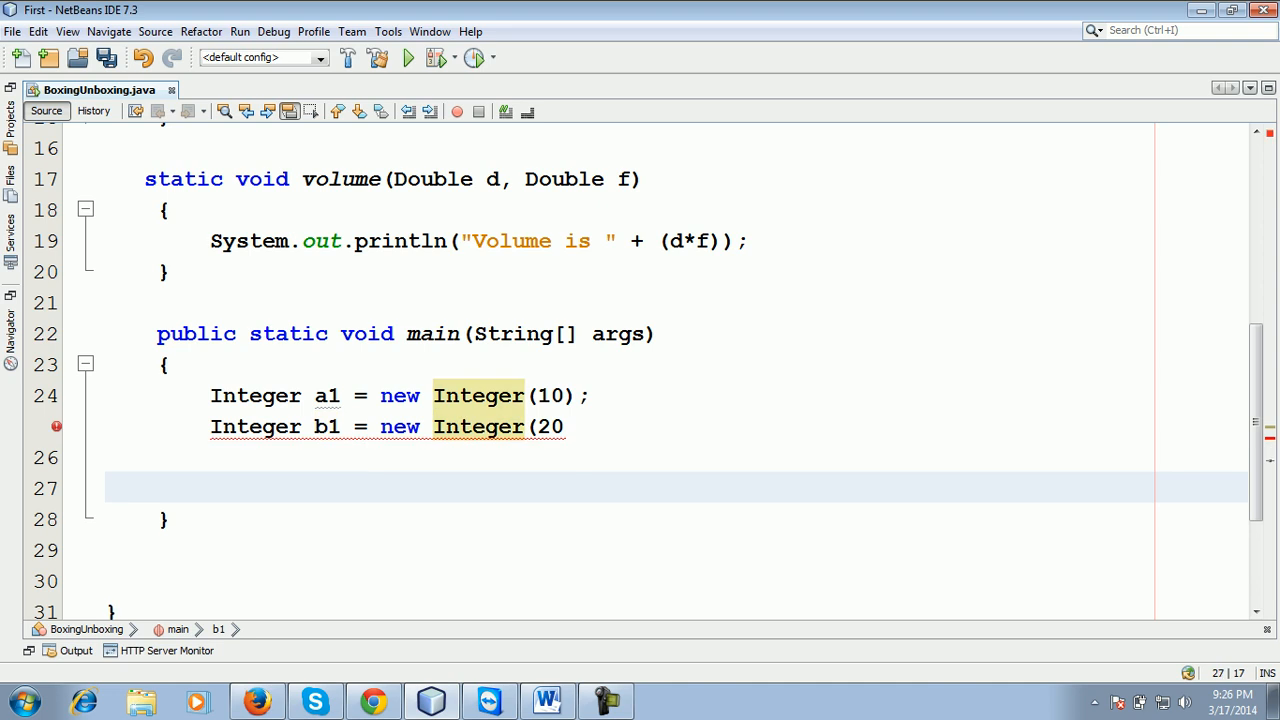
{"action": "type", "text": ")"}
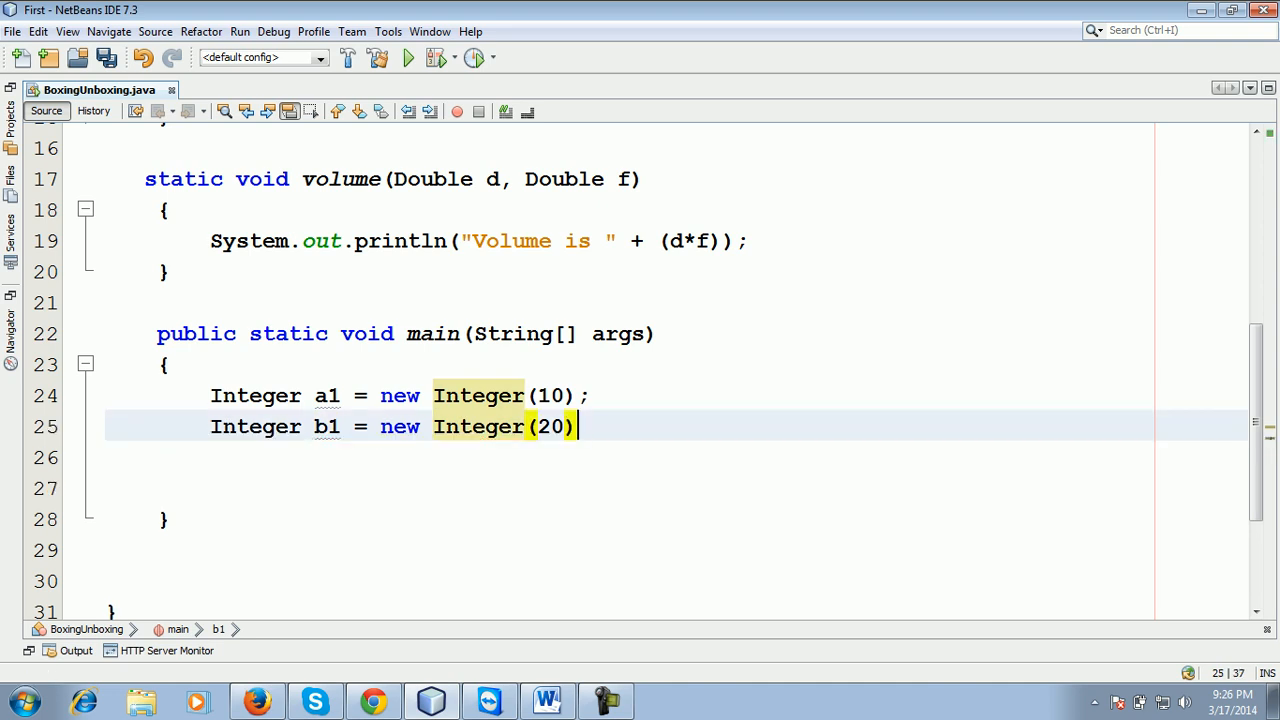
{"action": "type", "text": ";"}
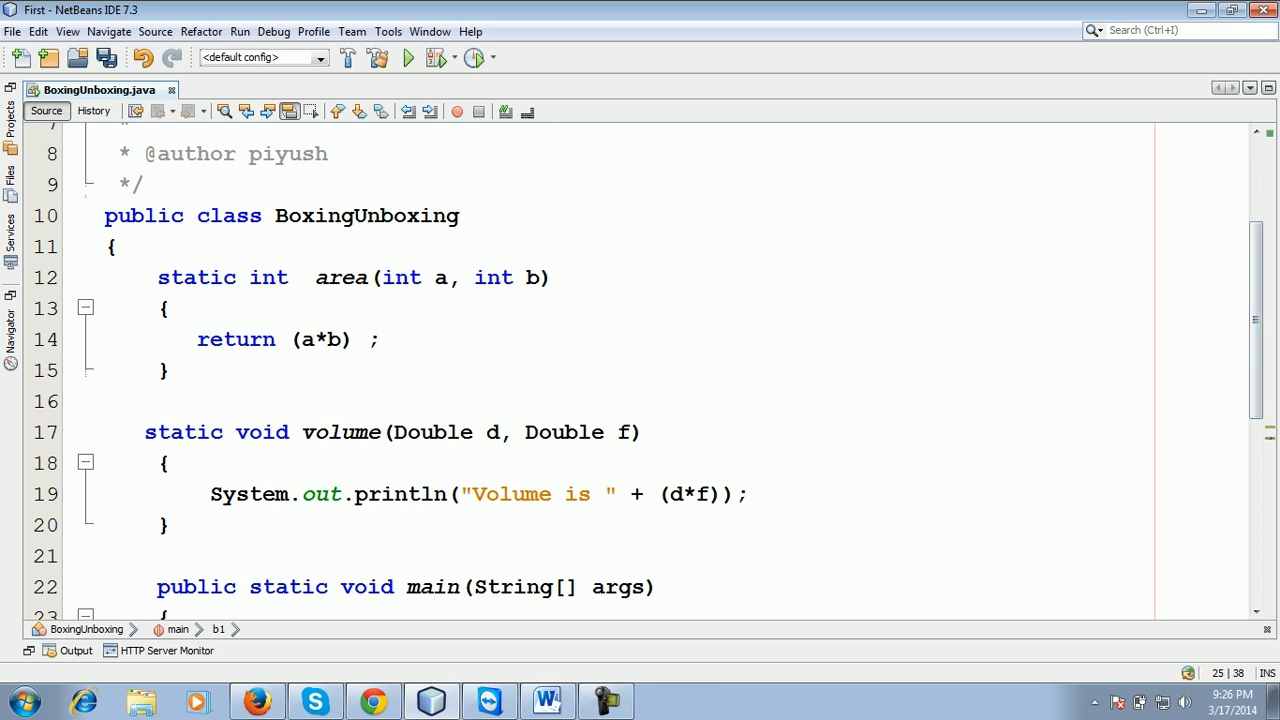
Step: Print area(a1,b1) from main after checking area's int parameters
{"action": "left_click", "coordinate": [380, 276]}
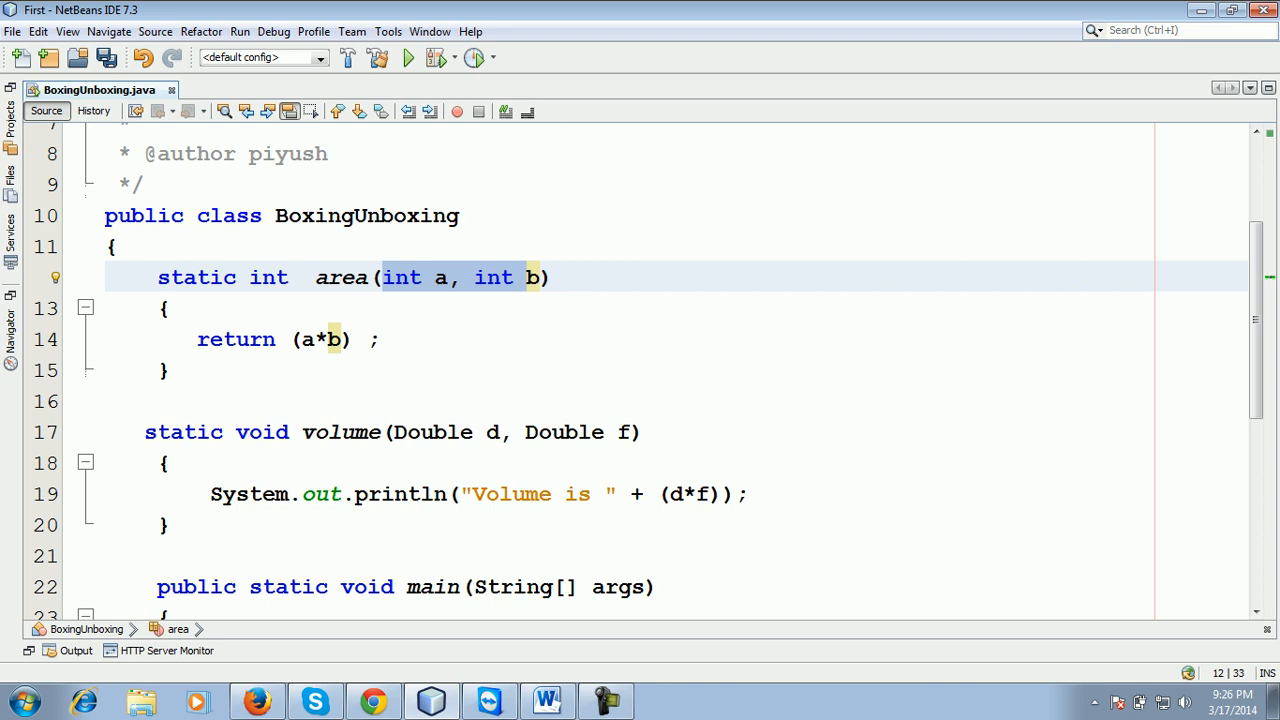
{"action": "scroll", "scroll_direction": "down", "scroll_amount": 3}
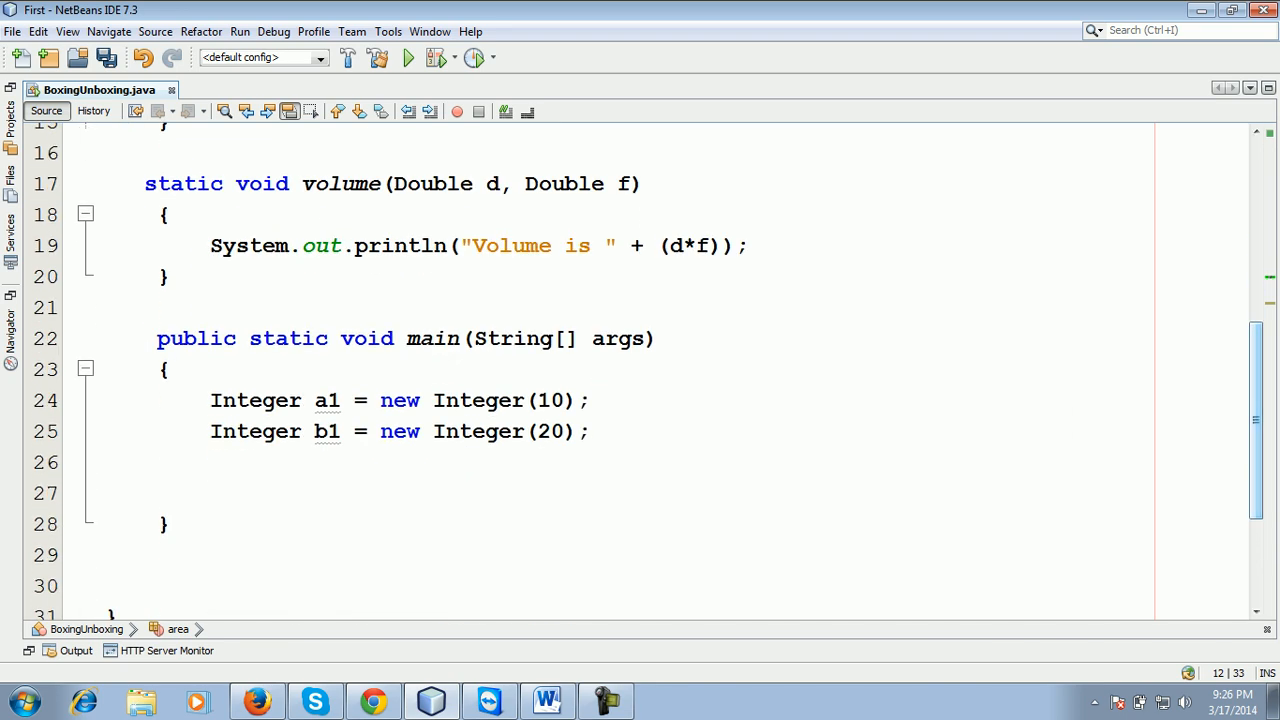
{"action": "type", "text": "a"}
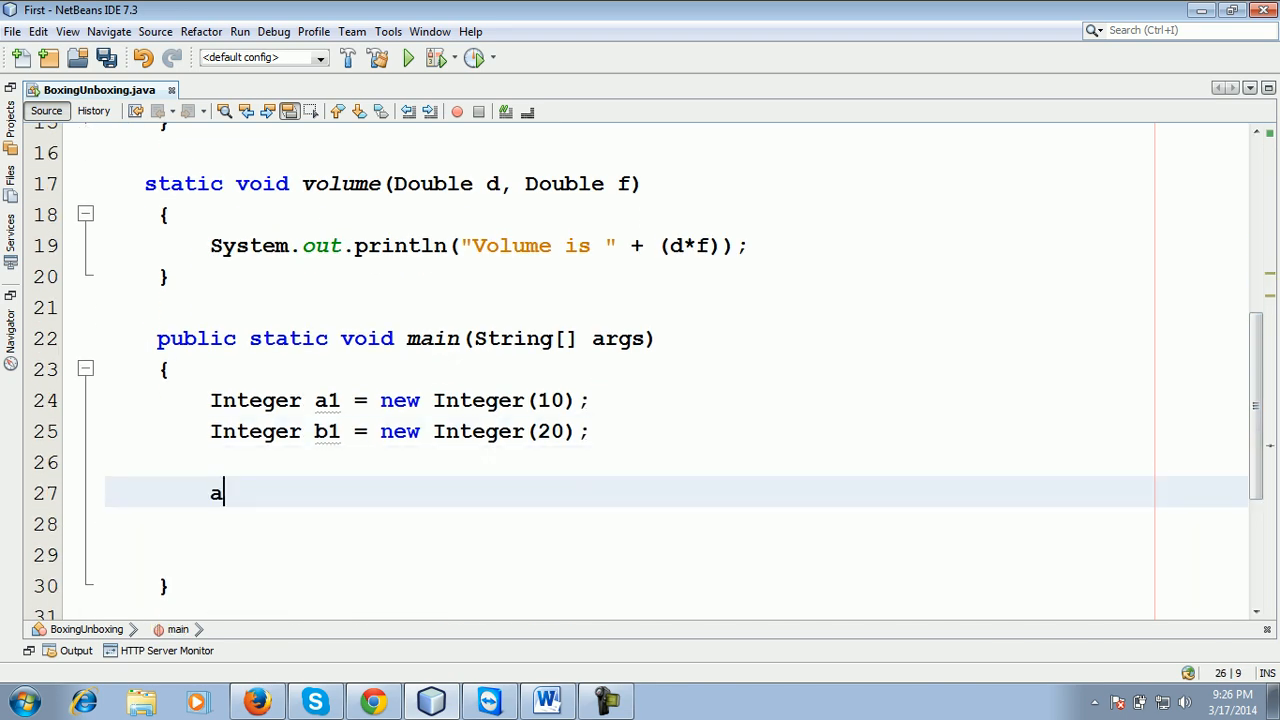
{"action": "type", "text": "rea"}
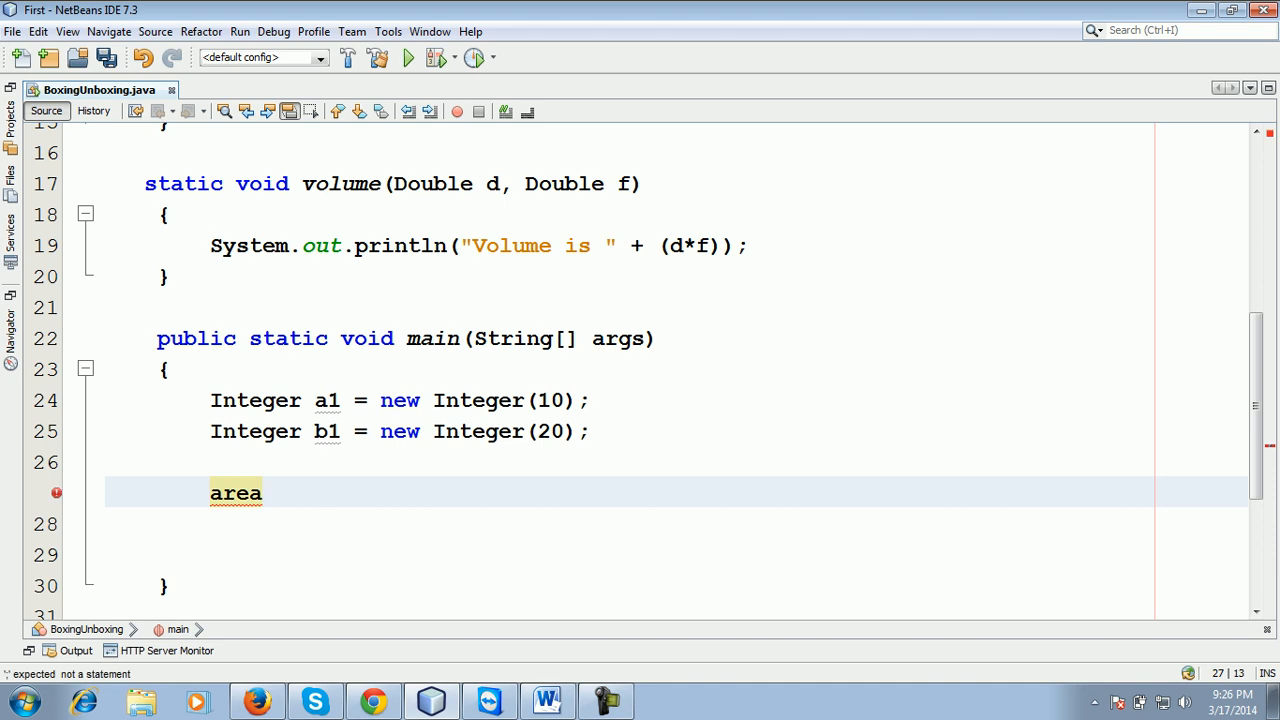
{"action": "type", "text": "()"}
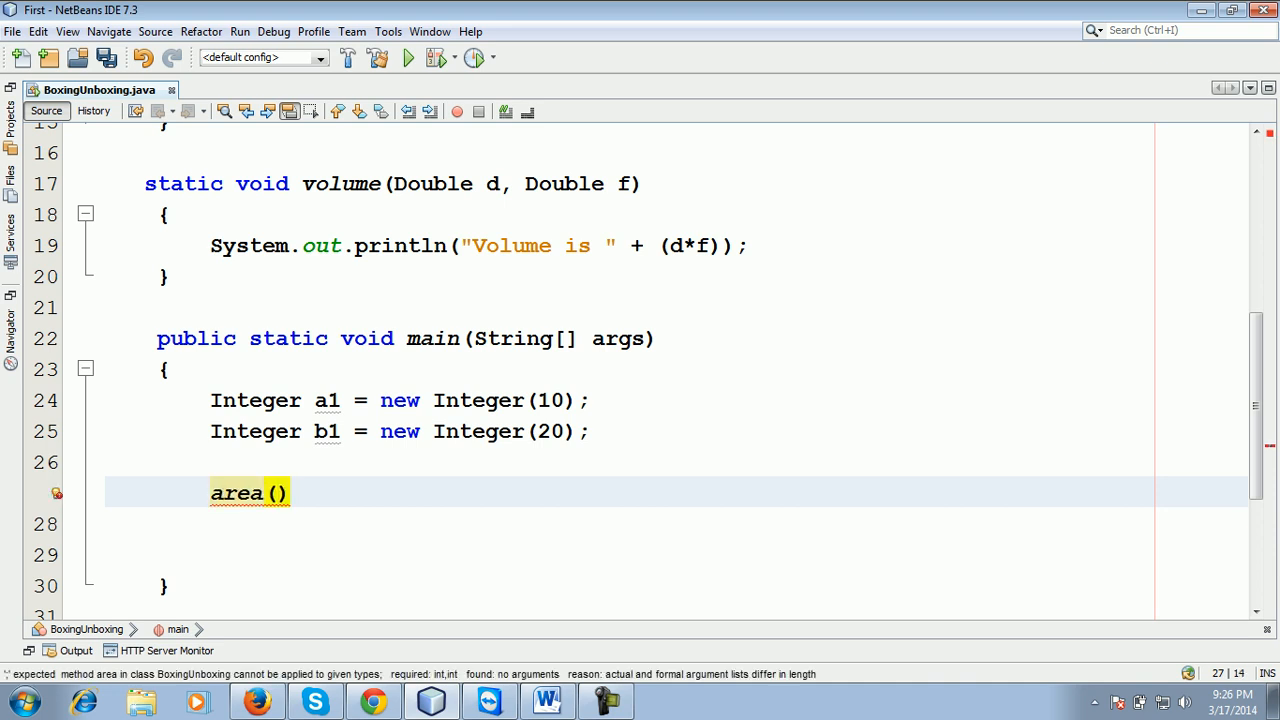
{"action": "type", "text": "a1.b1"}
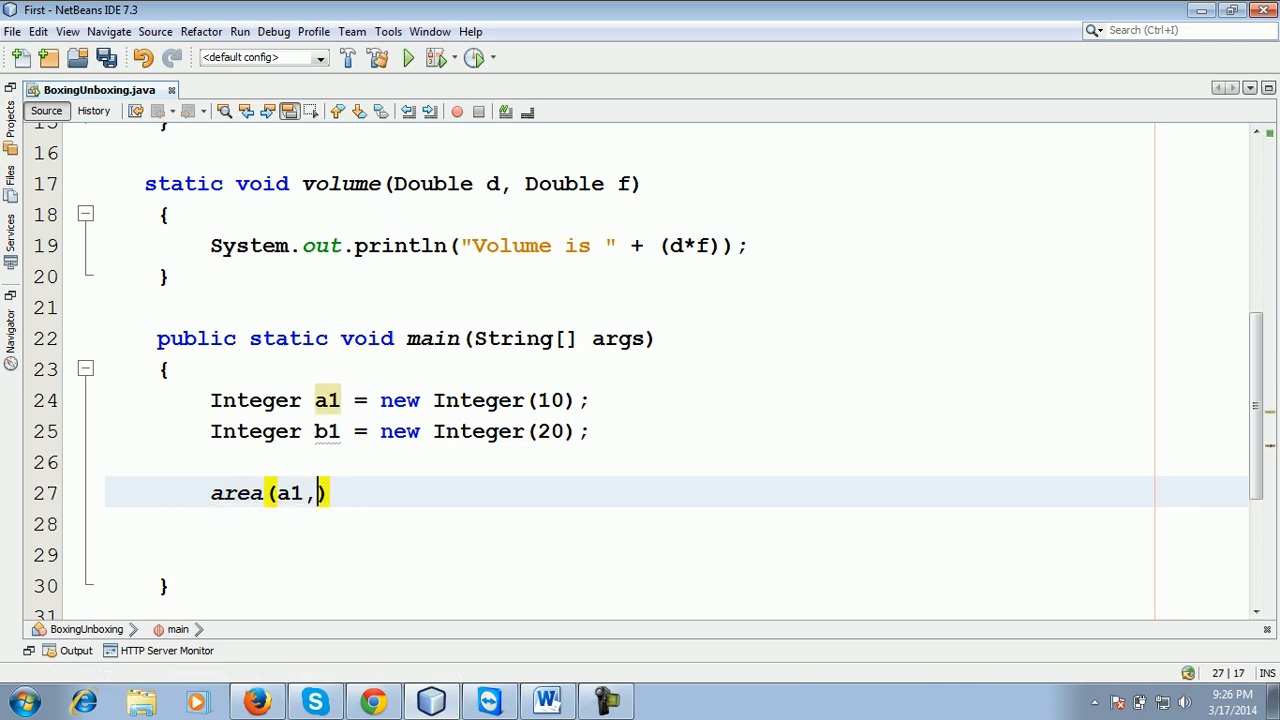
{"action": "type", "text": "b1);"}
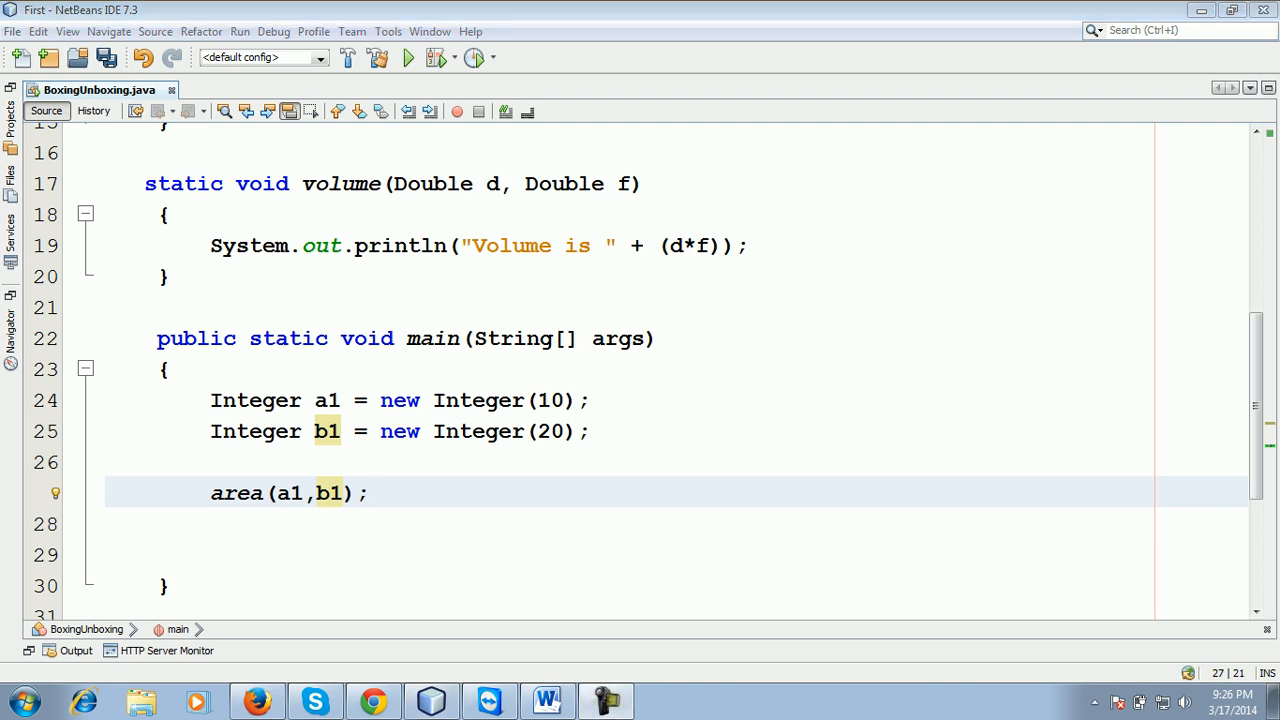
Step: Add a // boxing java5 primitive and wrapper classes comment, then a new println line
{"action": "type", "text": "// boxing java5 primitive type and their corresponding wrapper cla"}
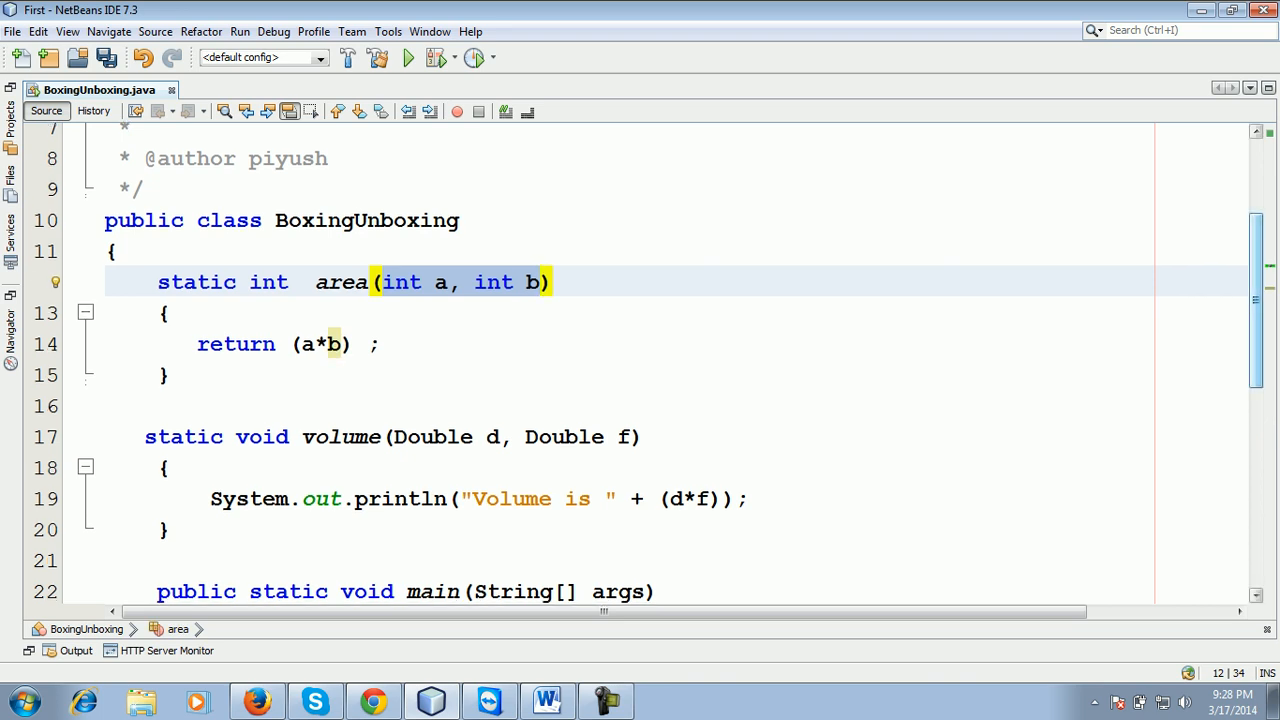
{"action": "scroll", "scroll_direction": "down", "scroll_amount": 3}
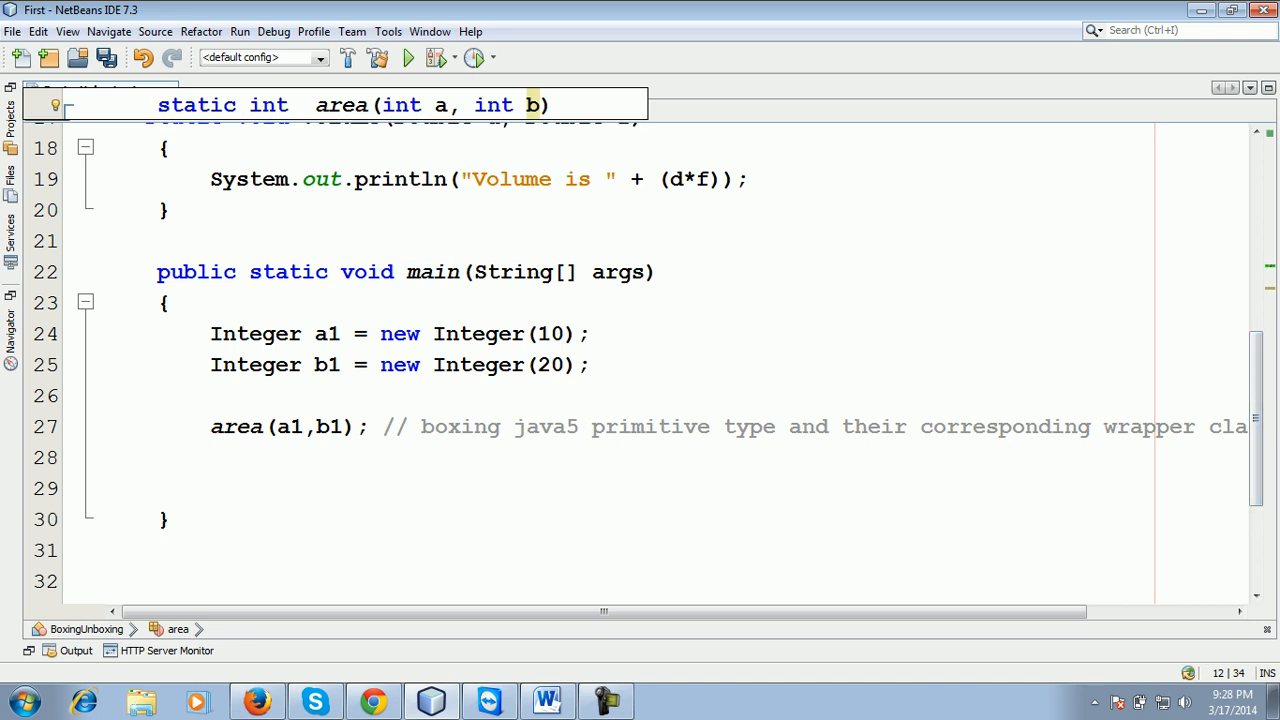
{"action": "type", "text": "System.out.println(\"\");"}
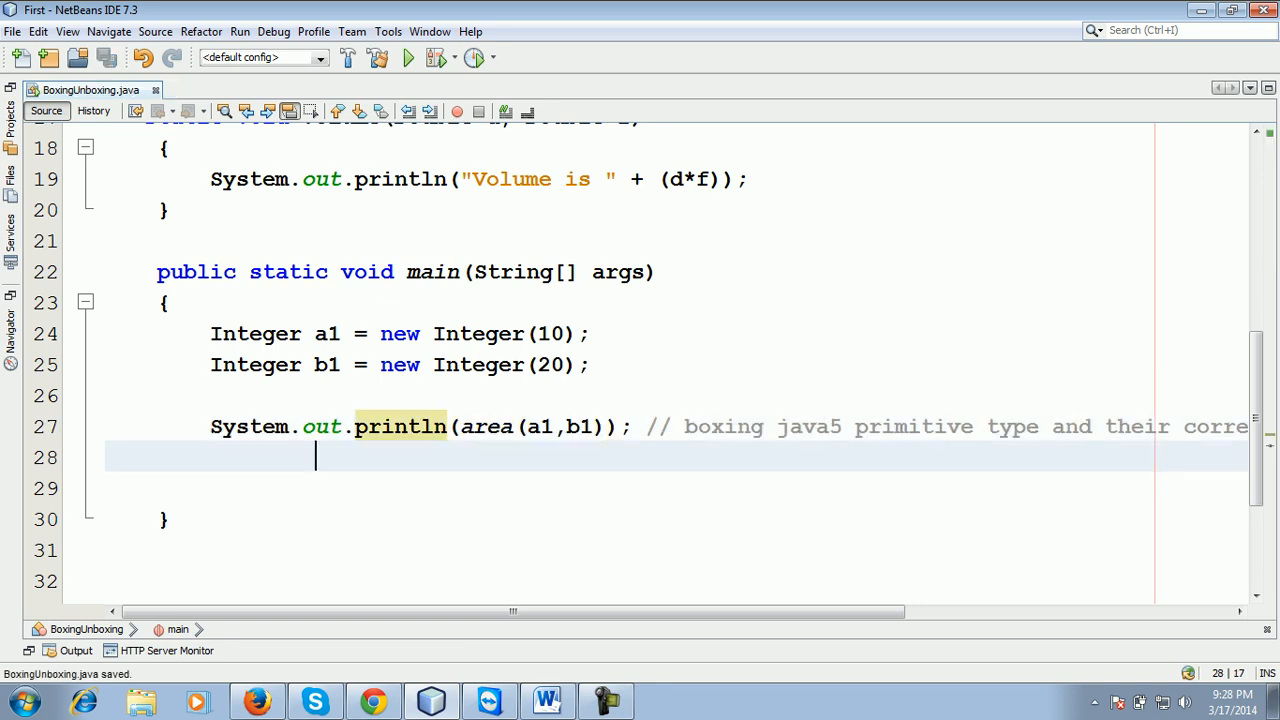
Step: Insert a volume(Double.NaN, Double.NaN) call in main via completion and begin declaring double d1
{"action": "type", "text": "vo"}
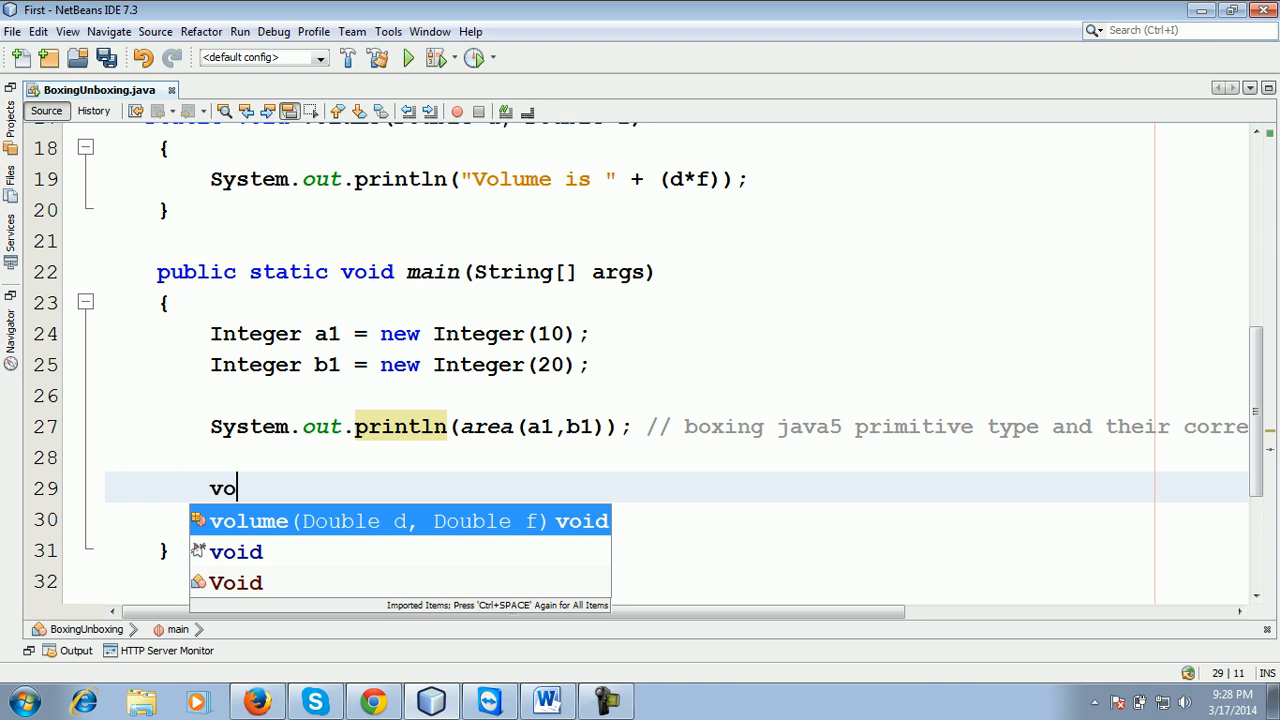
{"action": "left_click", "coordinate": [248, 520]}
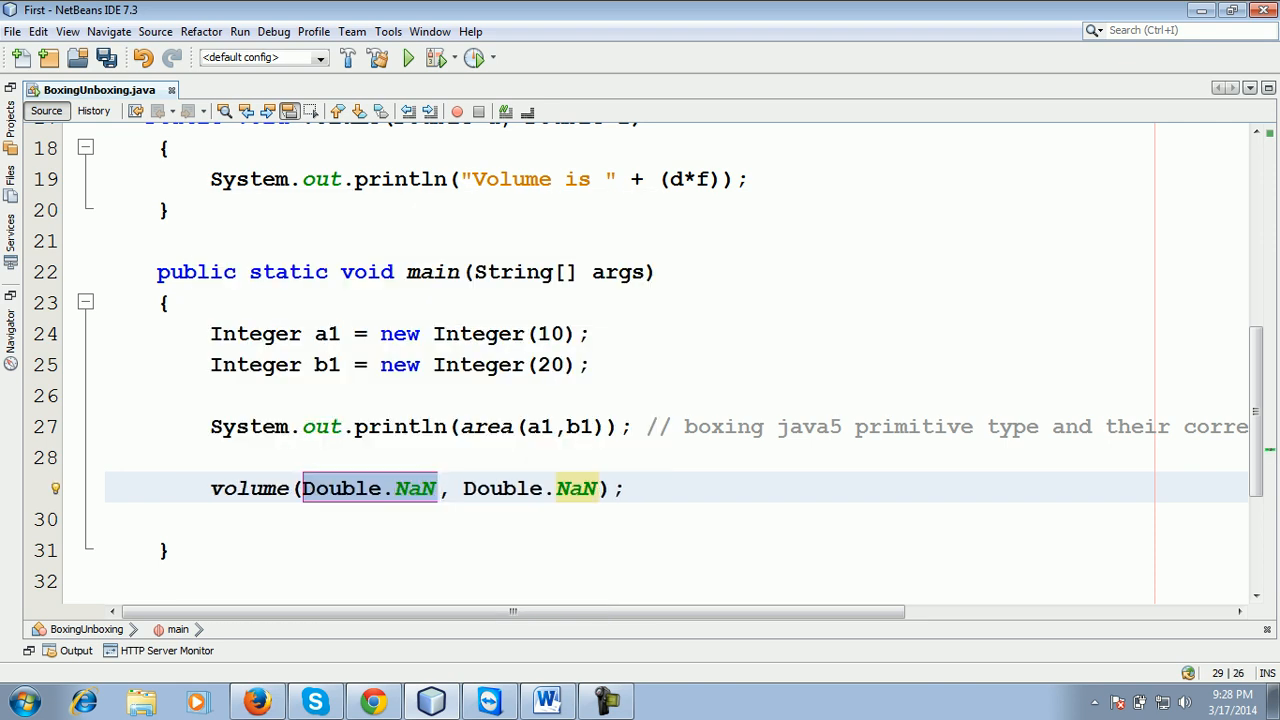
{"action": "type", "text": "doubl"}
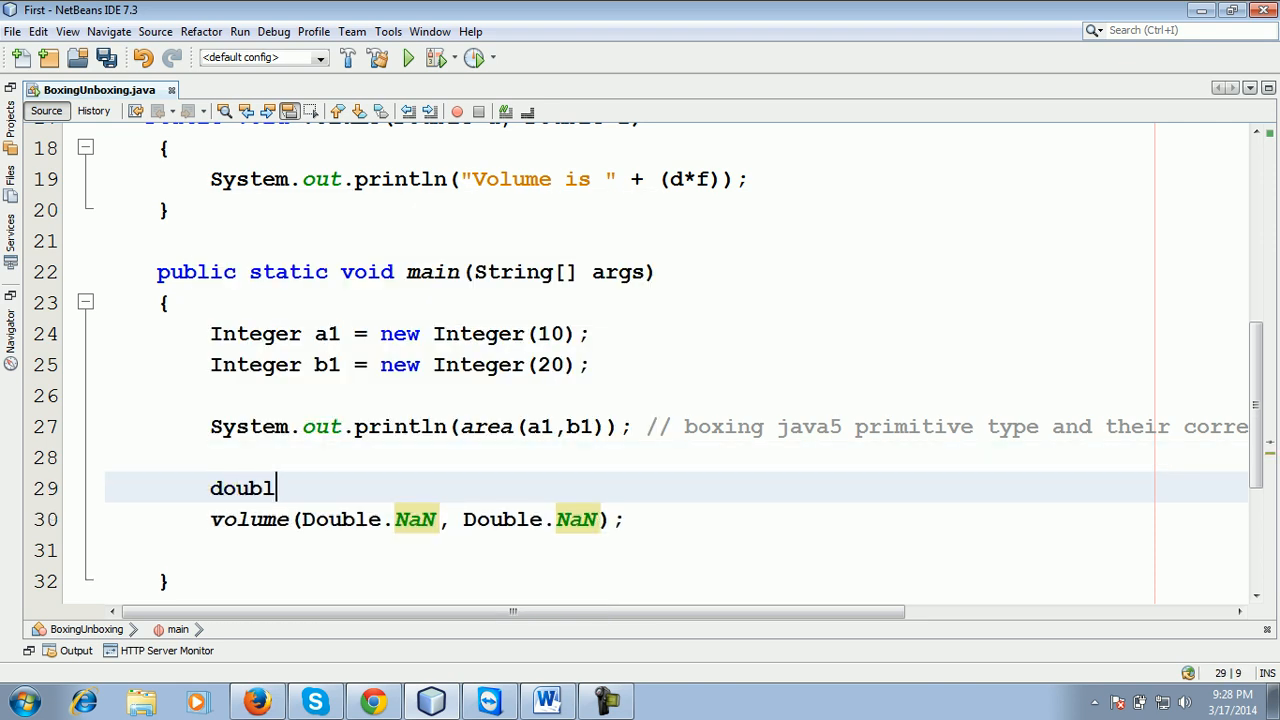
{"action": "type", "text": "e s1"}
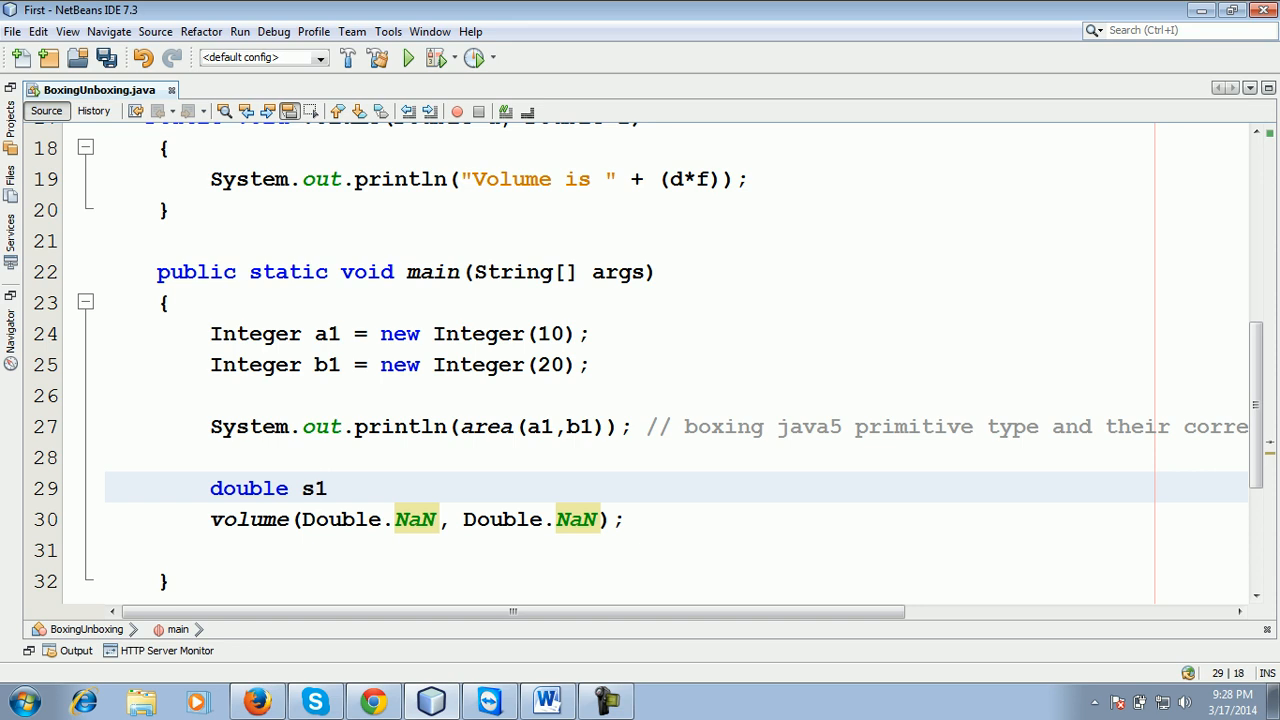
{"action": "type", "text": "d1"}
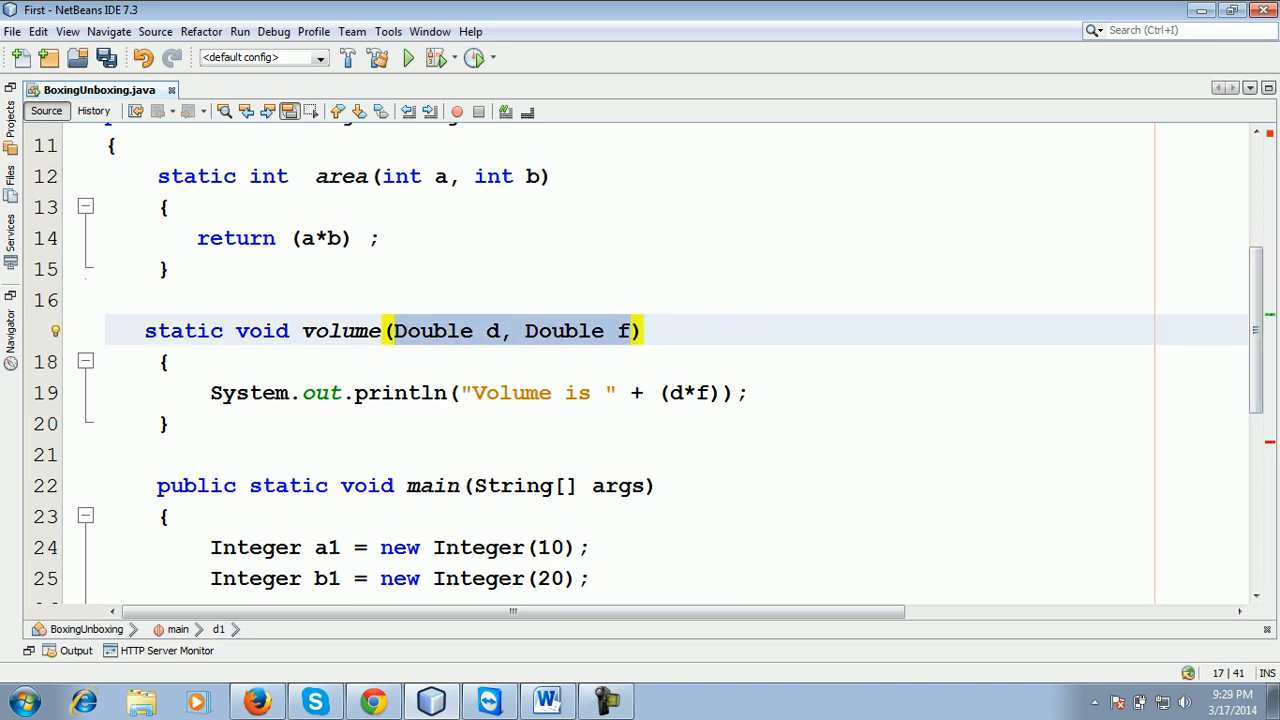
Step: Add the comment '// object of Double class' above volume and save the file
{"action": "type", "text": "// ob"}
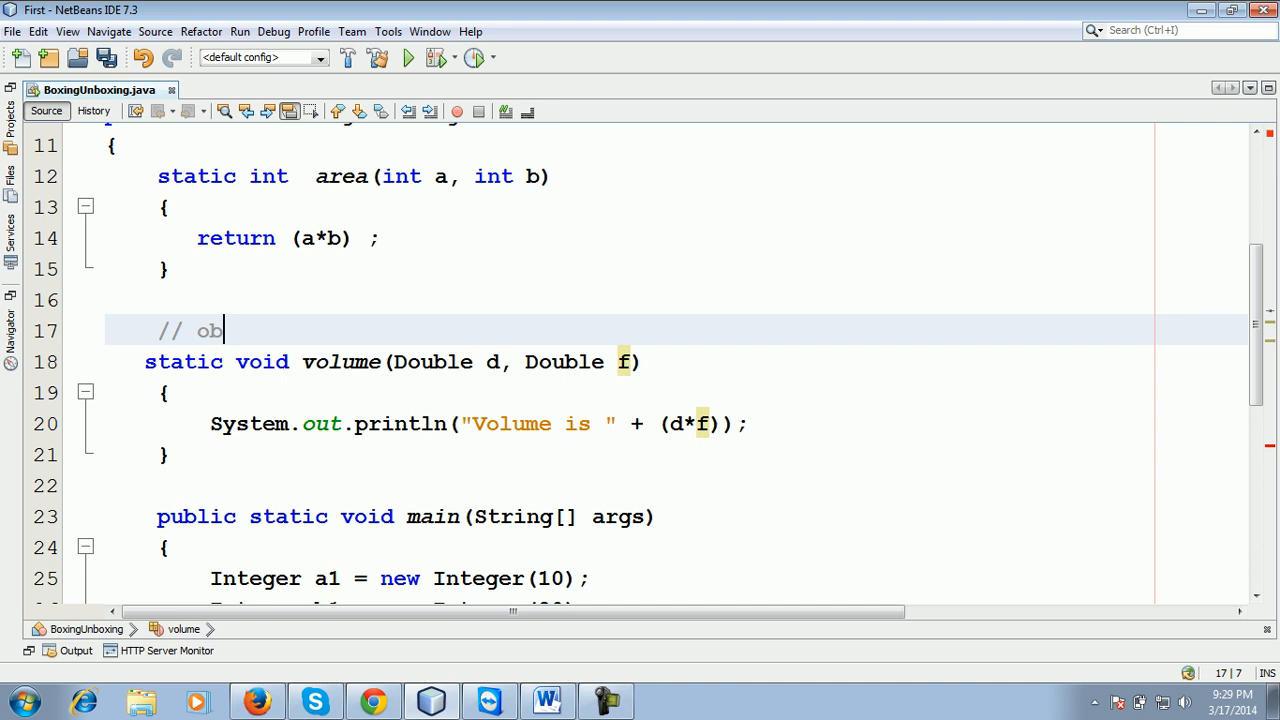
{"action": "type", "text": "ject of Doub"}
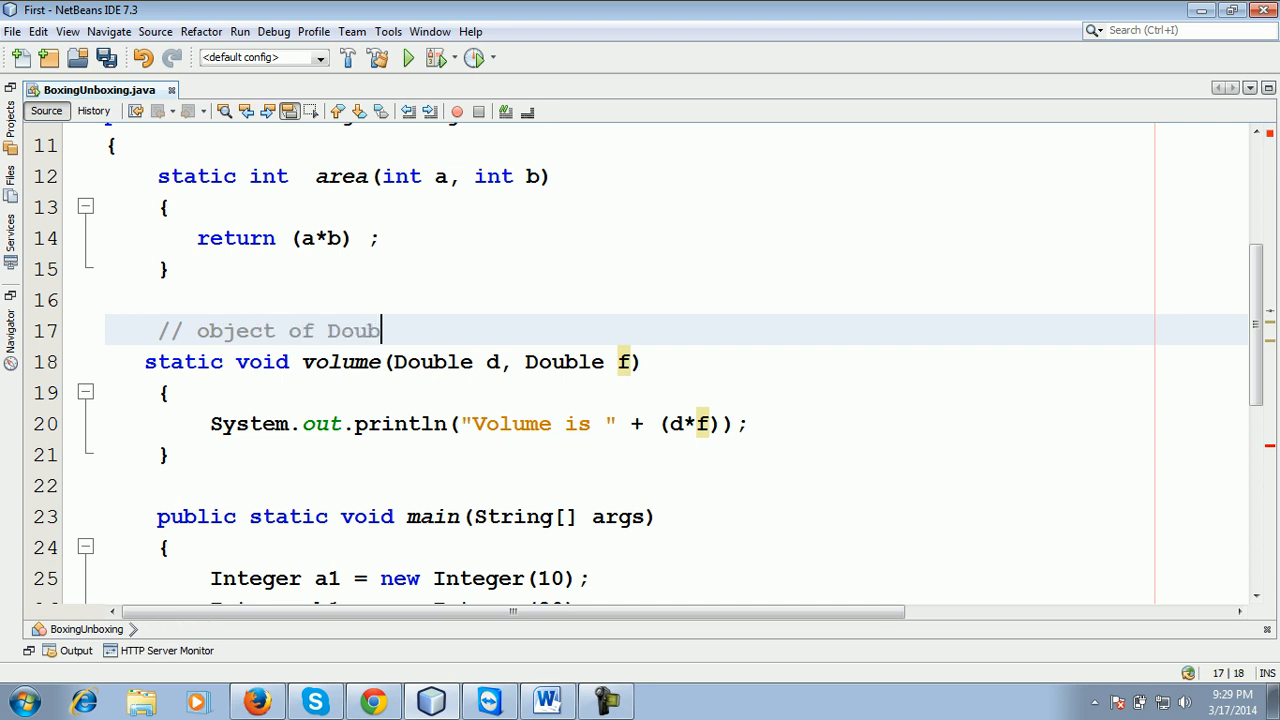
{"action": "type", "text": "le class"}
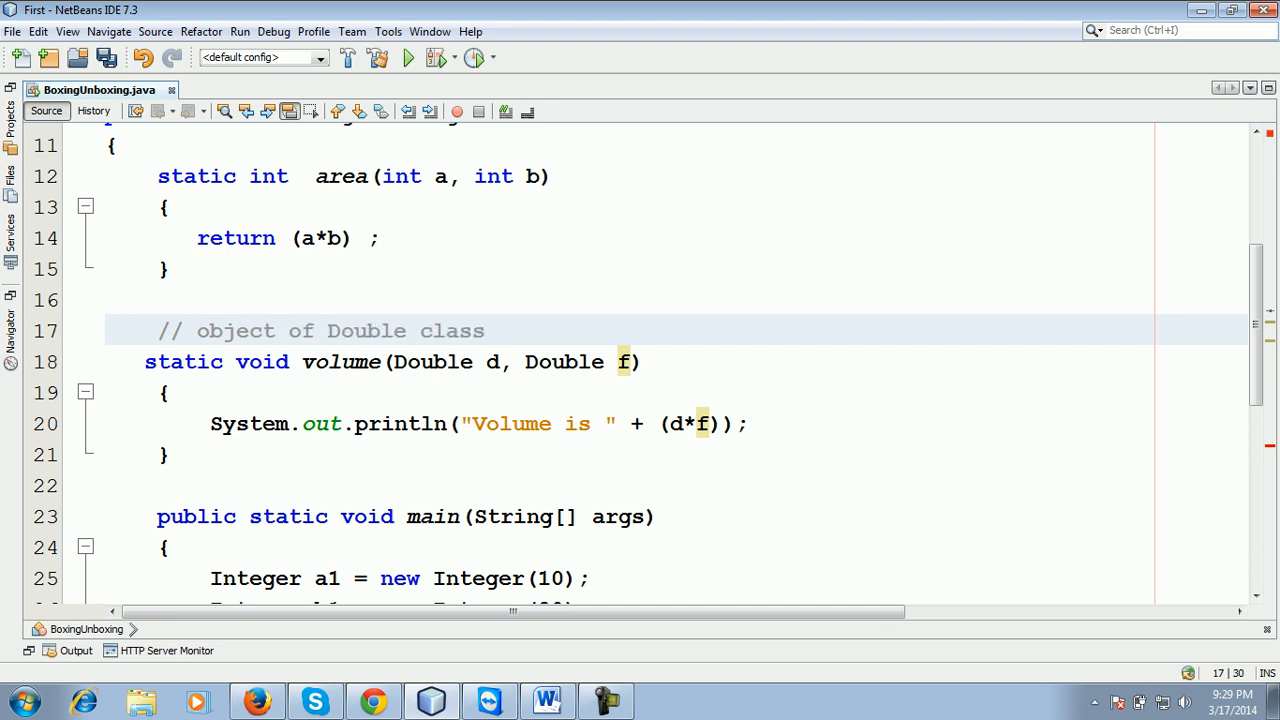
{"action": "key", "text": "ctrl+s"}
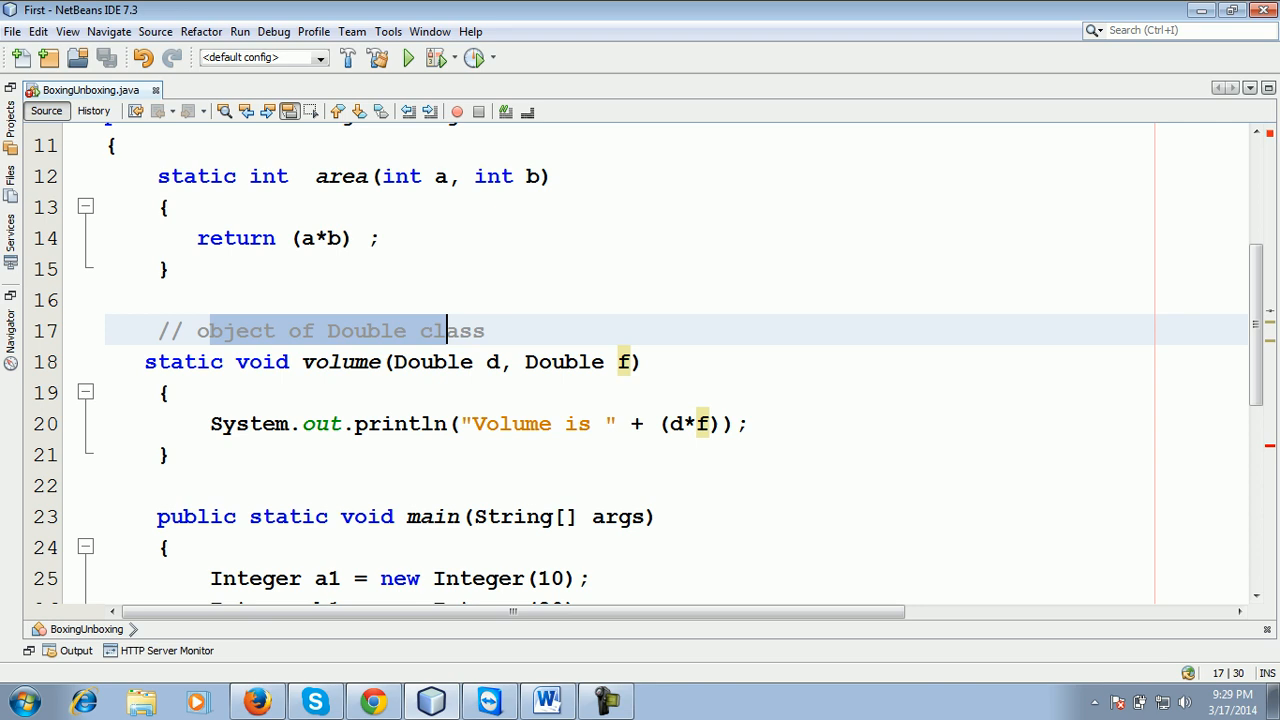
{"action": "scroll", "scroll_direction": "down", "scroll_amount": 3}
{"action": "type", "text": "double d1"}
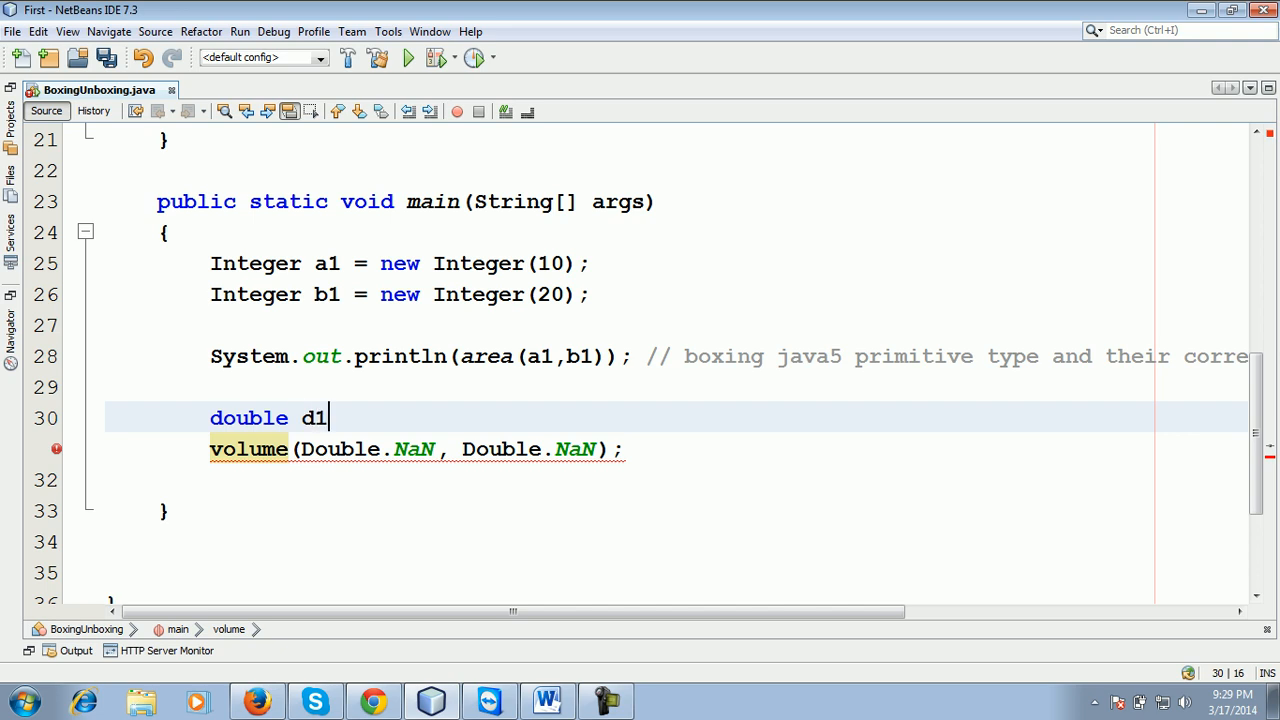
Step: Set double d1 = 10.3 and double d2 = 14.2, and start the '+' concatenation for the 'Area is' label
{"action": "type", "text": "= 103."}
{"action": "type", "text": "d"}
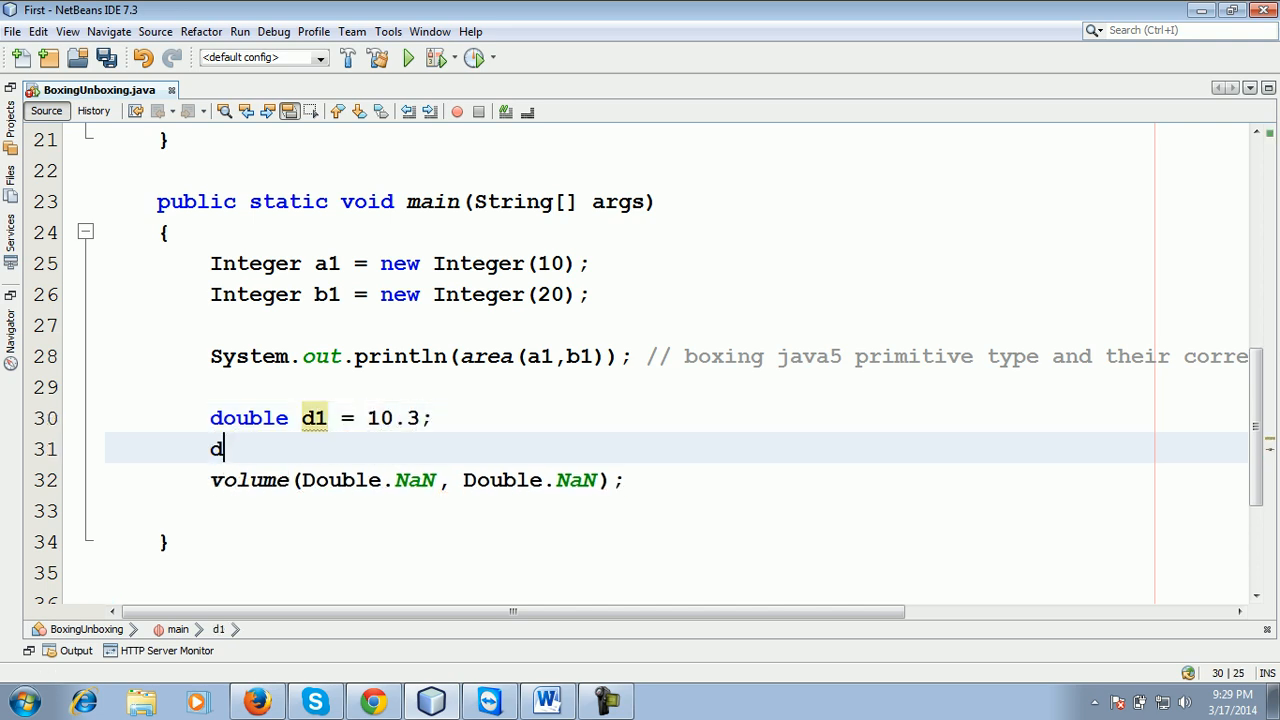
{"action": "type", "text": "ouble d2"}
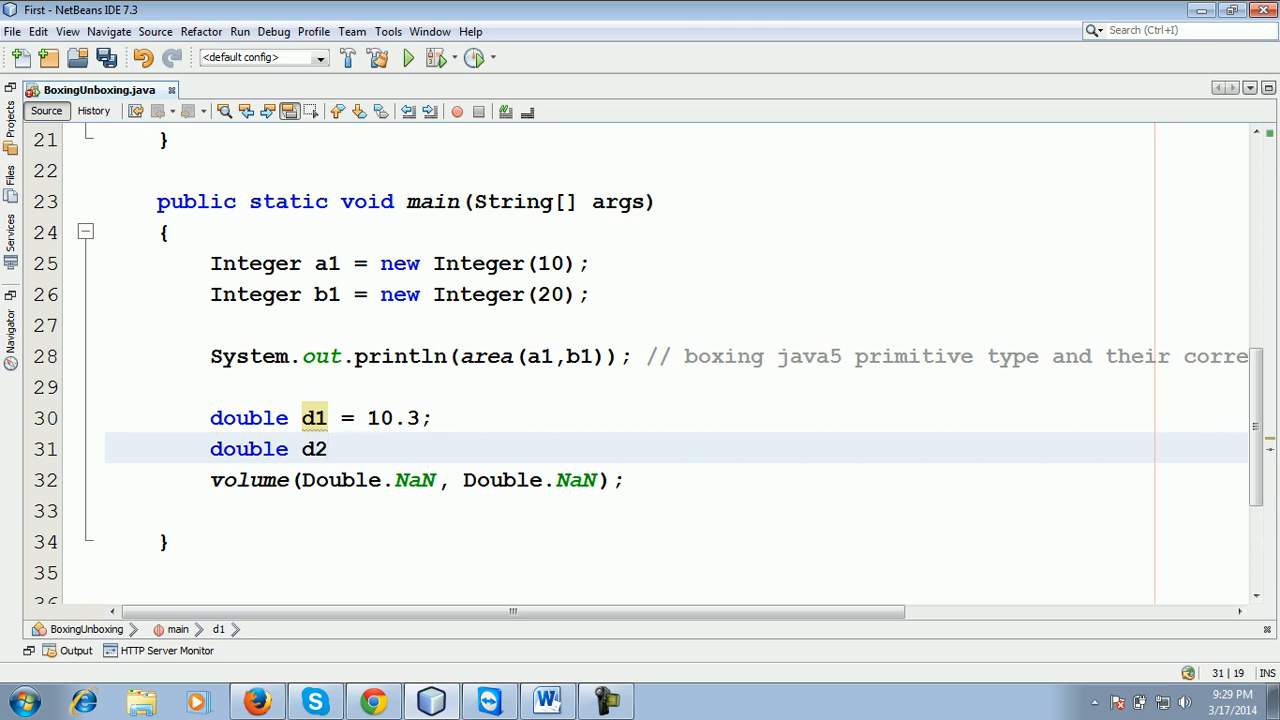
{"action": "type", "text": "= 14"}
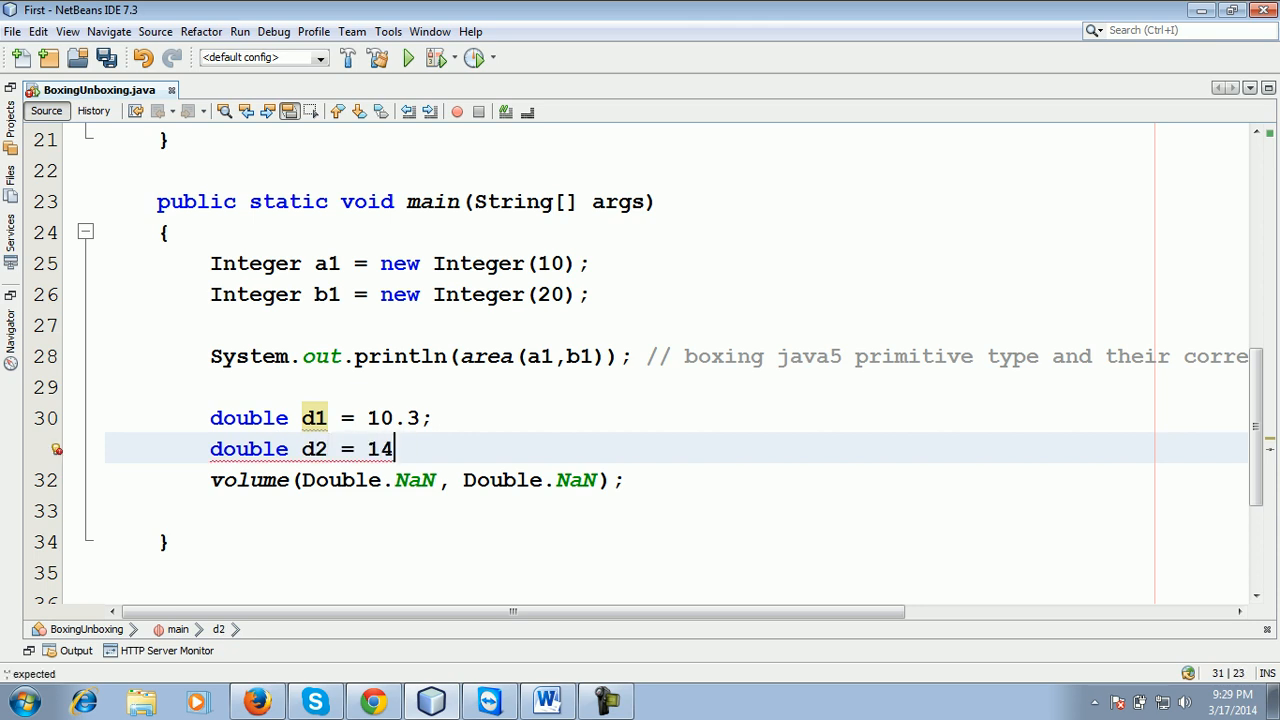
{"action": "type", "text": ".2;"}
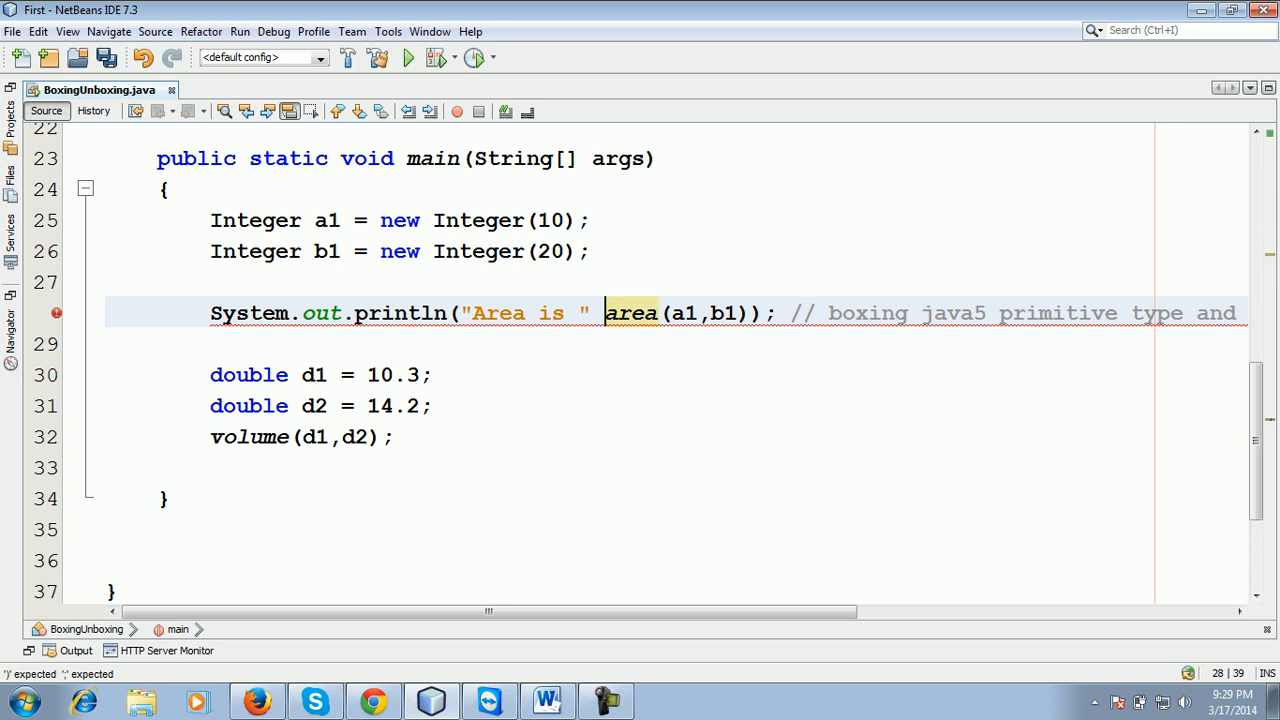
{"action": "type", "text": "+"}
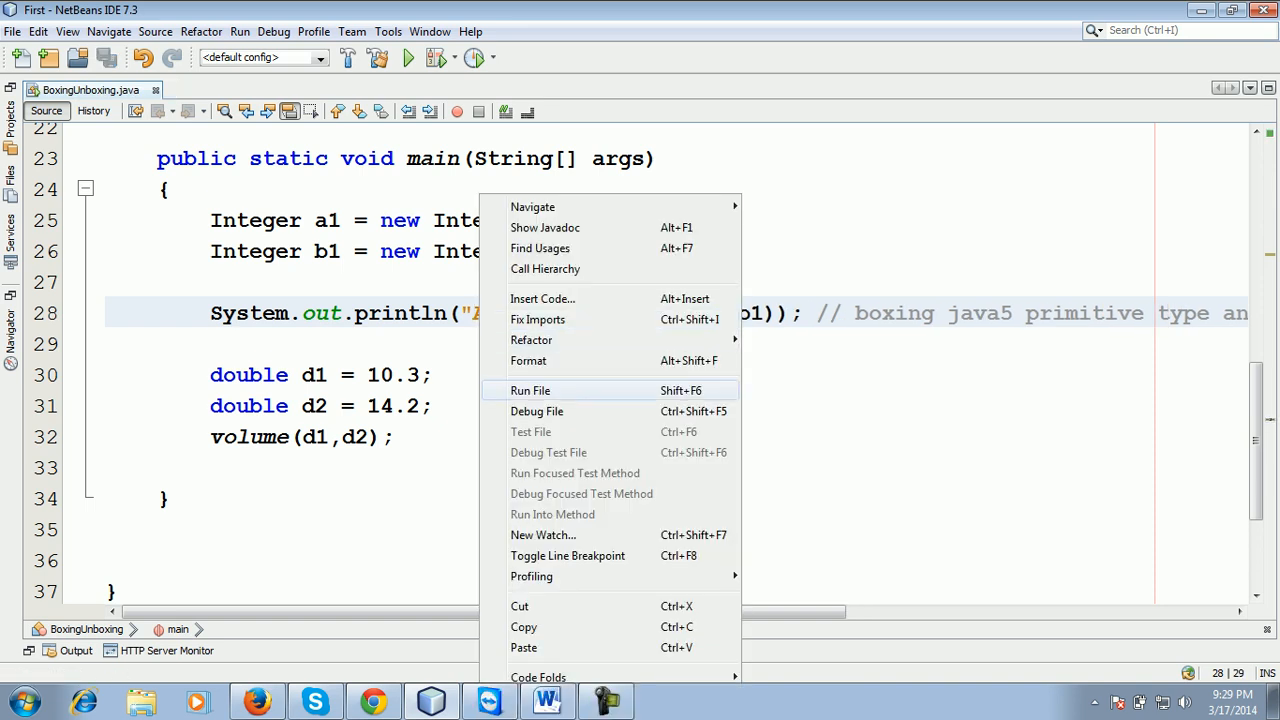
Step: Run BoxingUnboxing so it prints Area is 200 and Volume is 146.26
{"action": "left_click", "coordinate": [530, 390]}
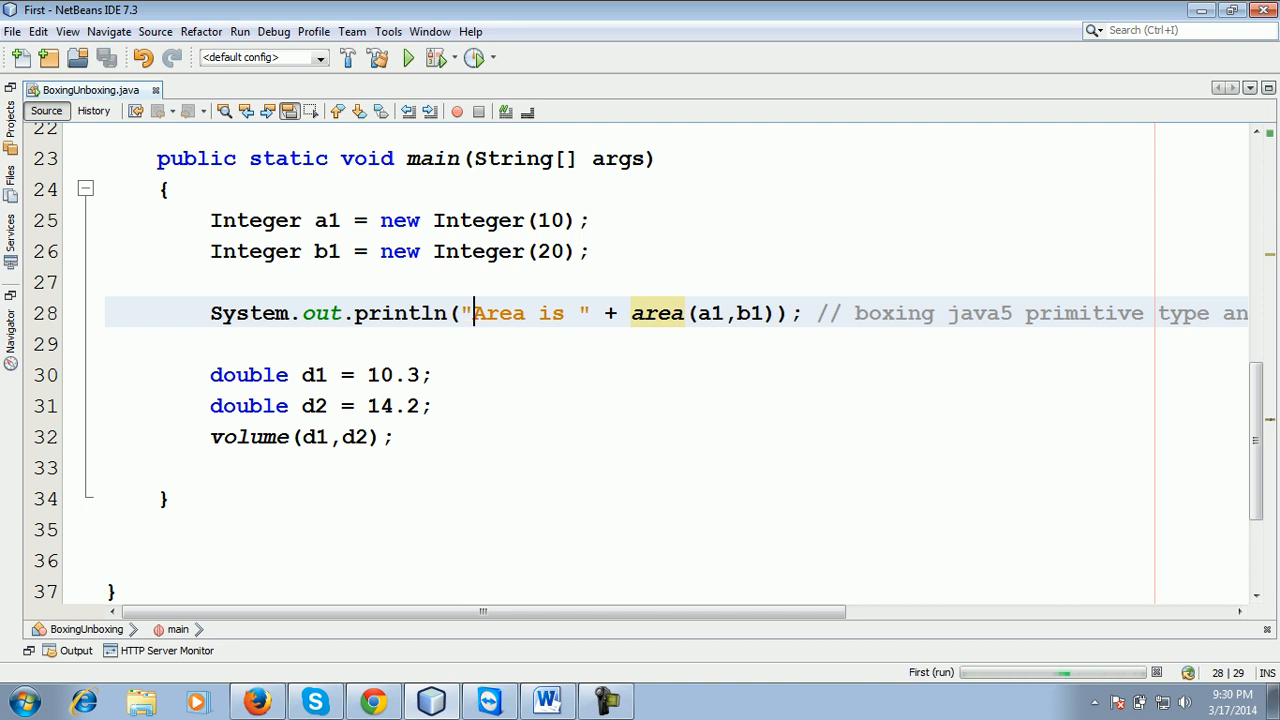
{"action": "left_click", "coordinate": [408, 56]}
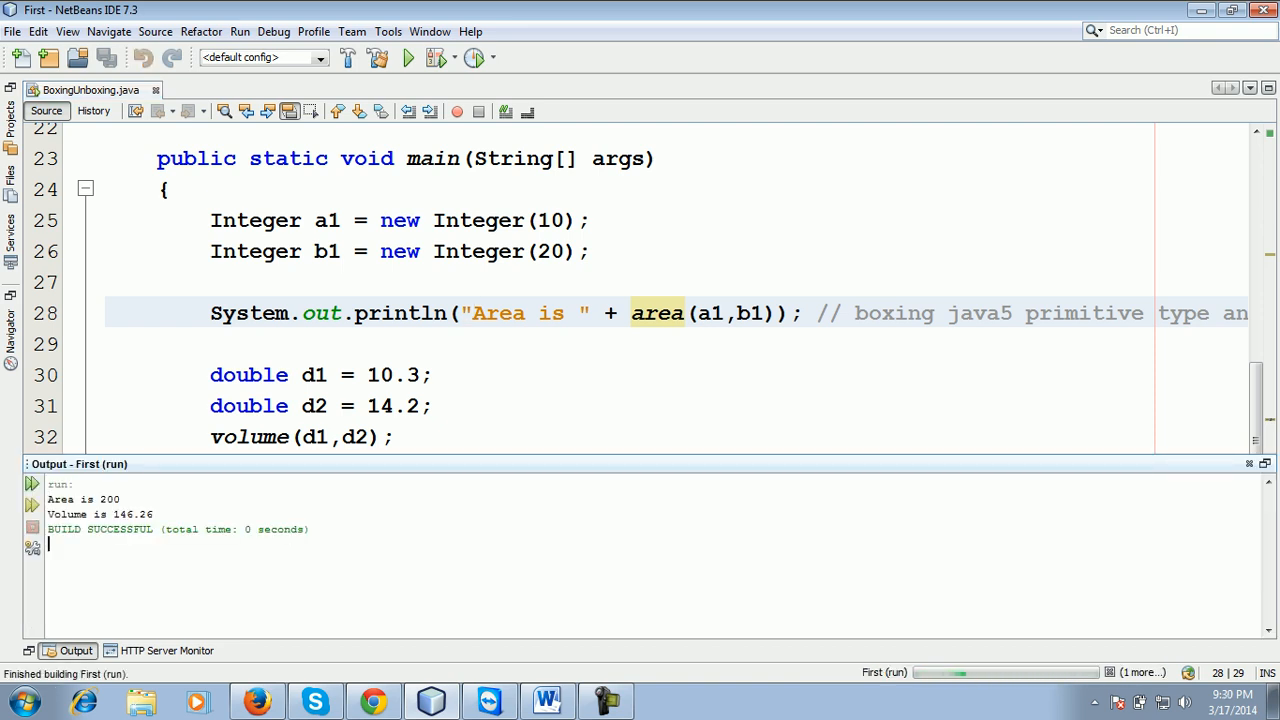